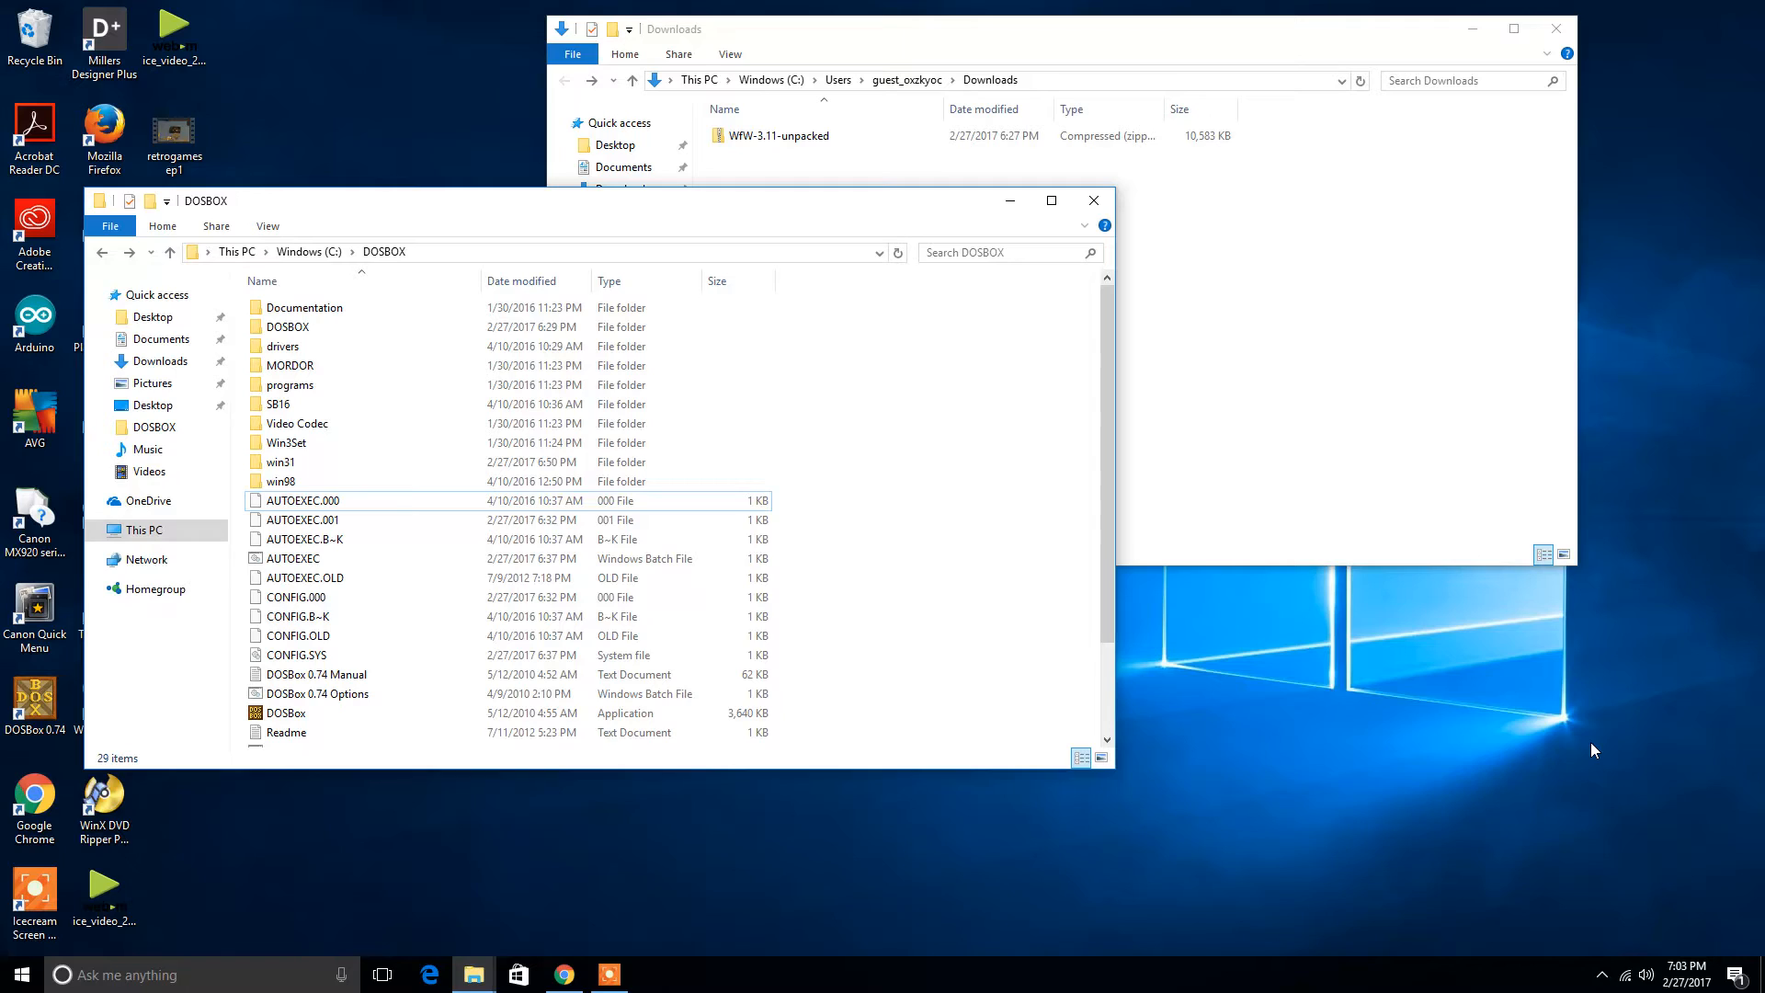
Download the unpacked Windows for Workgroups 3.11 ZIP from kirsle.net's DOS and Windows page
left_click(563, 974)
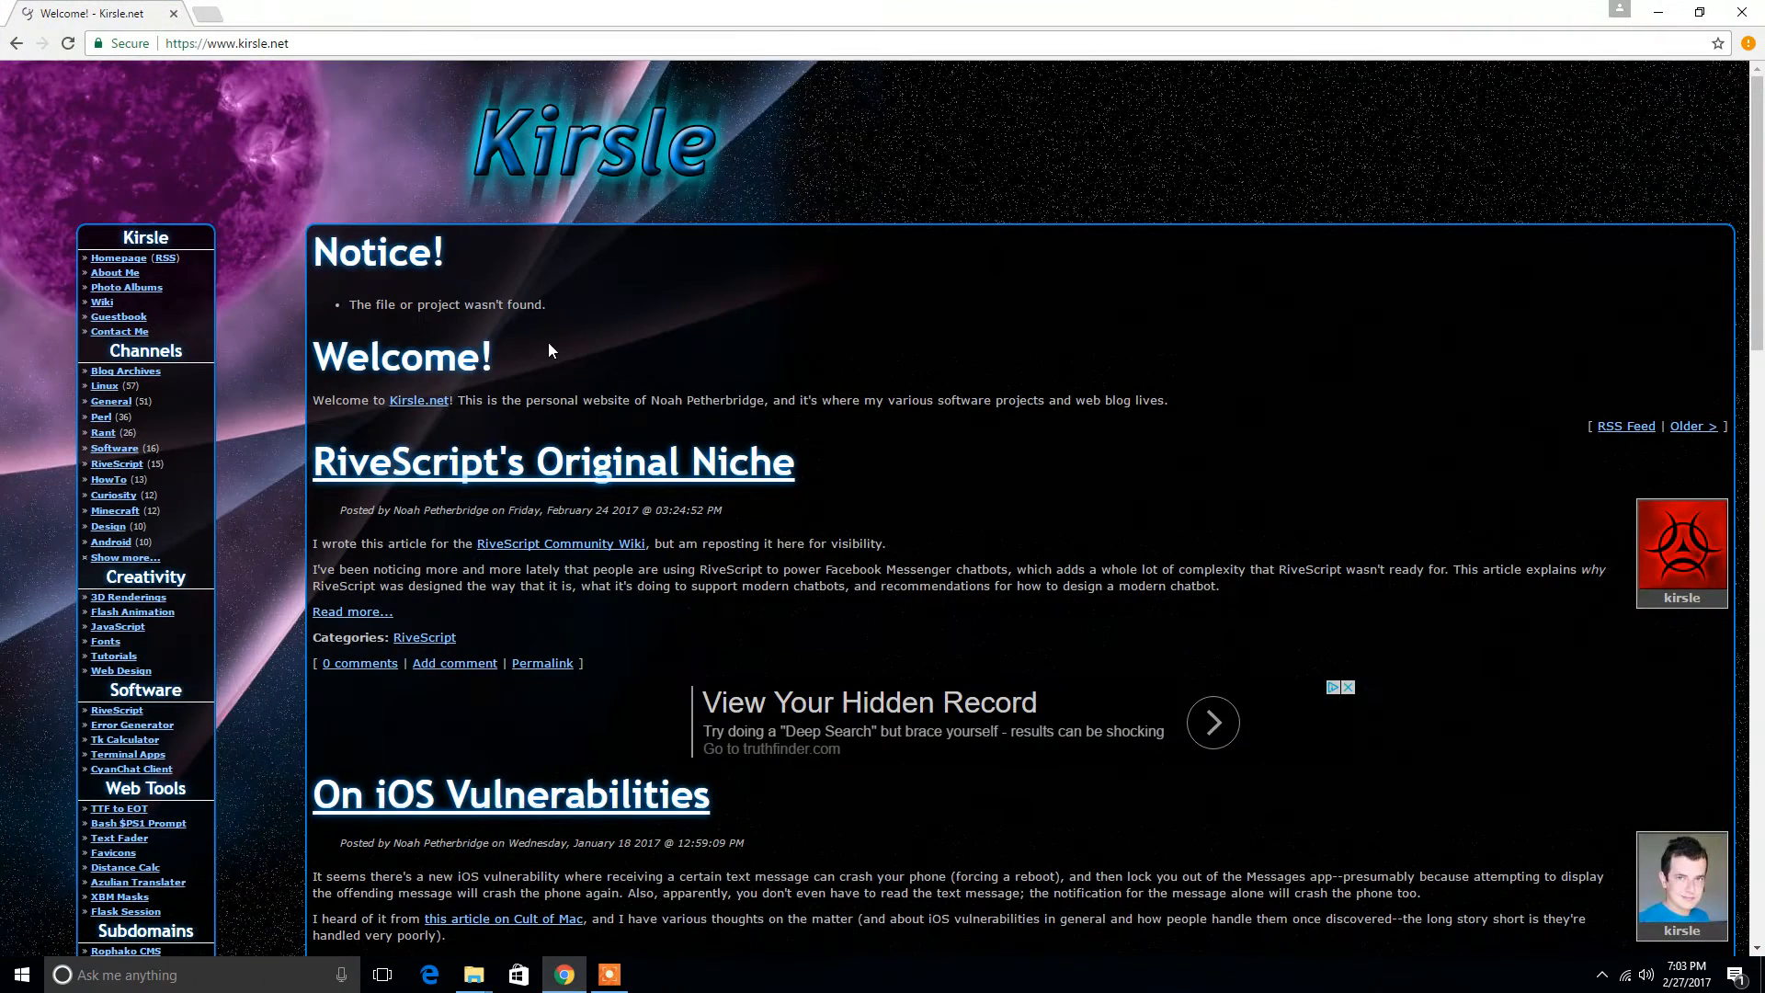
left_click(224, 42)
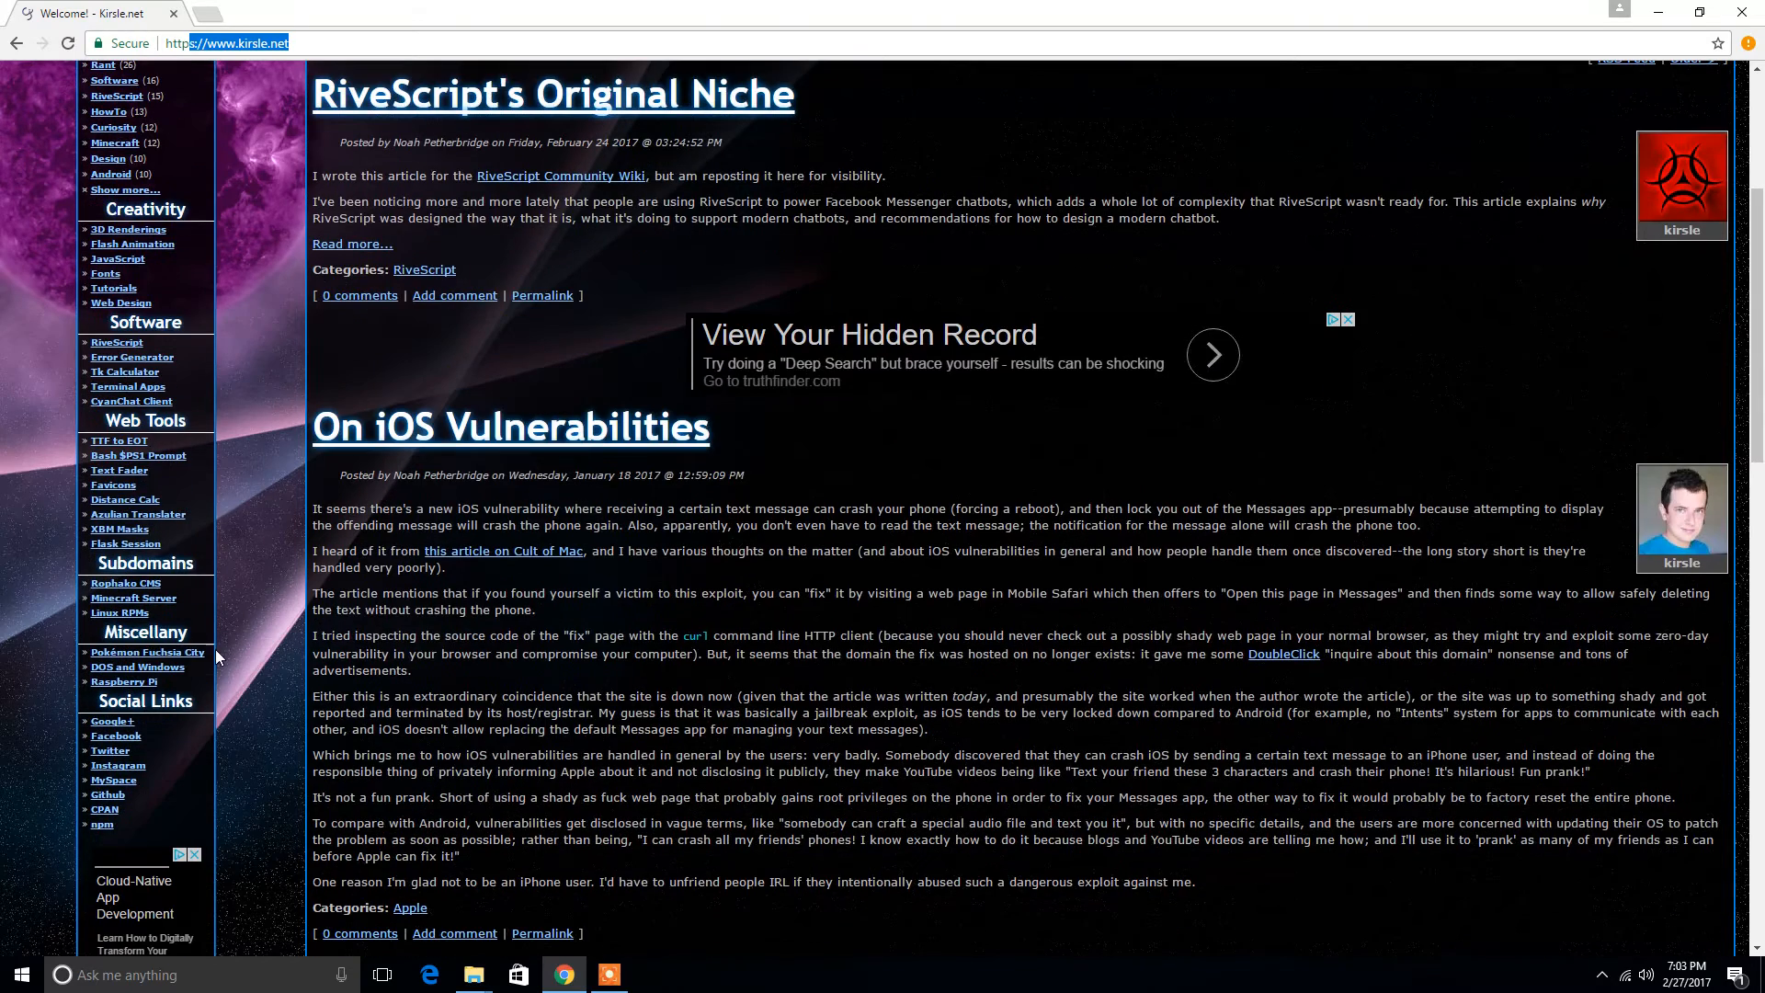
mouse_move(137, 665)
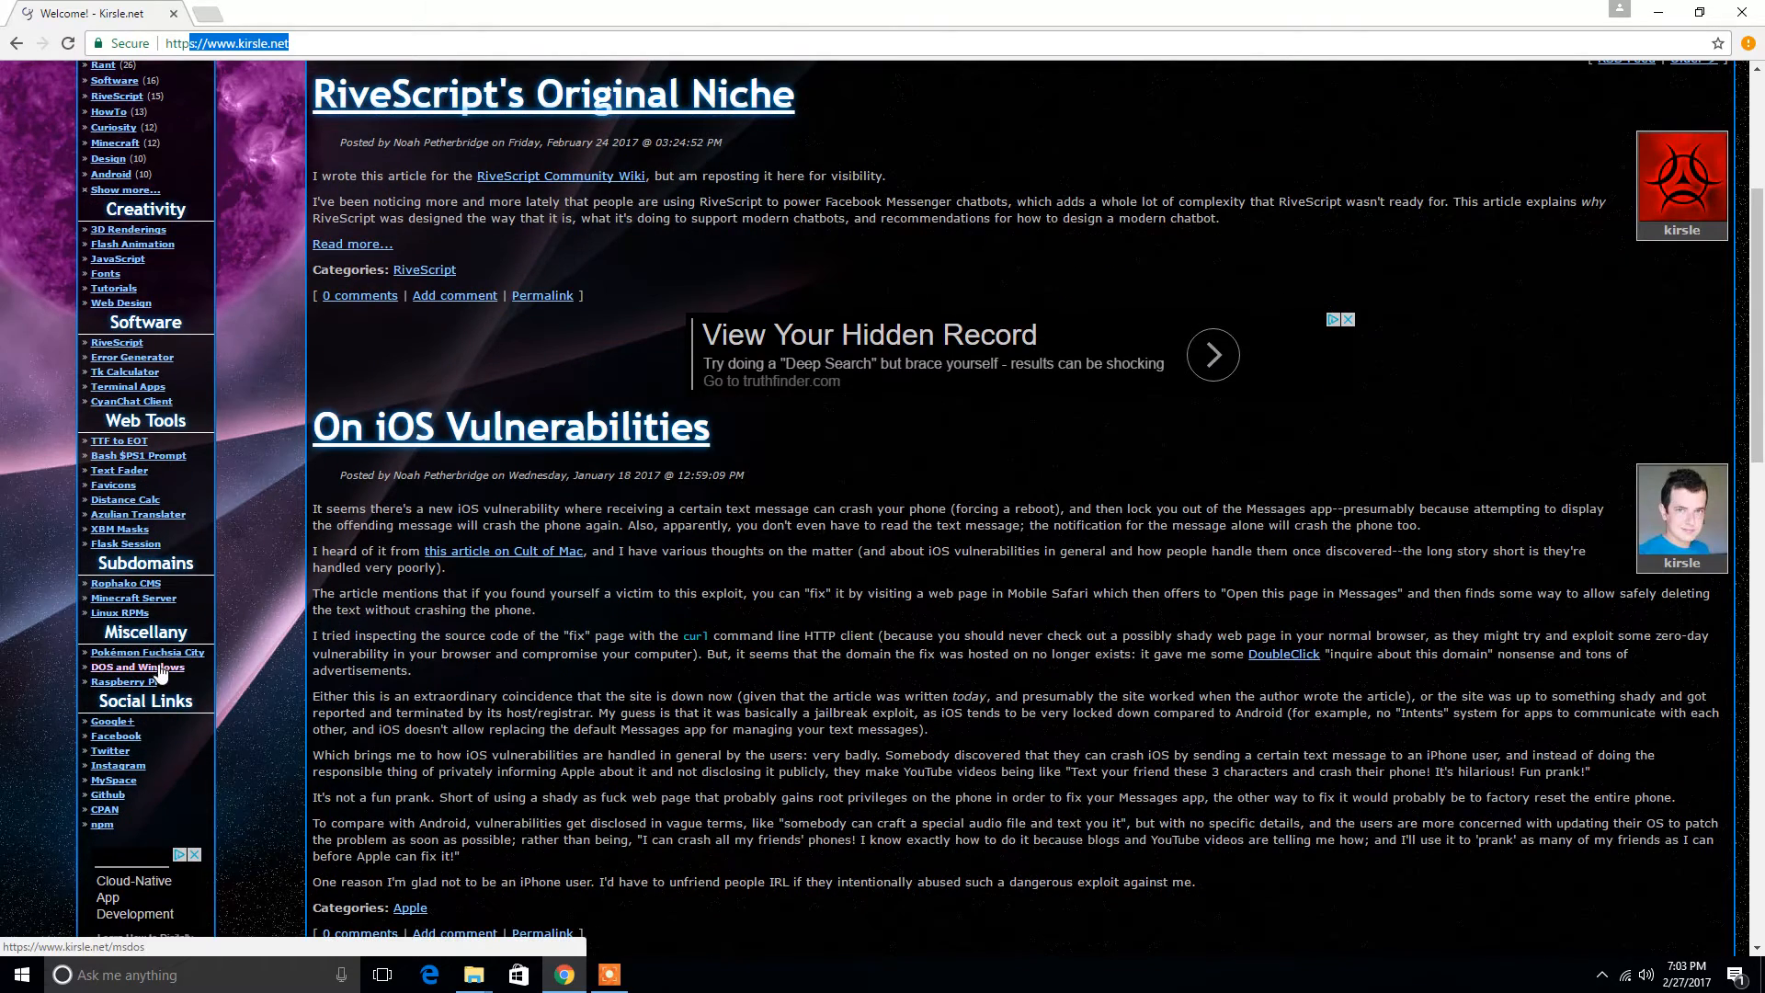
left_click(138, 665)
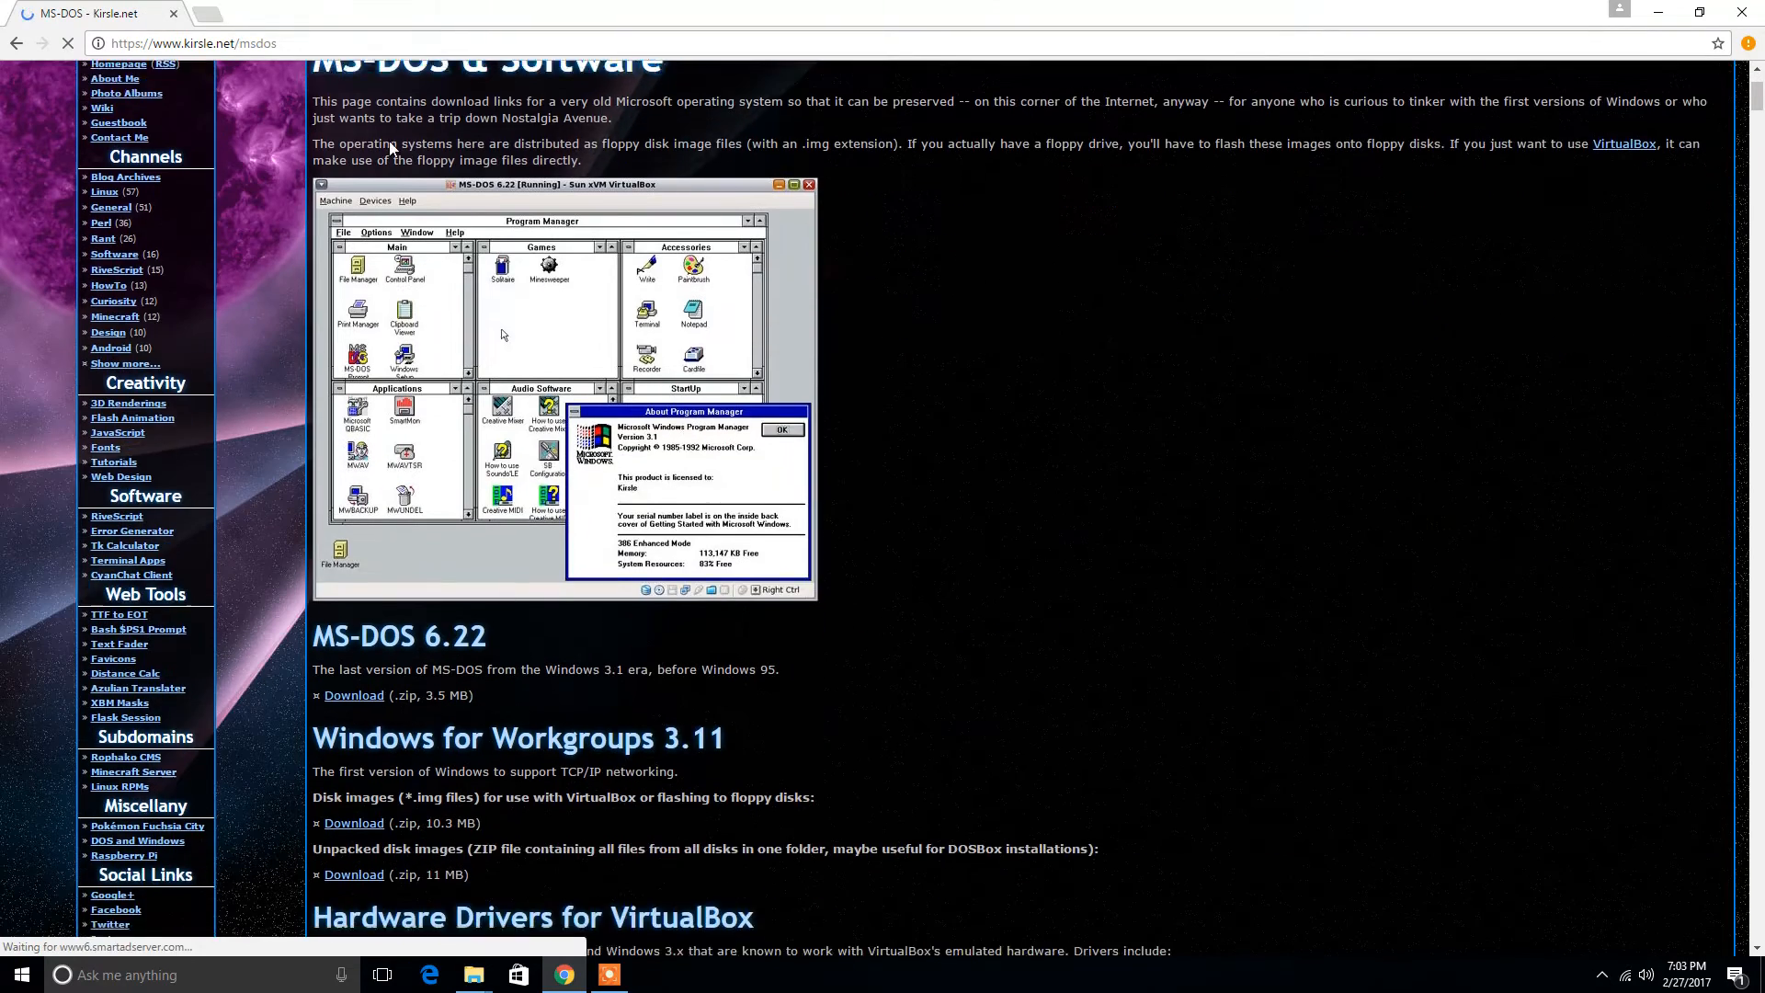
scroll("down", 3)
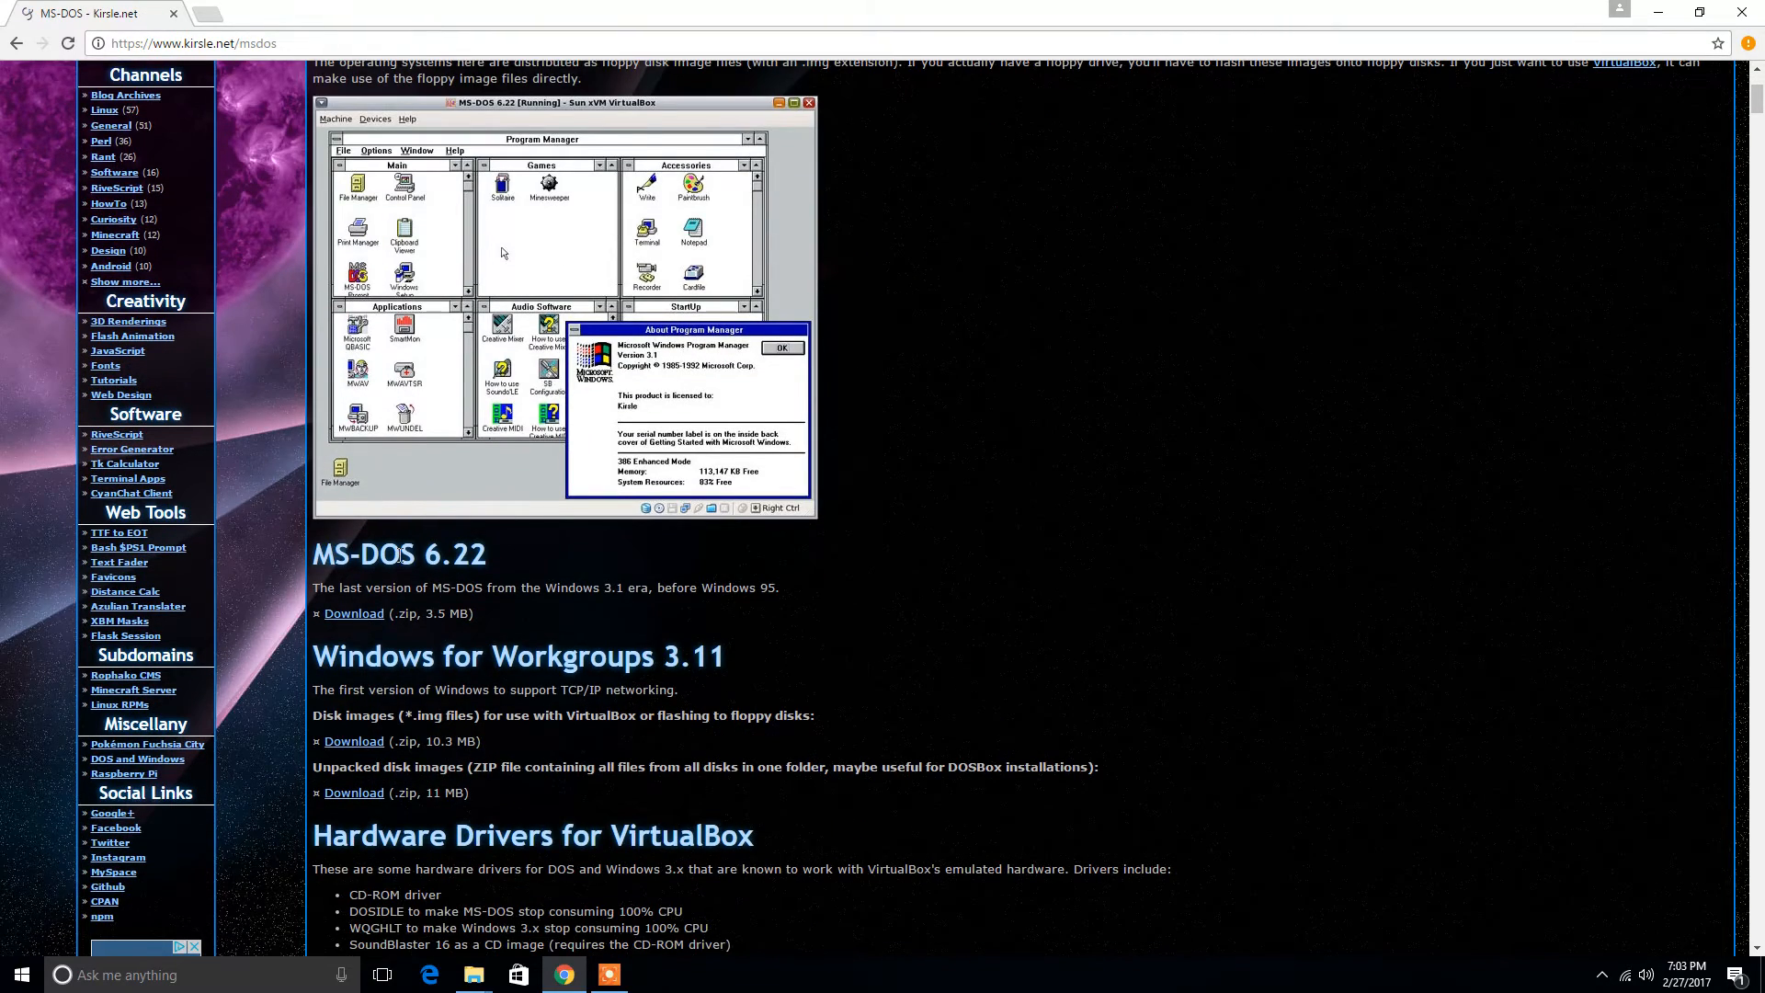
scroll("down", 3)
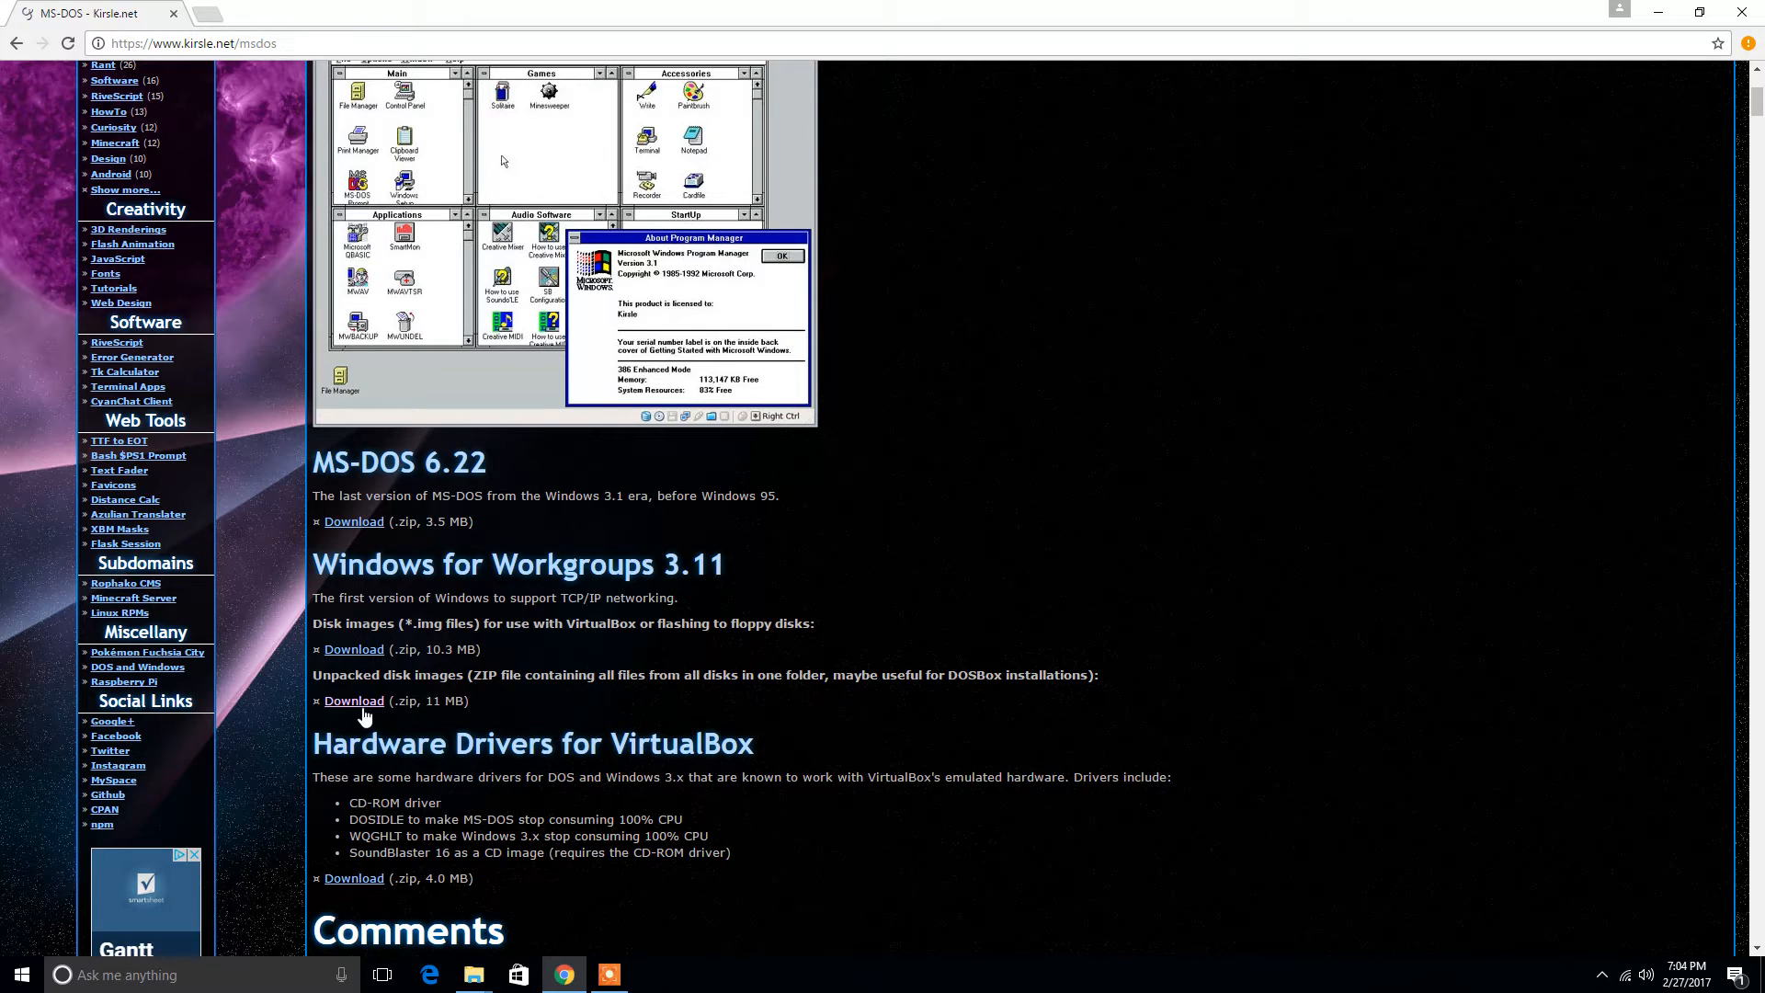
left_click(353, 701)
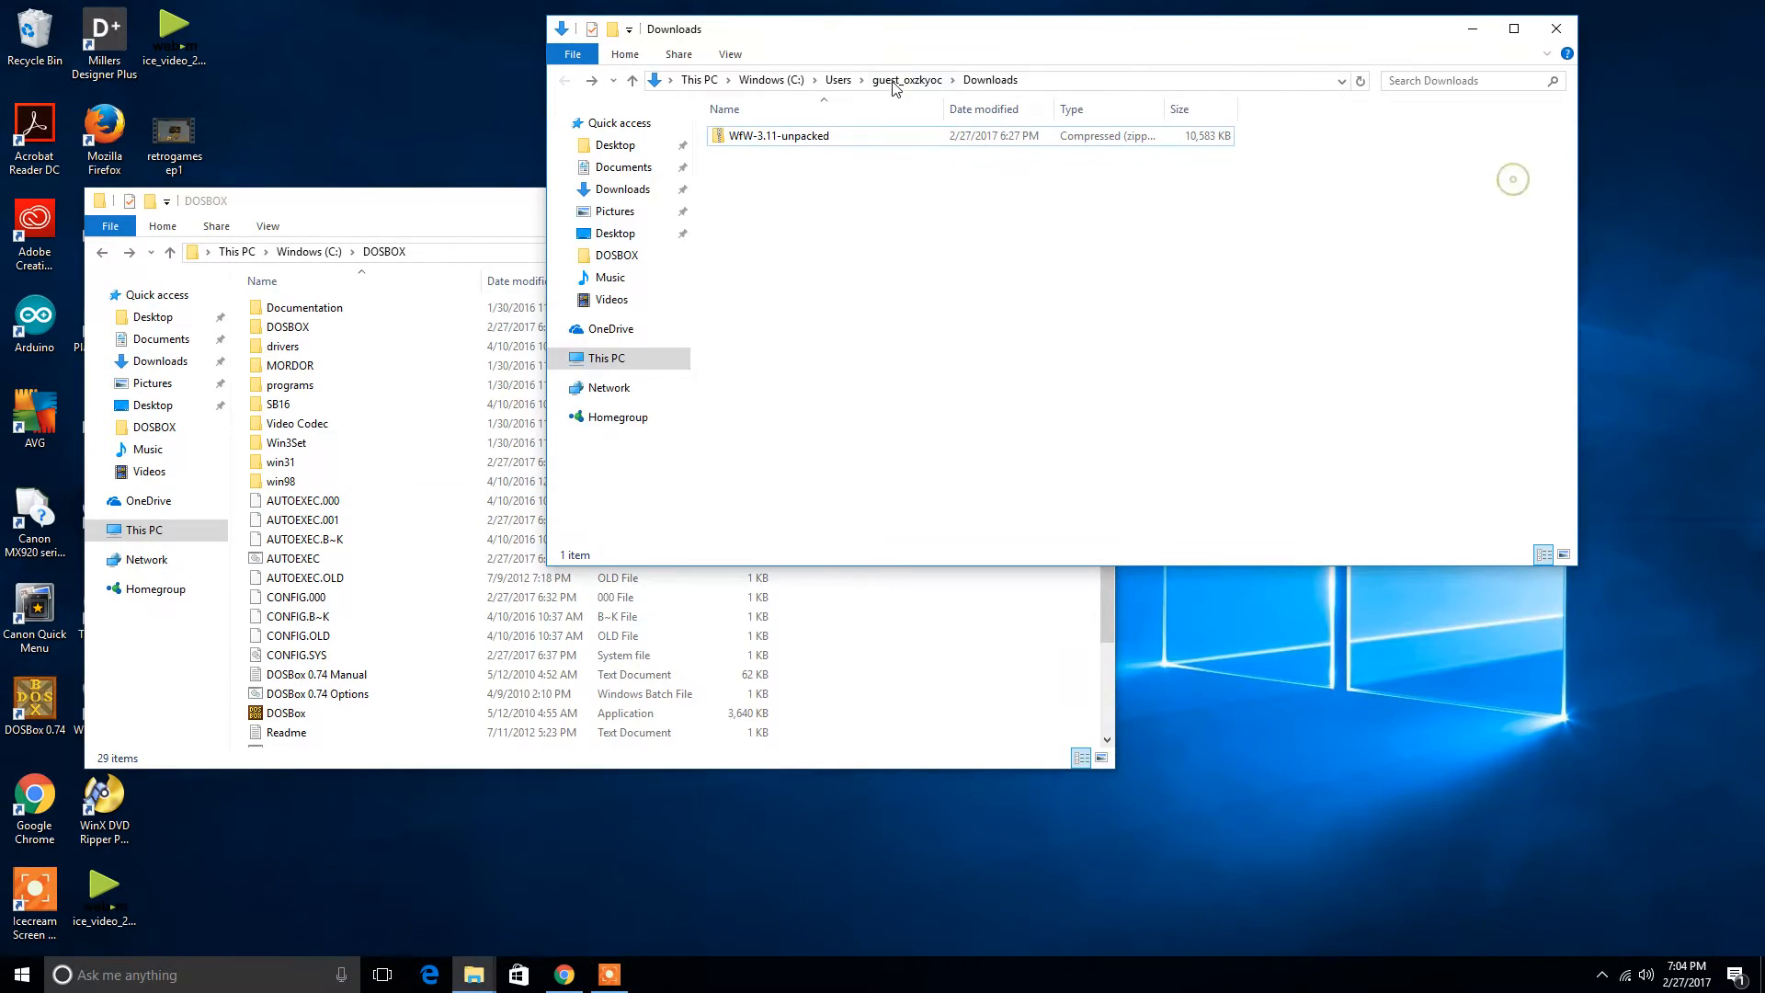
Extract WfW-3.11-unpacked.zip into the default WfW-3.11-unpacked folder in Downloads
right_click(777, 135)
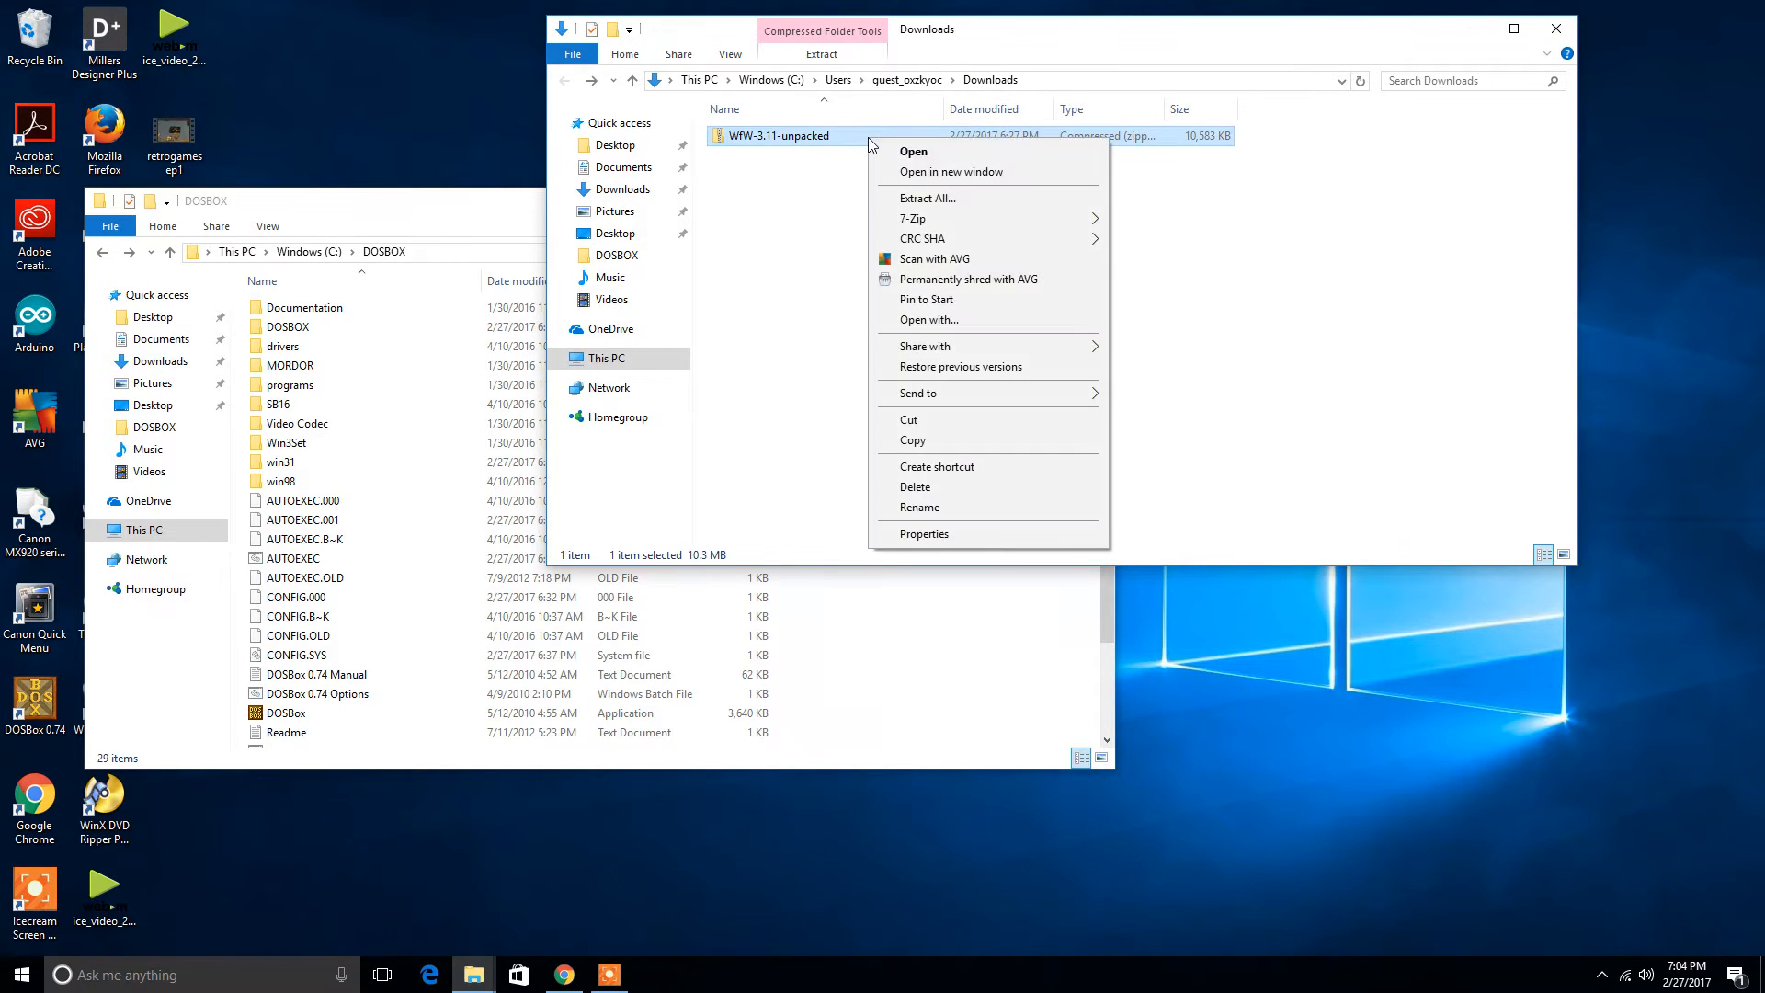
left_click(926, 199)
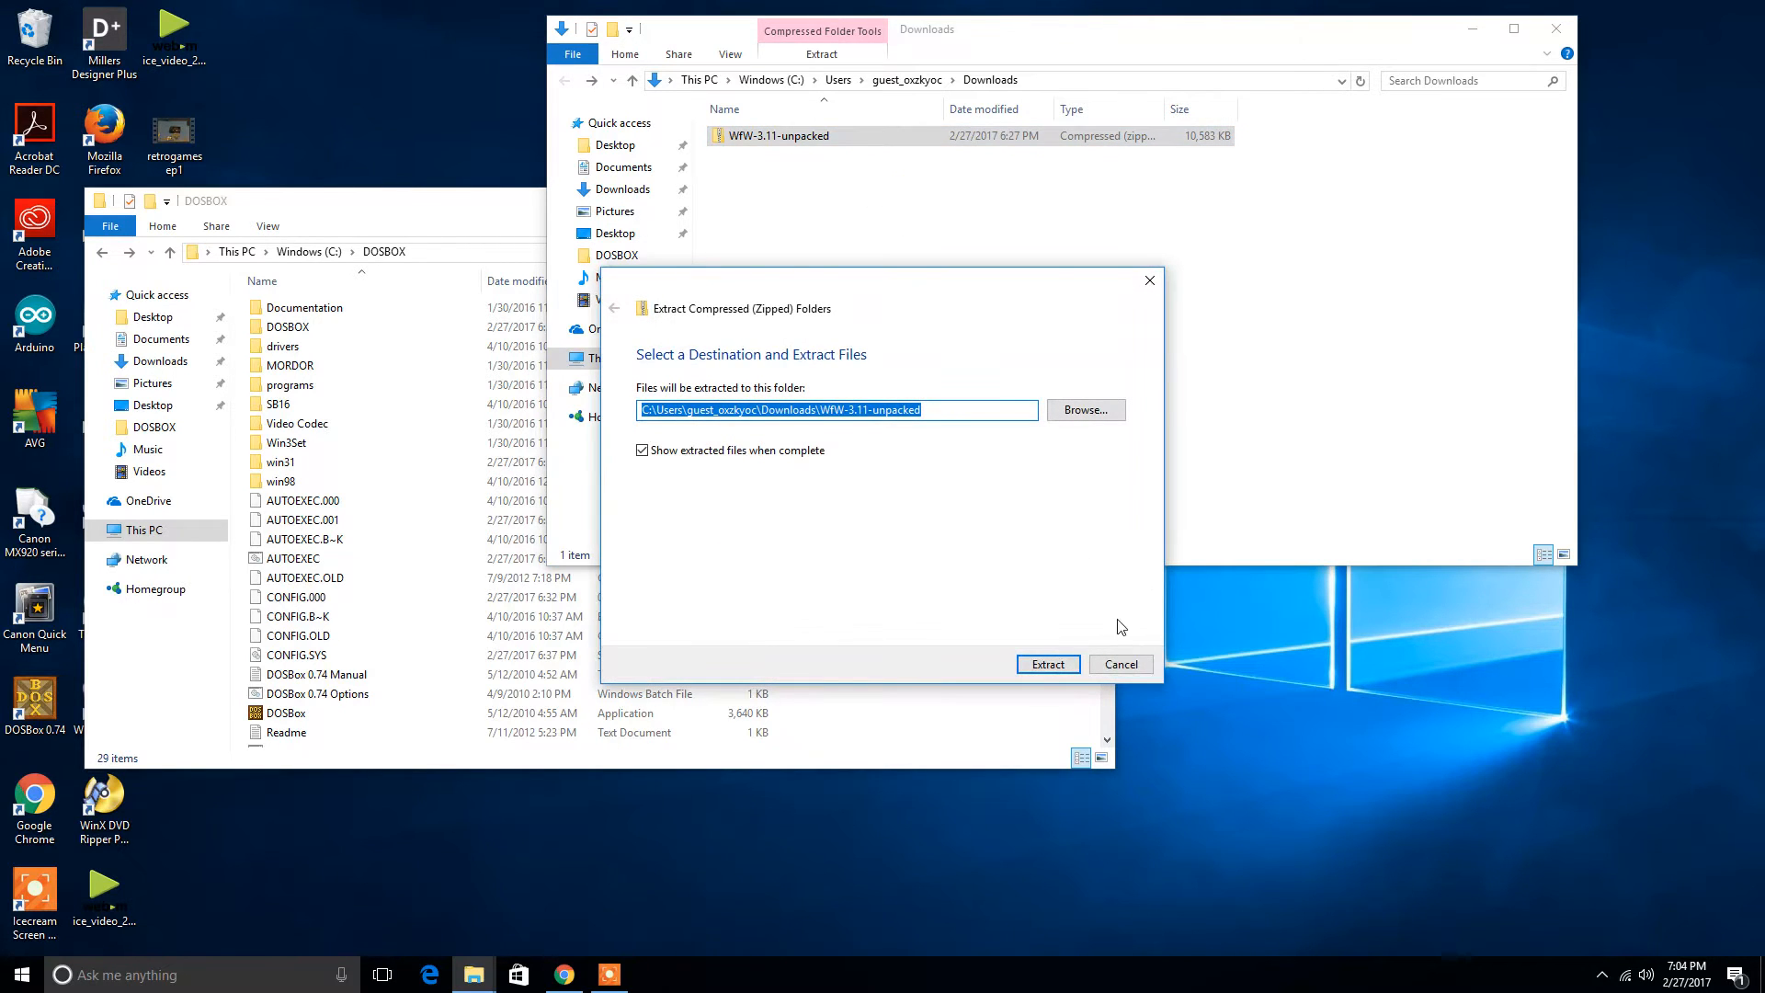
left_click(1046, 664)
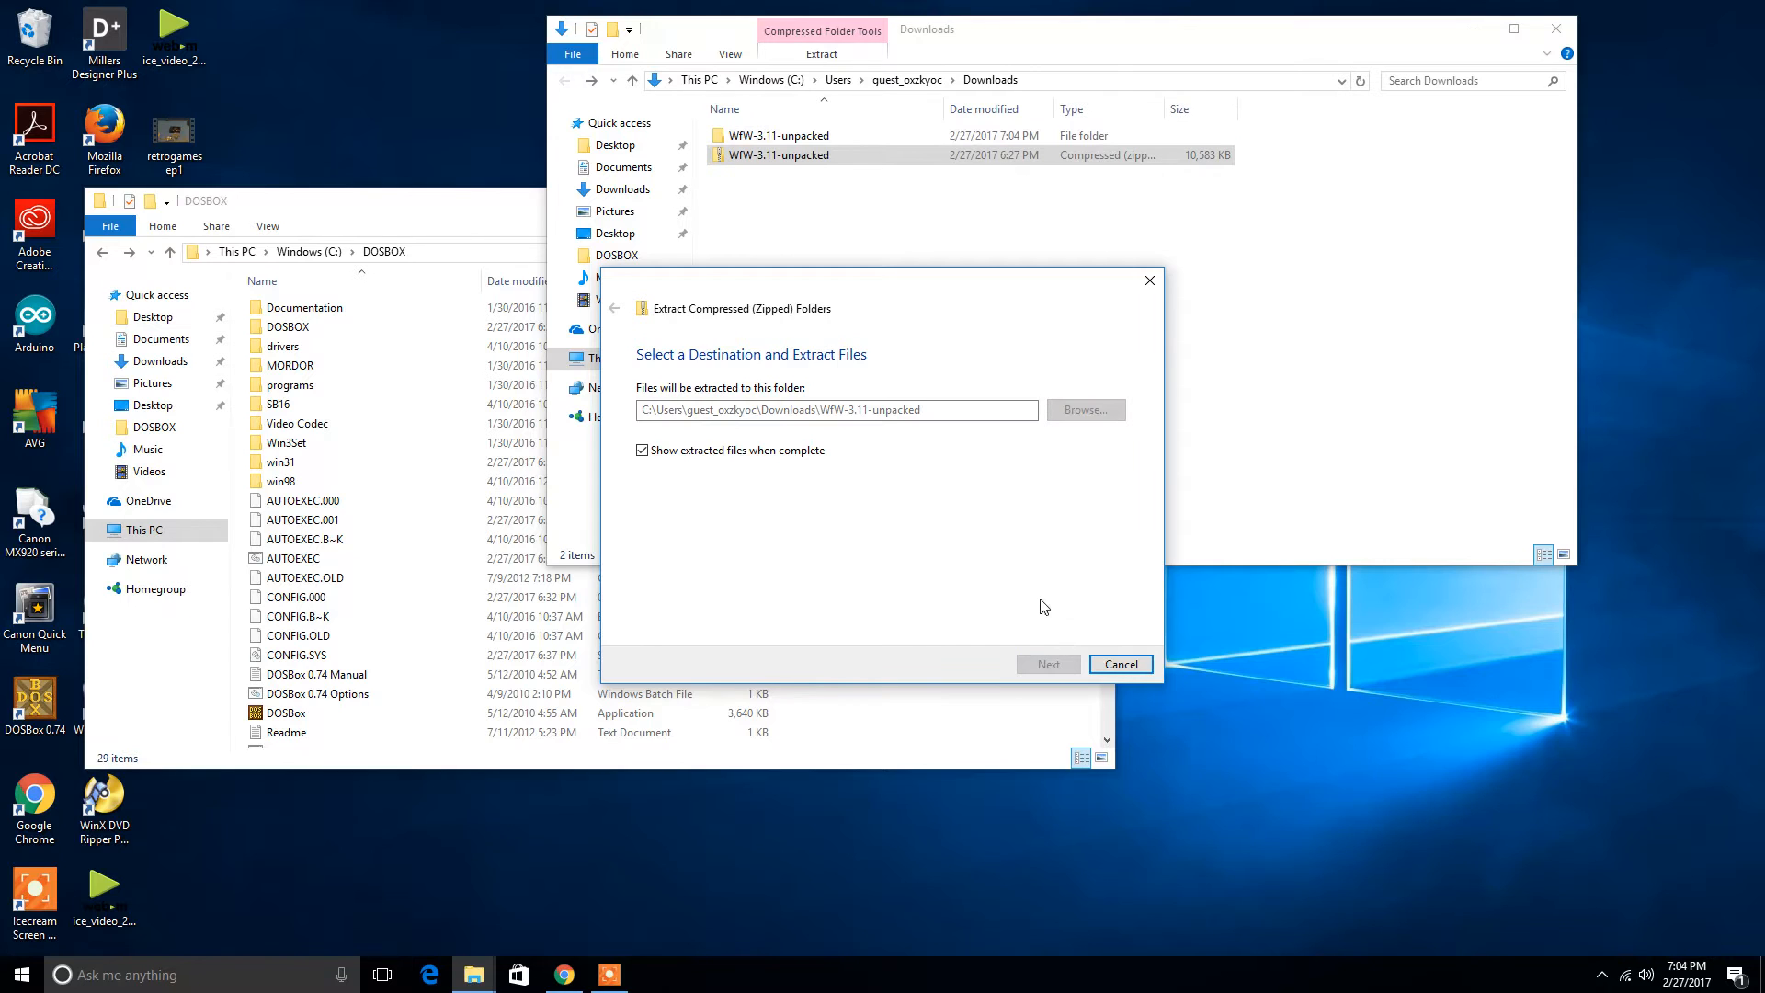
left_click(1046, 664)
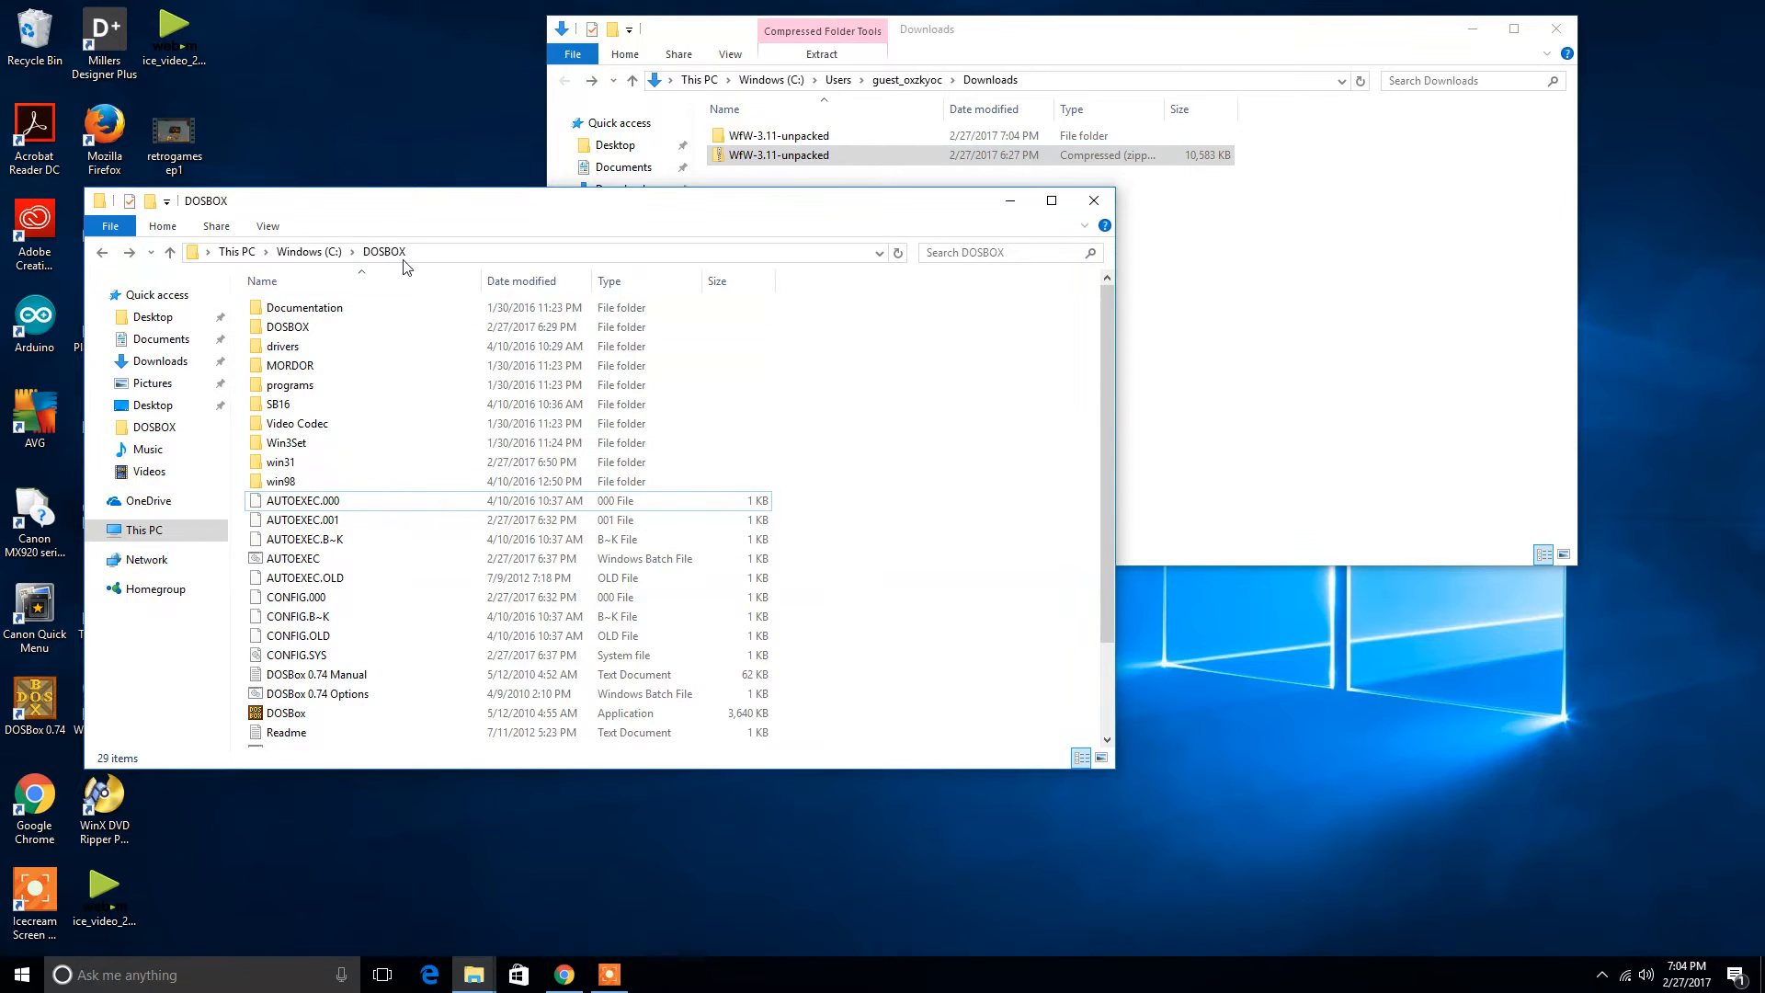
left_click(101, 252)
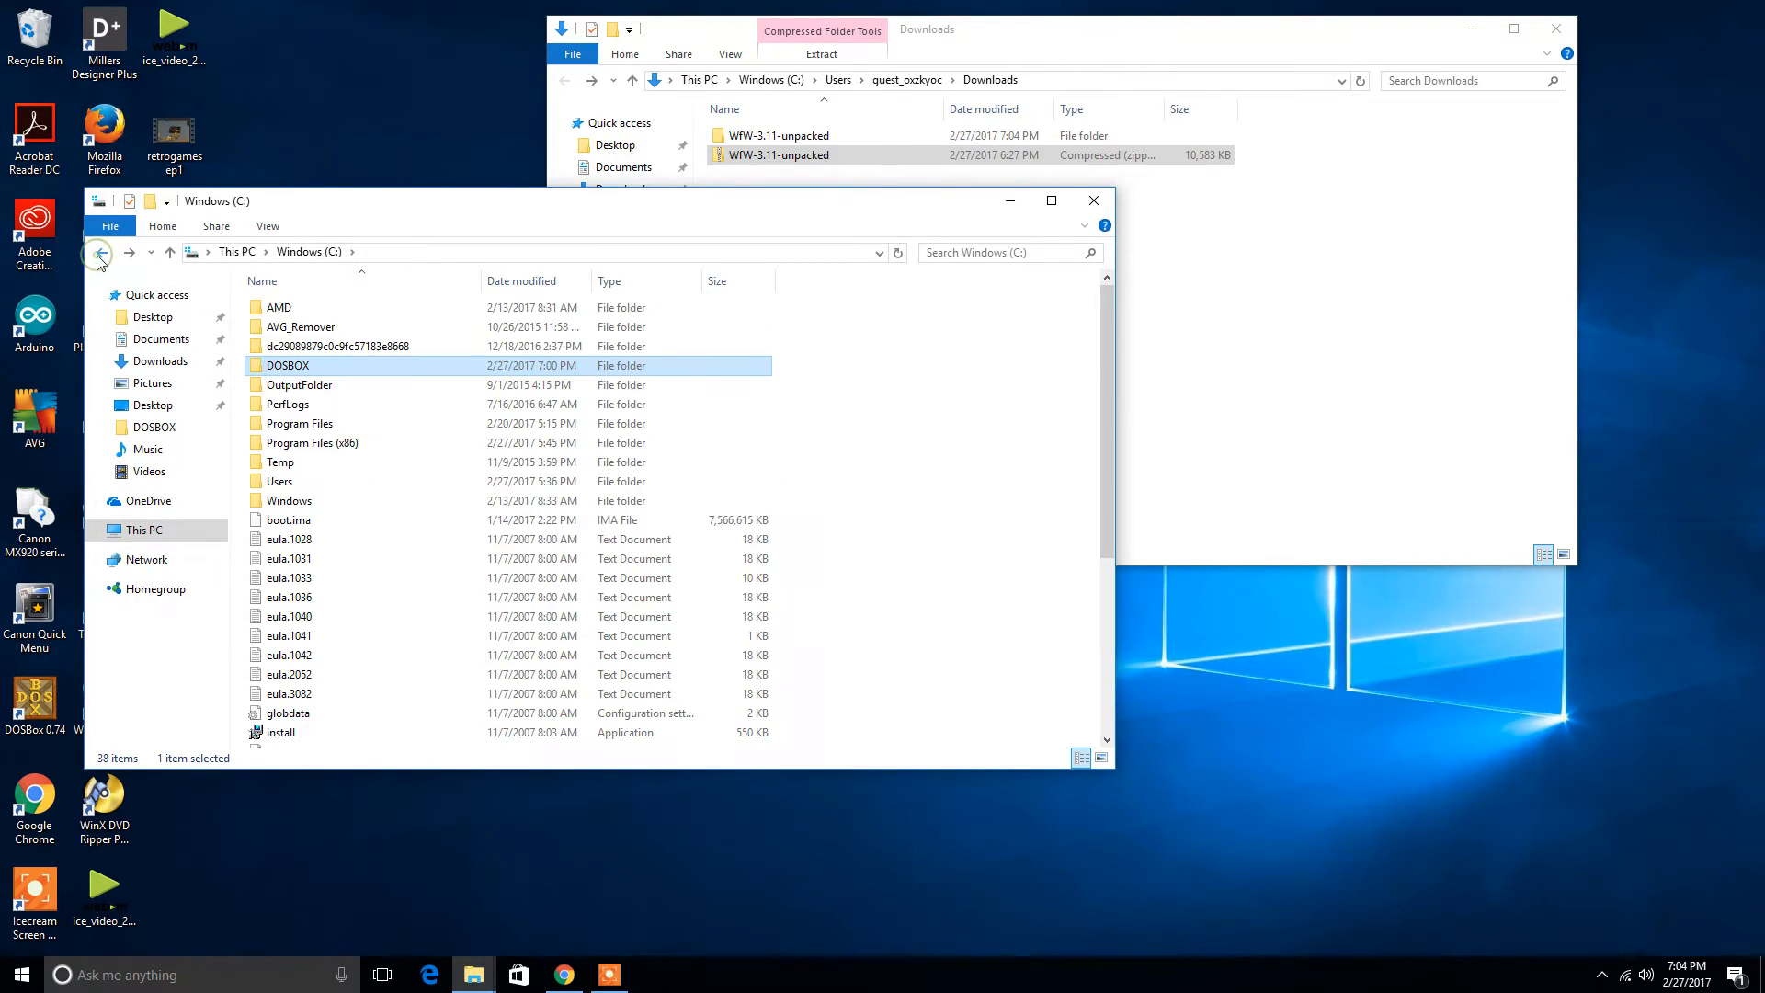
mouse_move(318, 449)
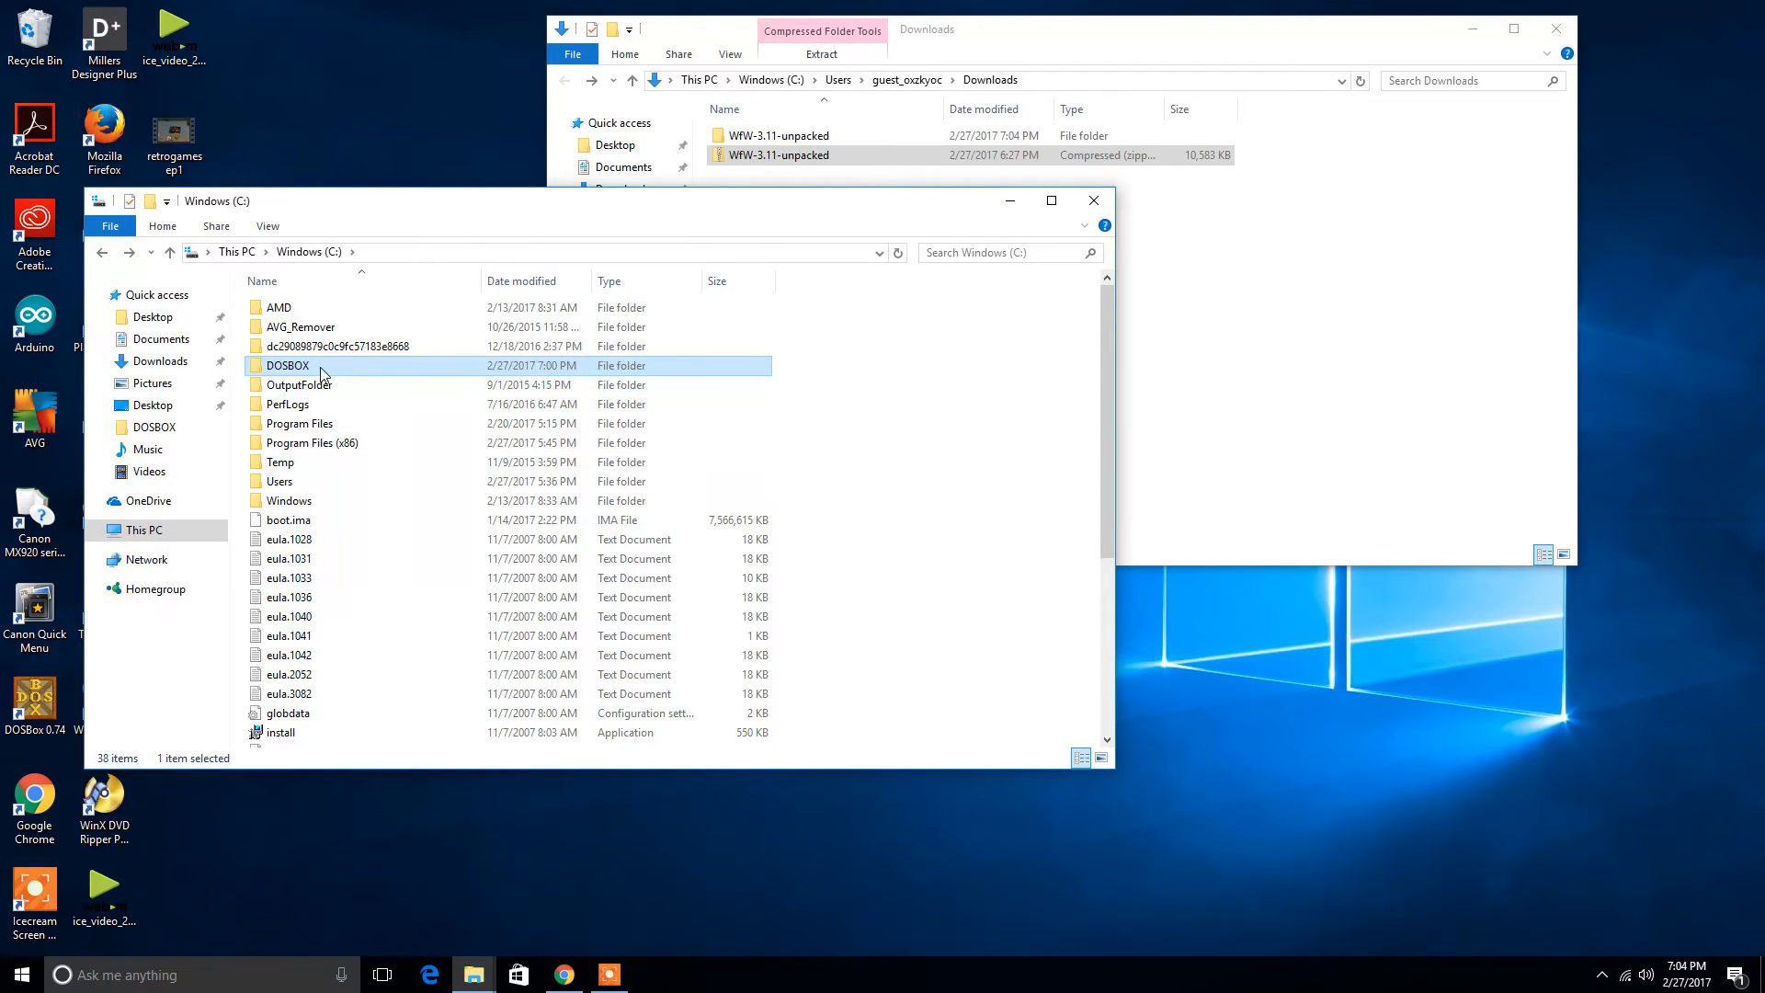
mouse_move(320, 374)
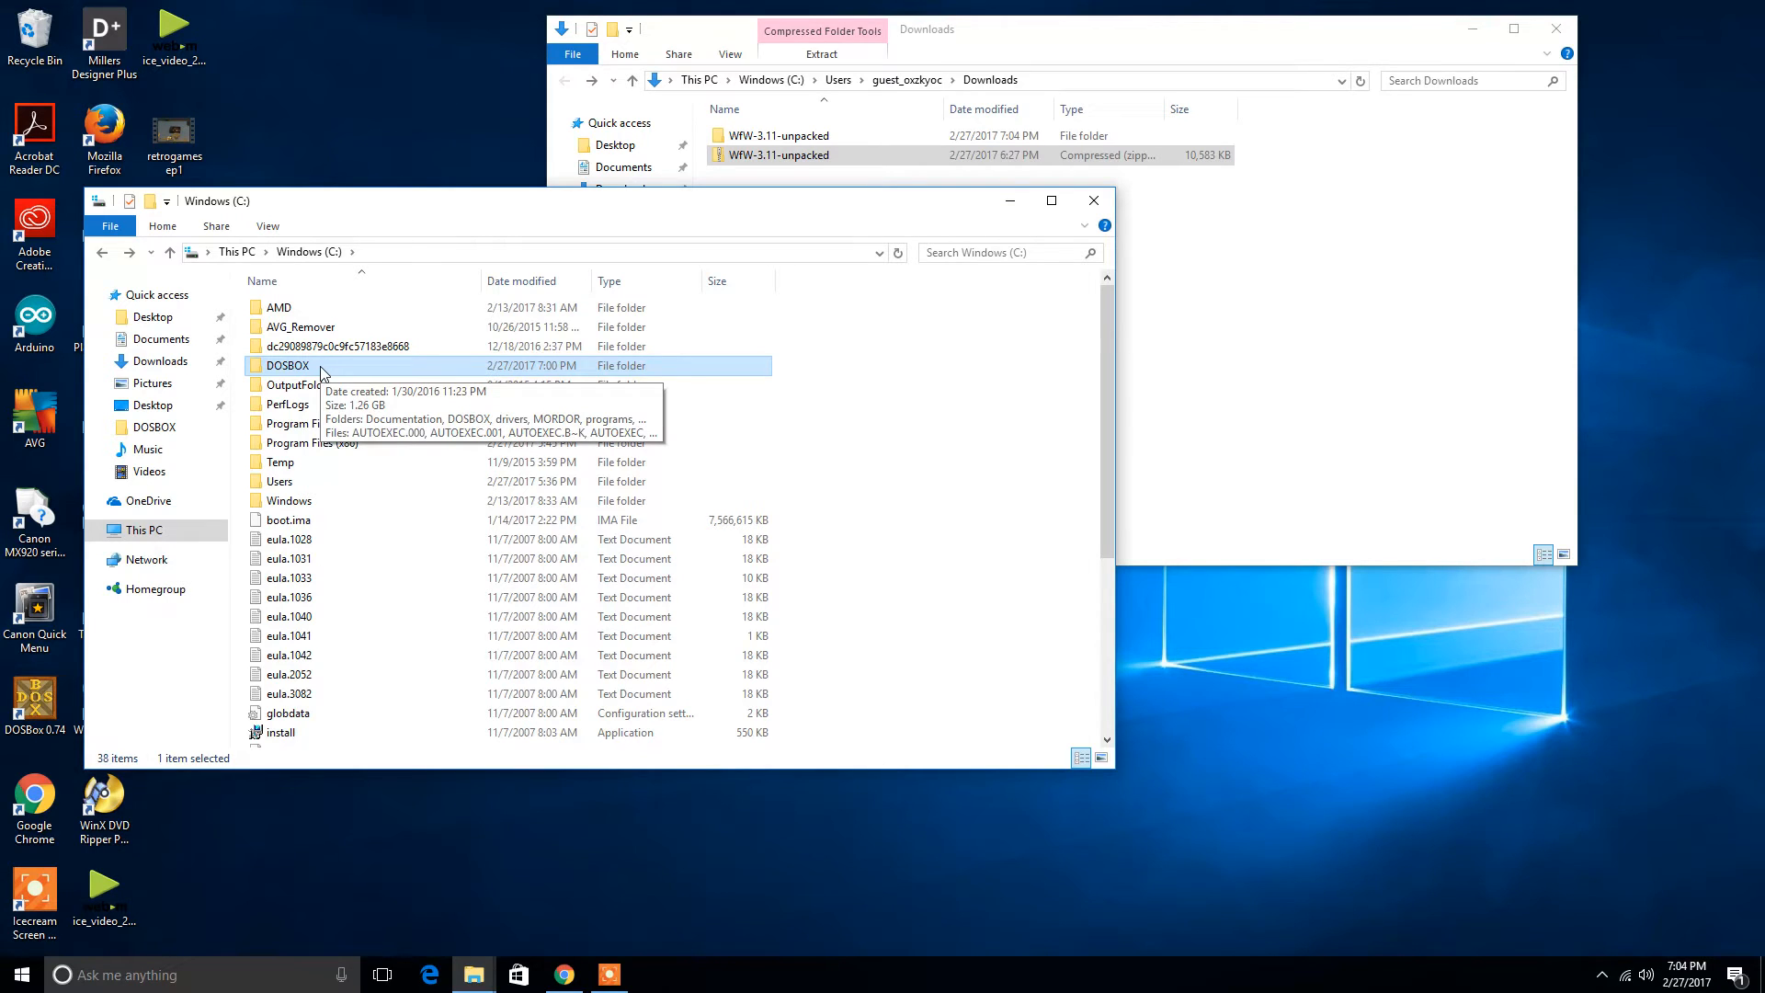
mouse_move(417, 204)
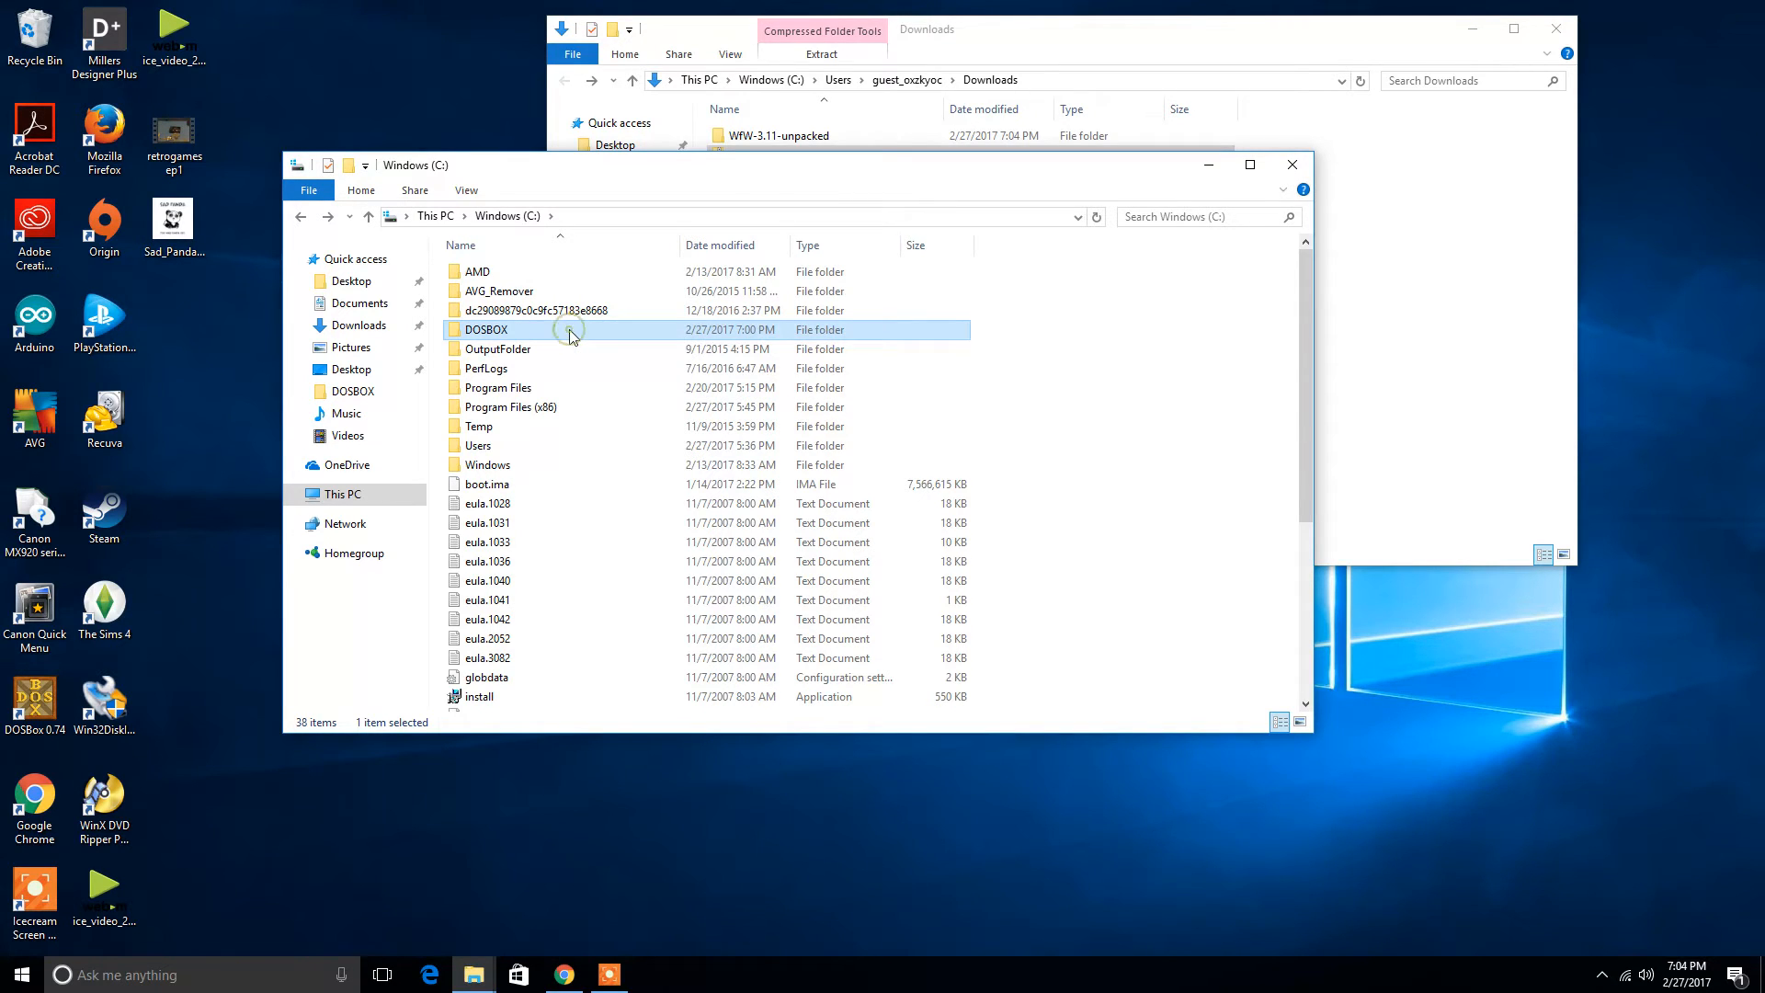
mouse_move(614, 335)
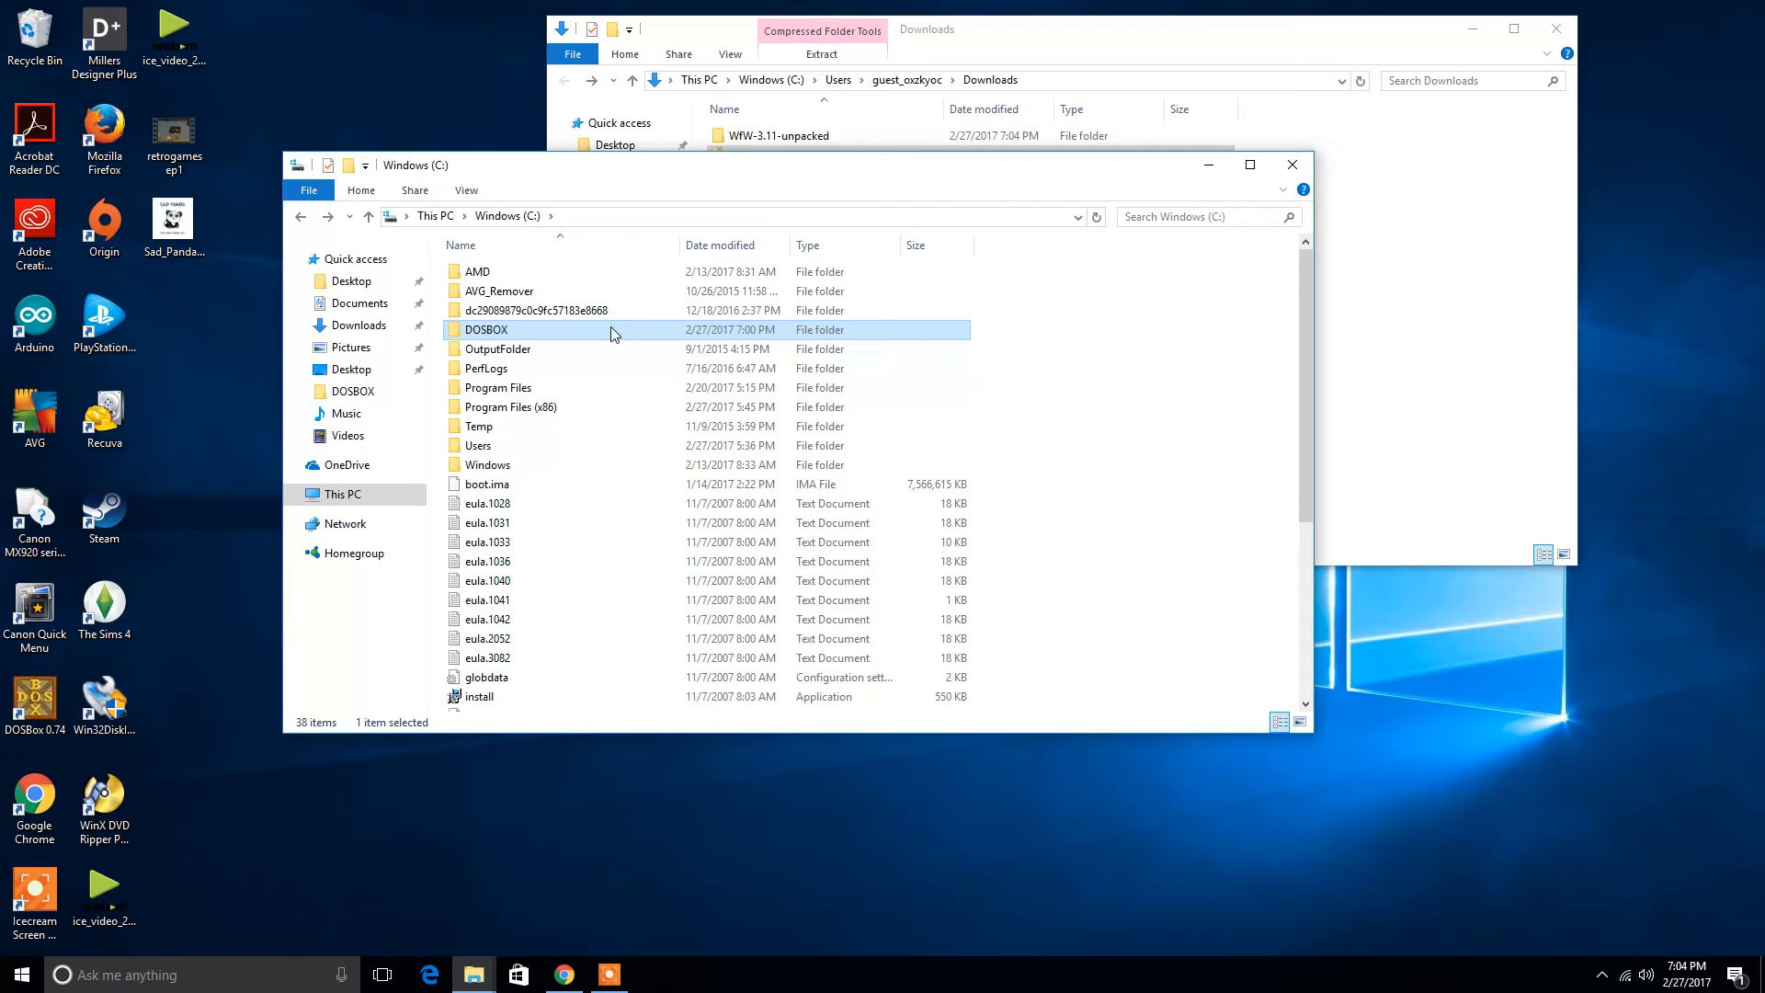
double_click(486, 329)
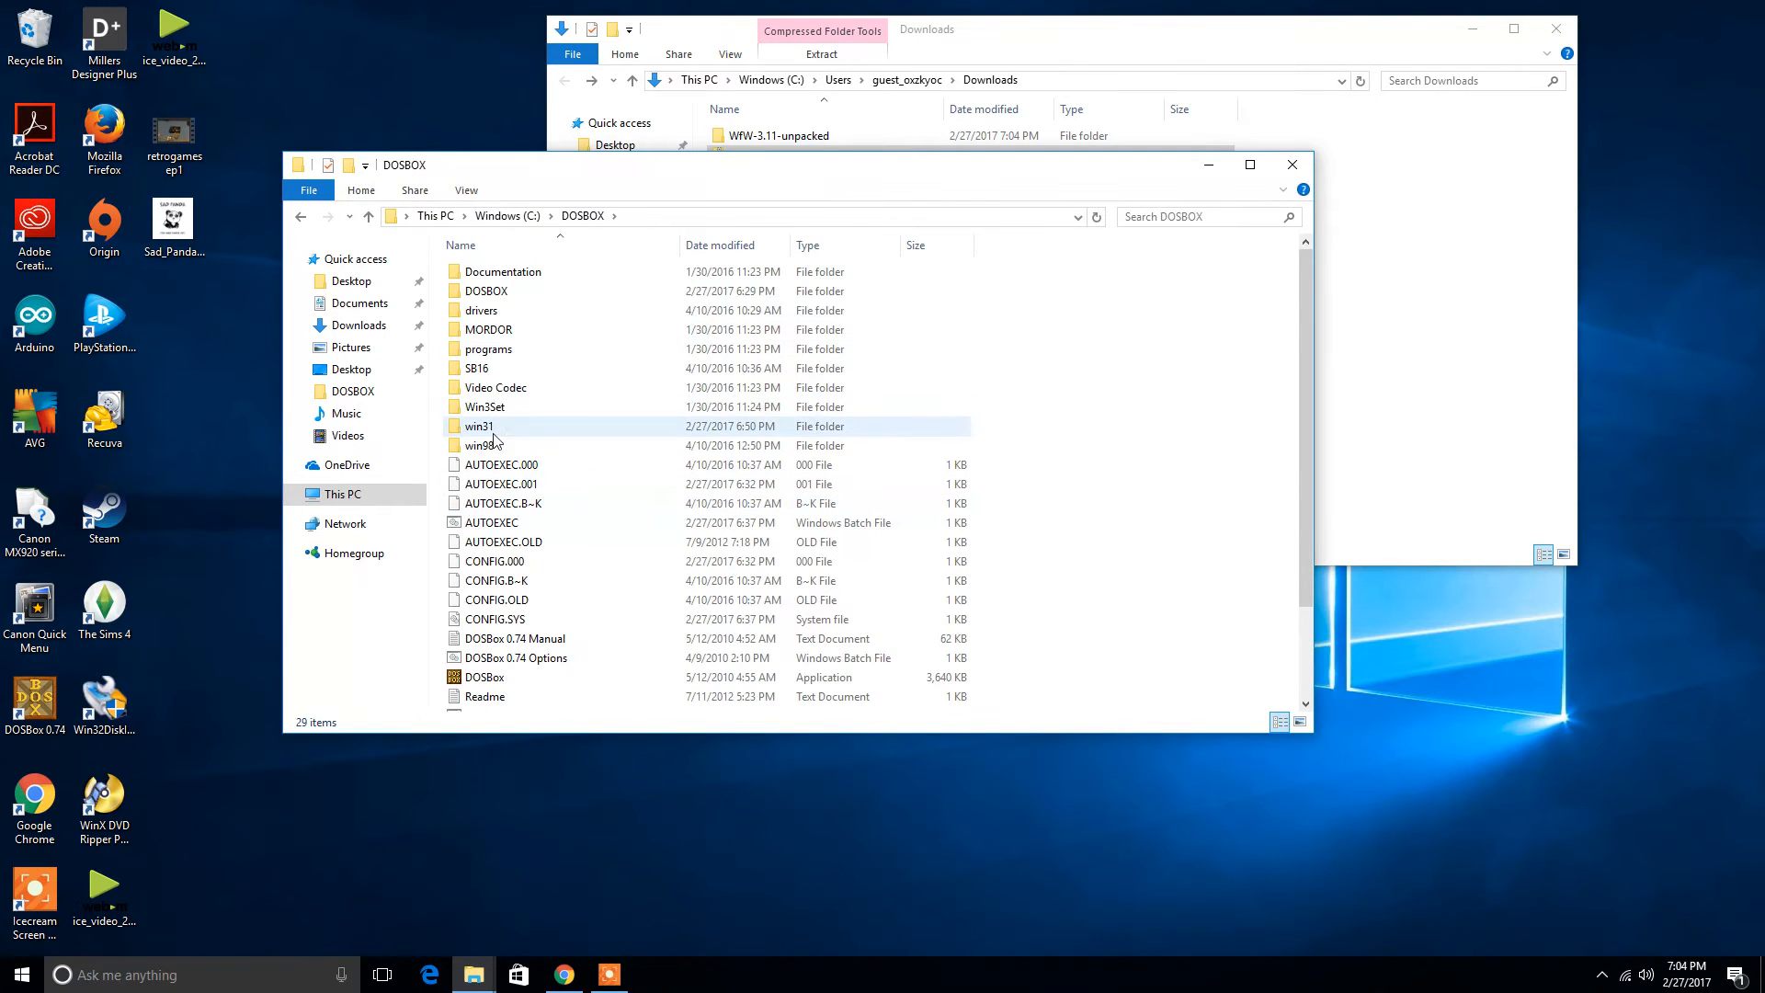
left_click(483, 425)
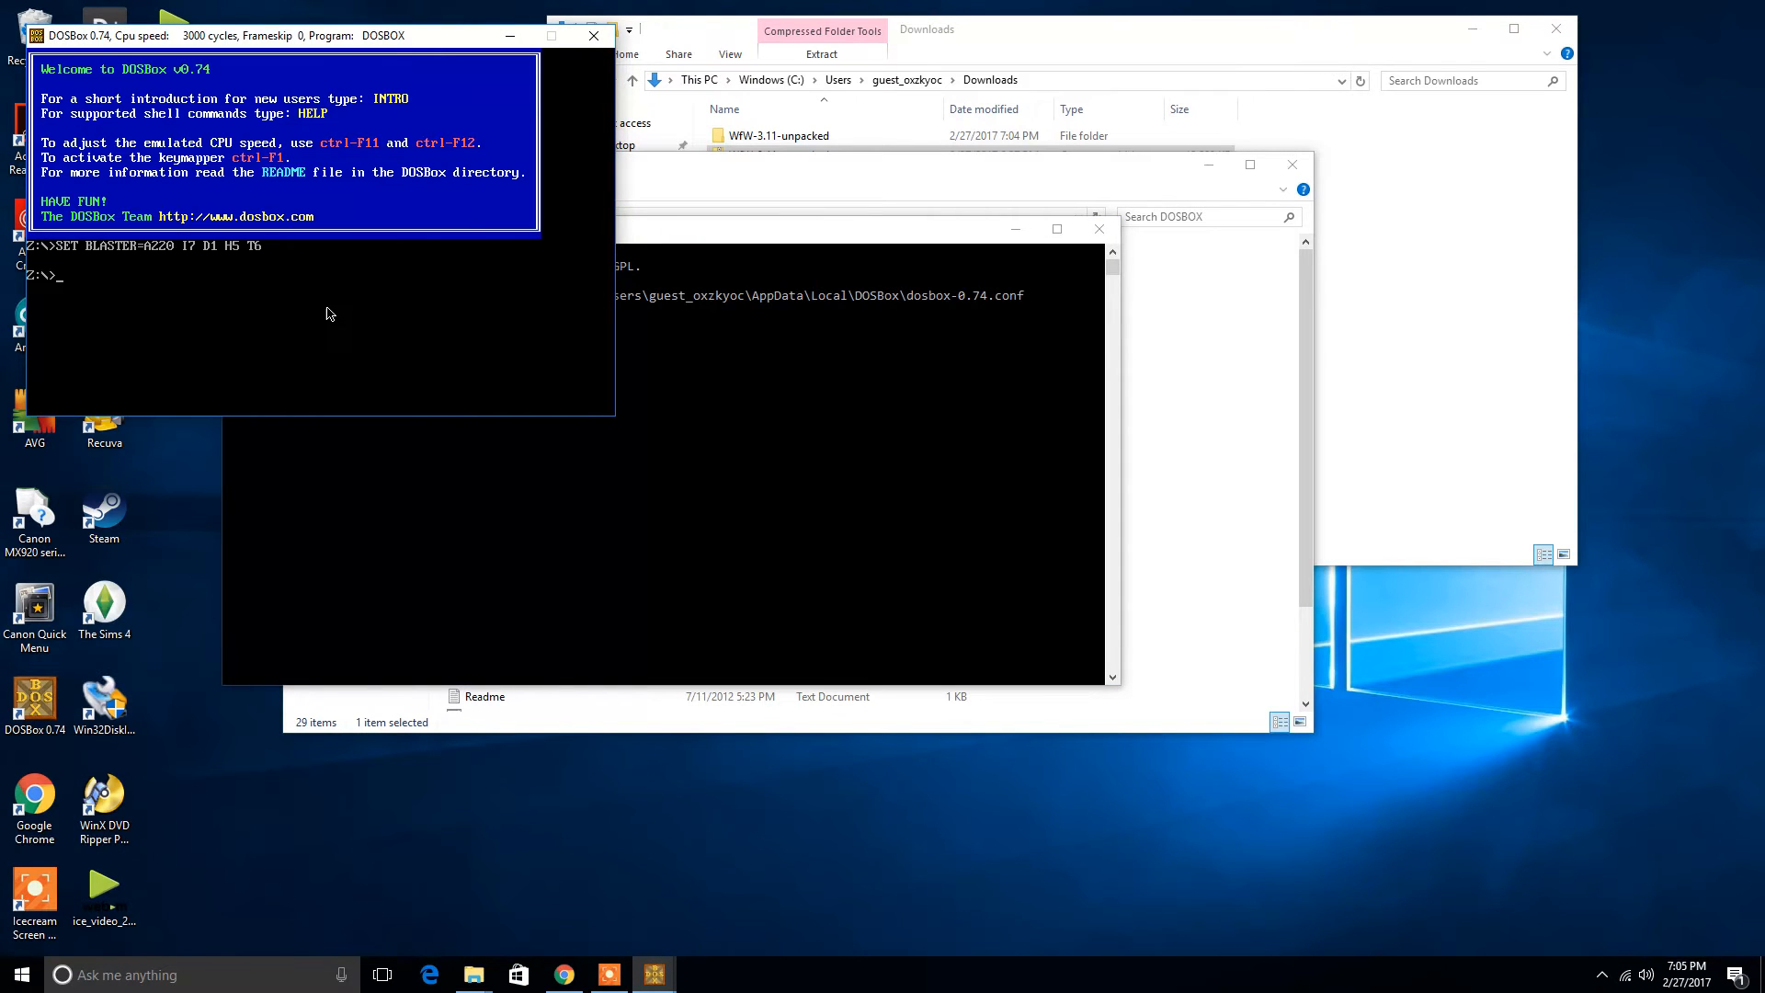
Mount C:\dosbox as drive C in DOSBox
type("mount")
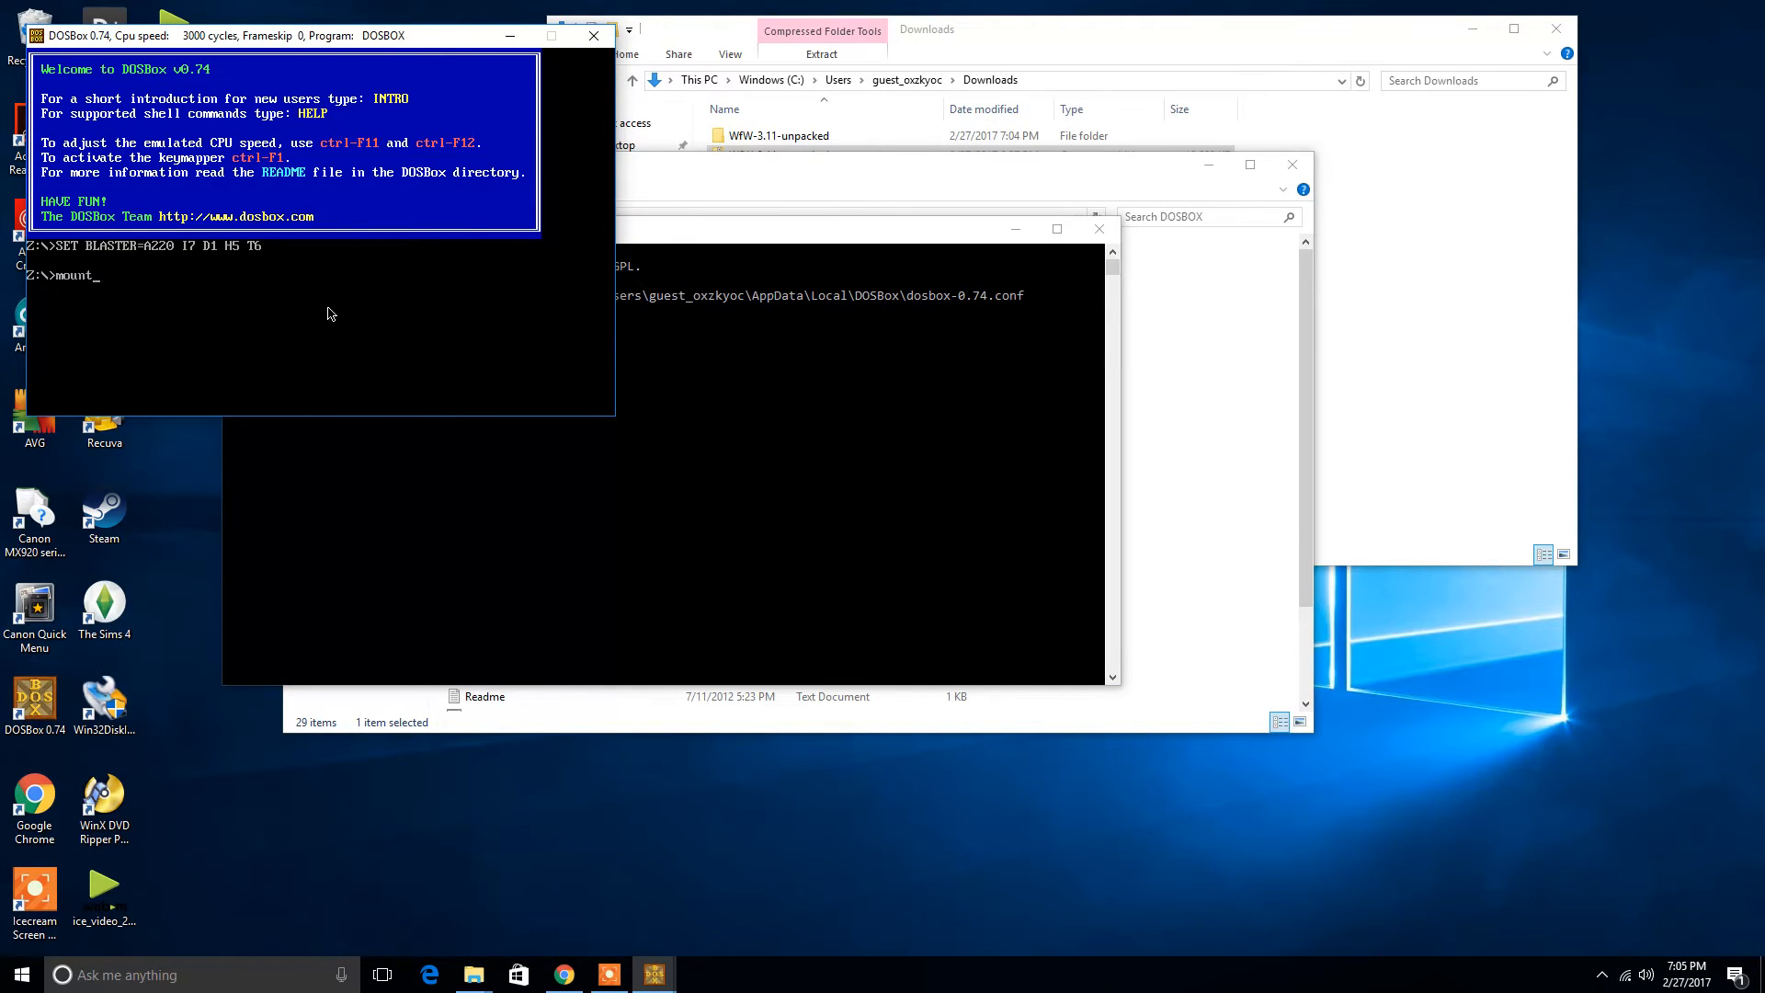
type("c C:")
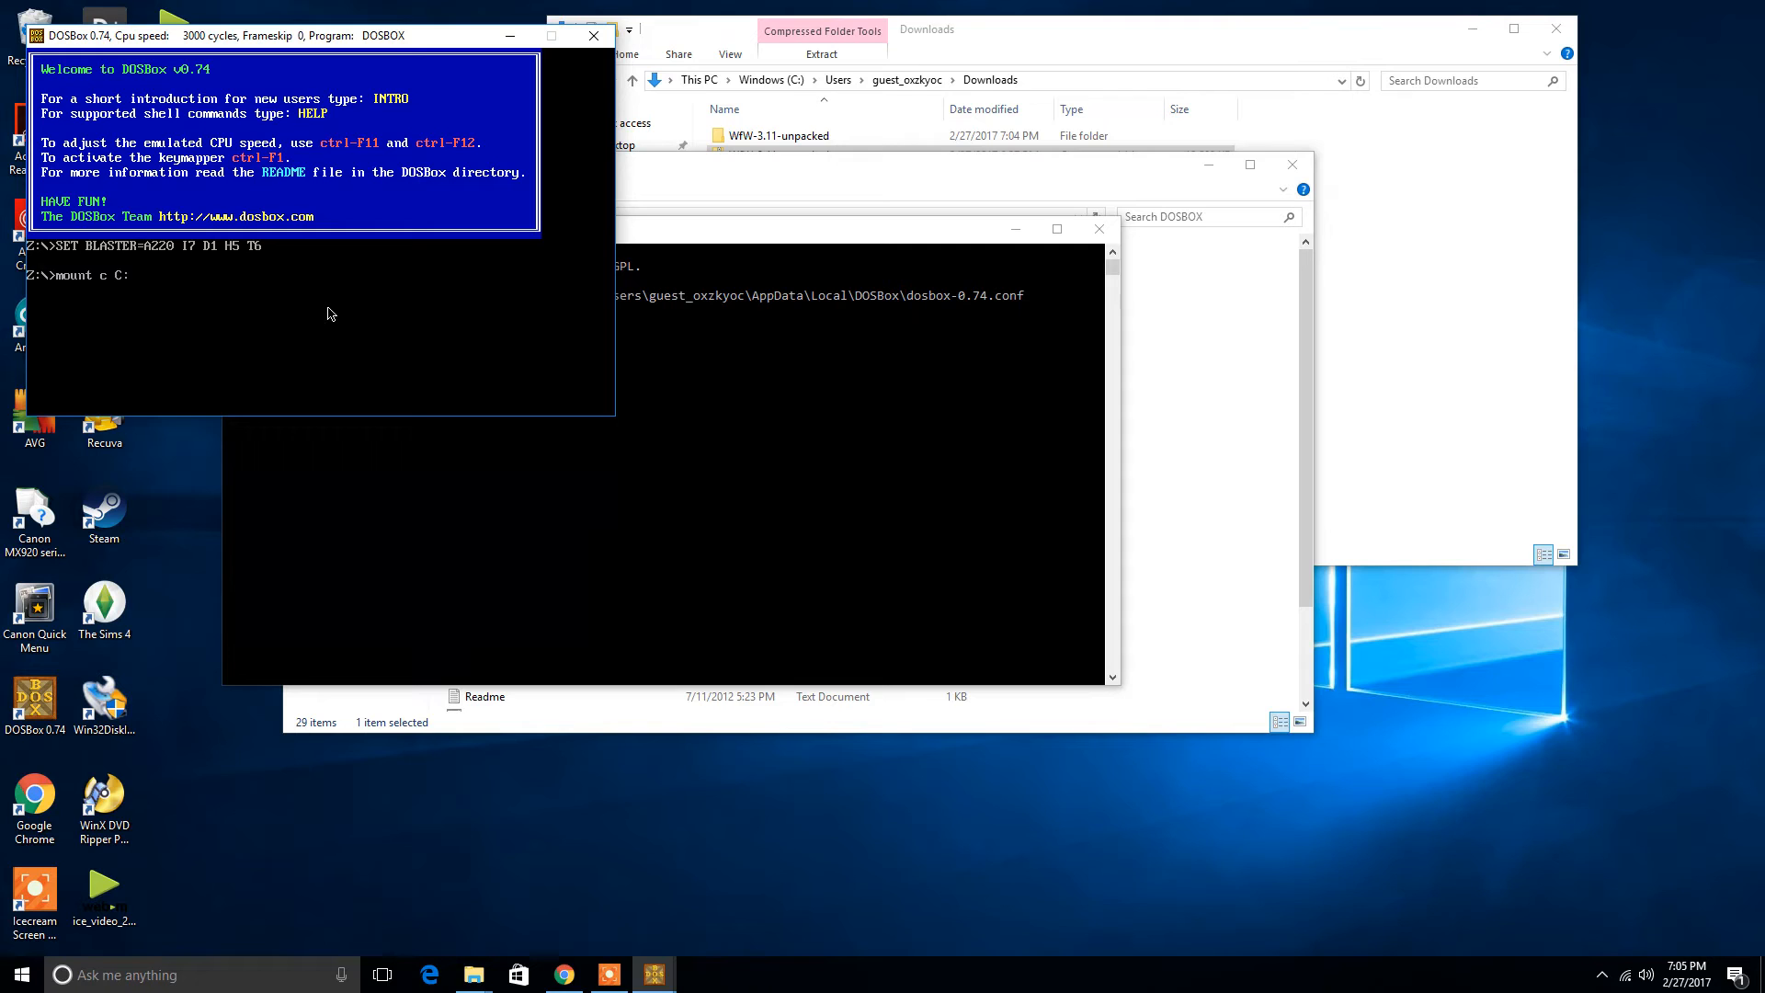
type("/dosbox")
type("c:/")
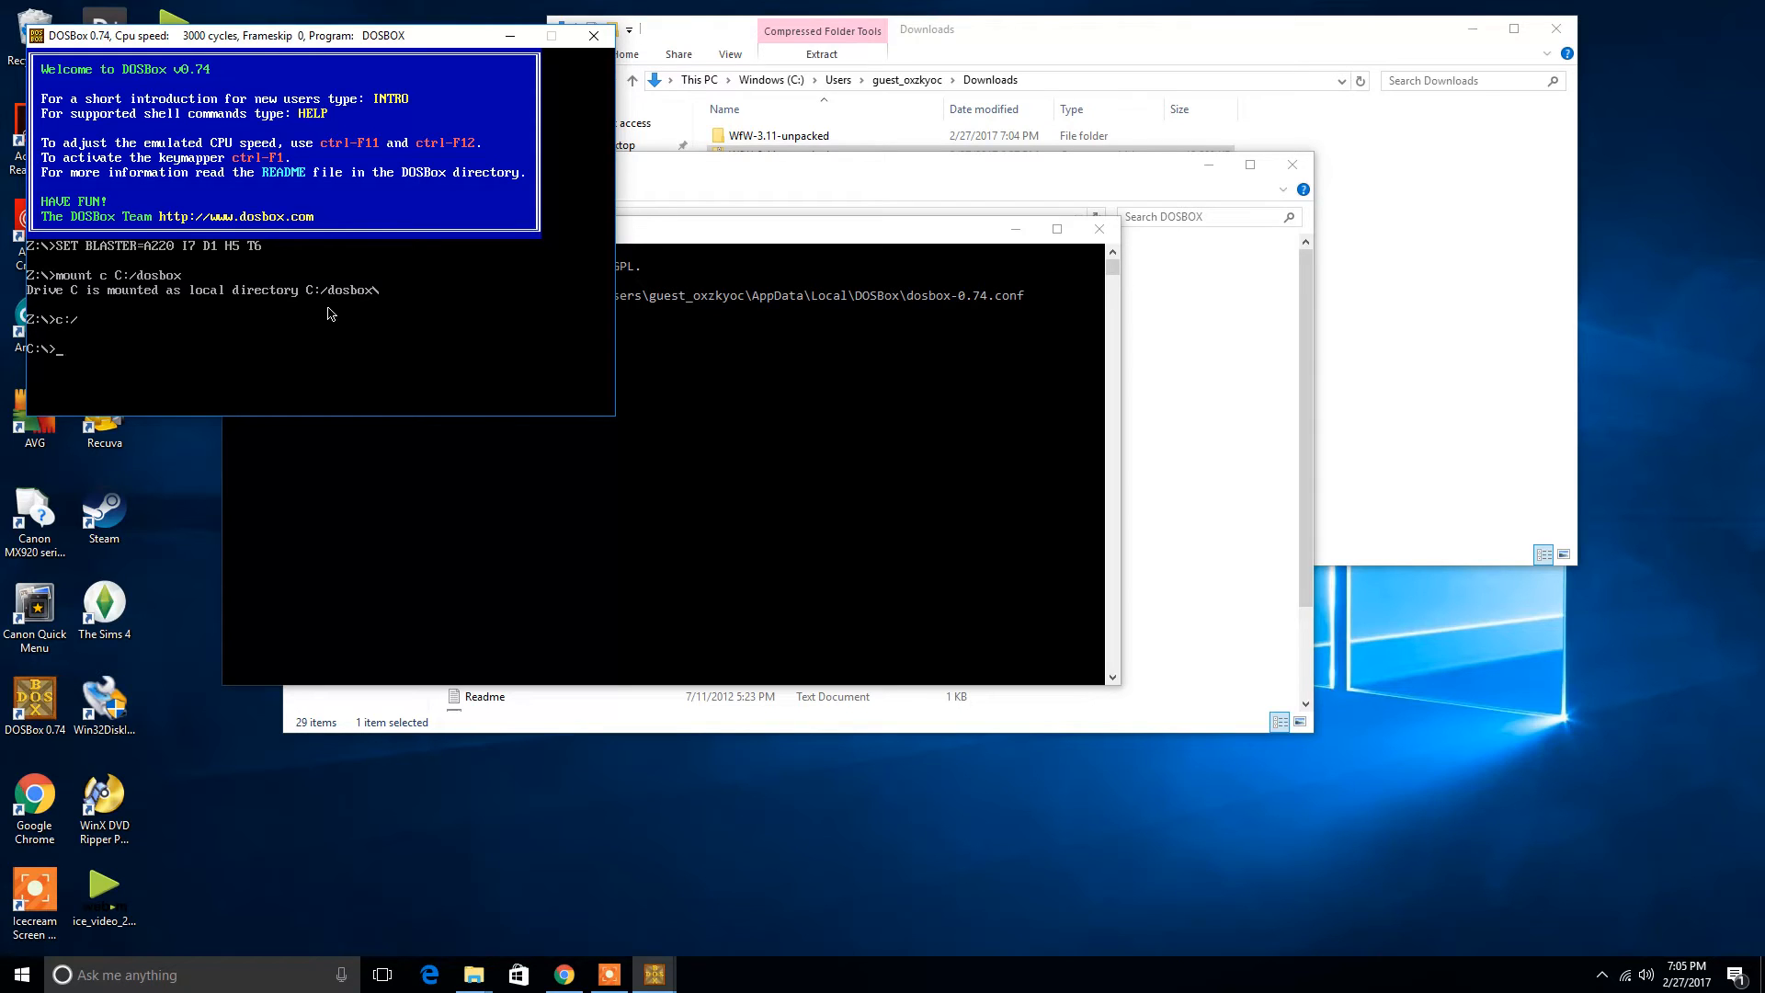
Change into the win31 folder and run setup to start Windows for Workgroups 3.11 Setup
type("cd wi")
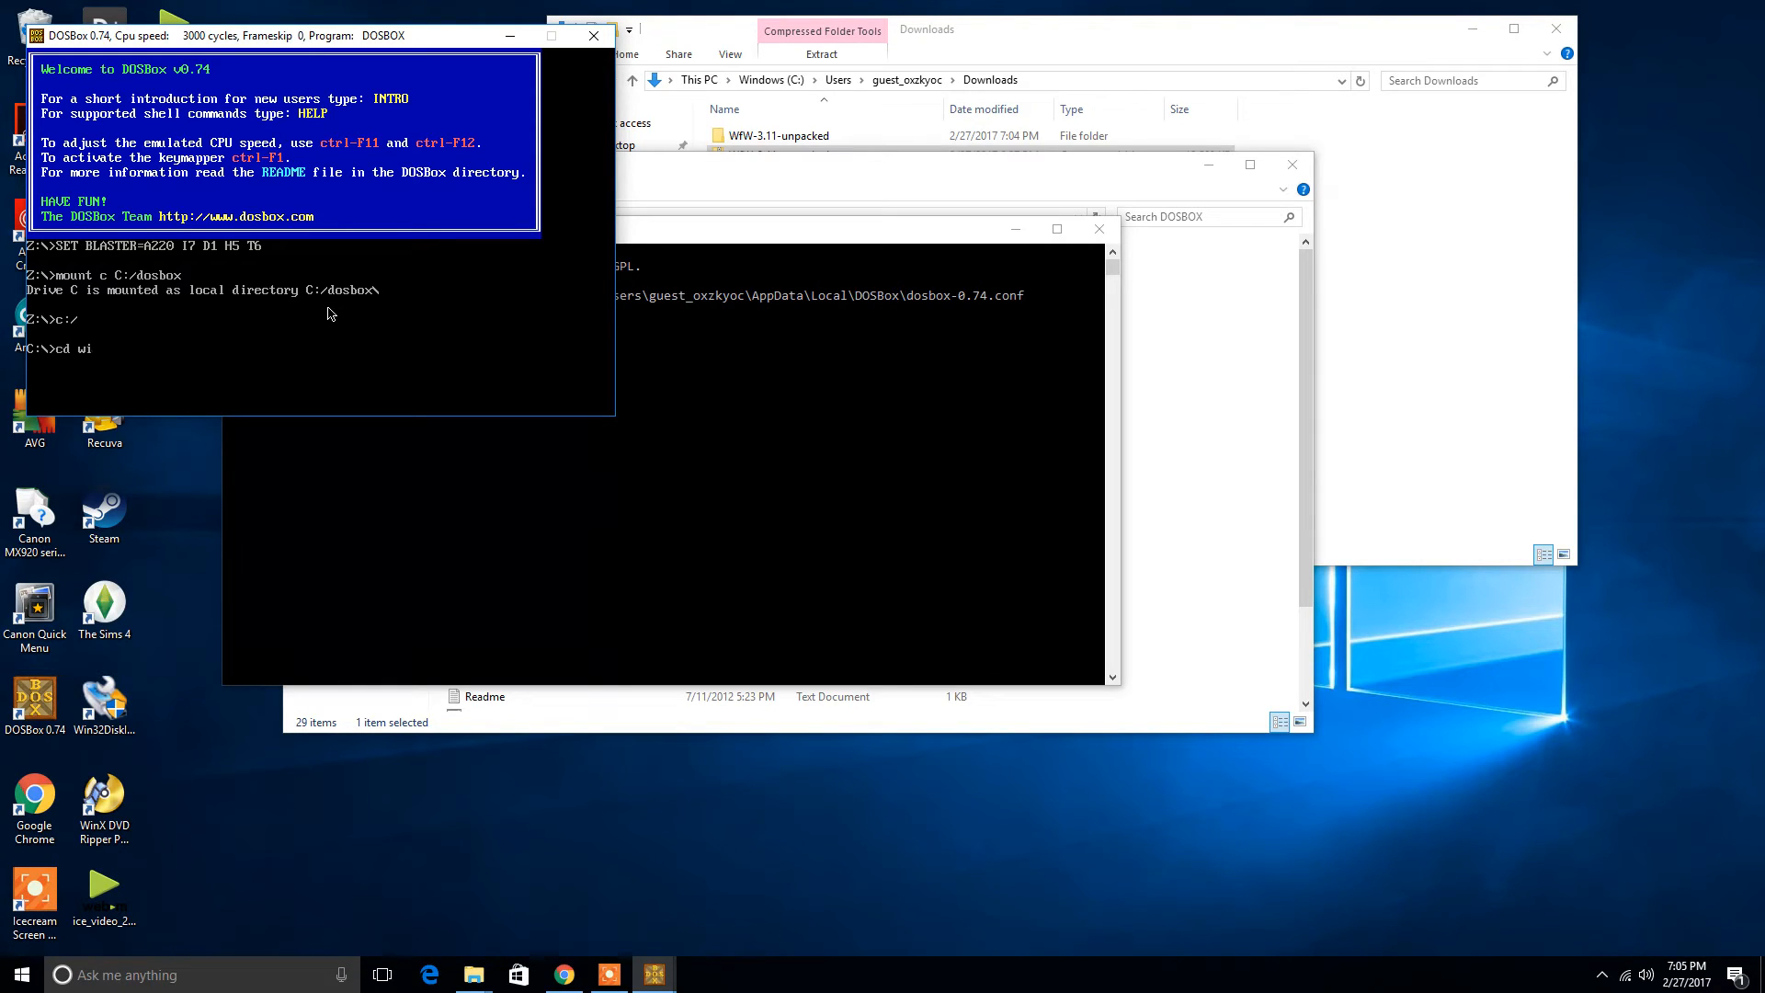
type("n31")
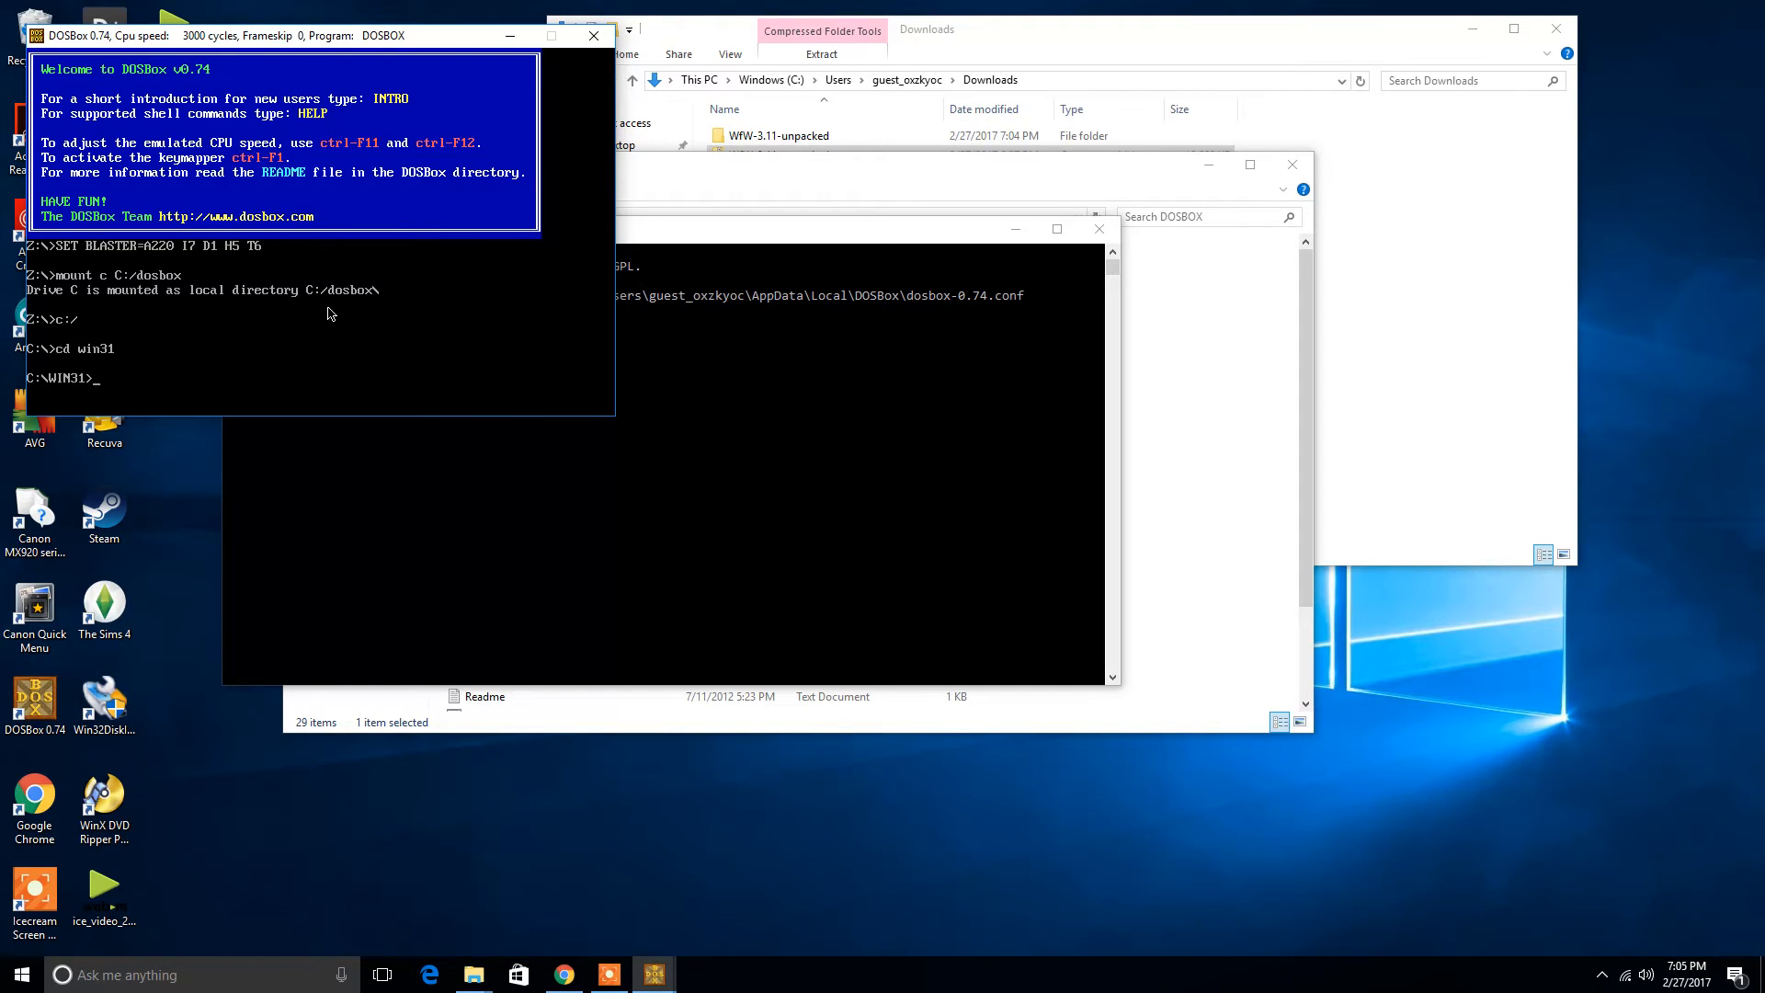
type("s")
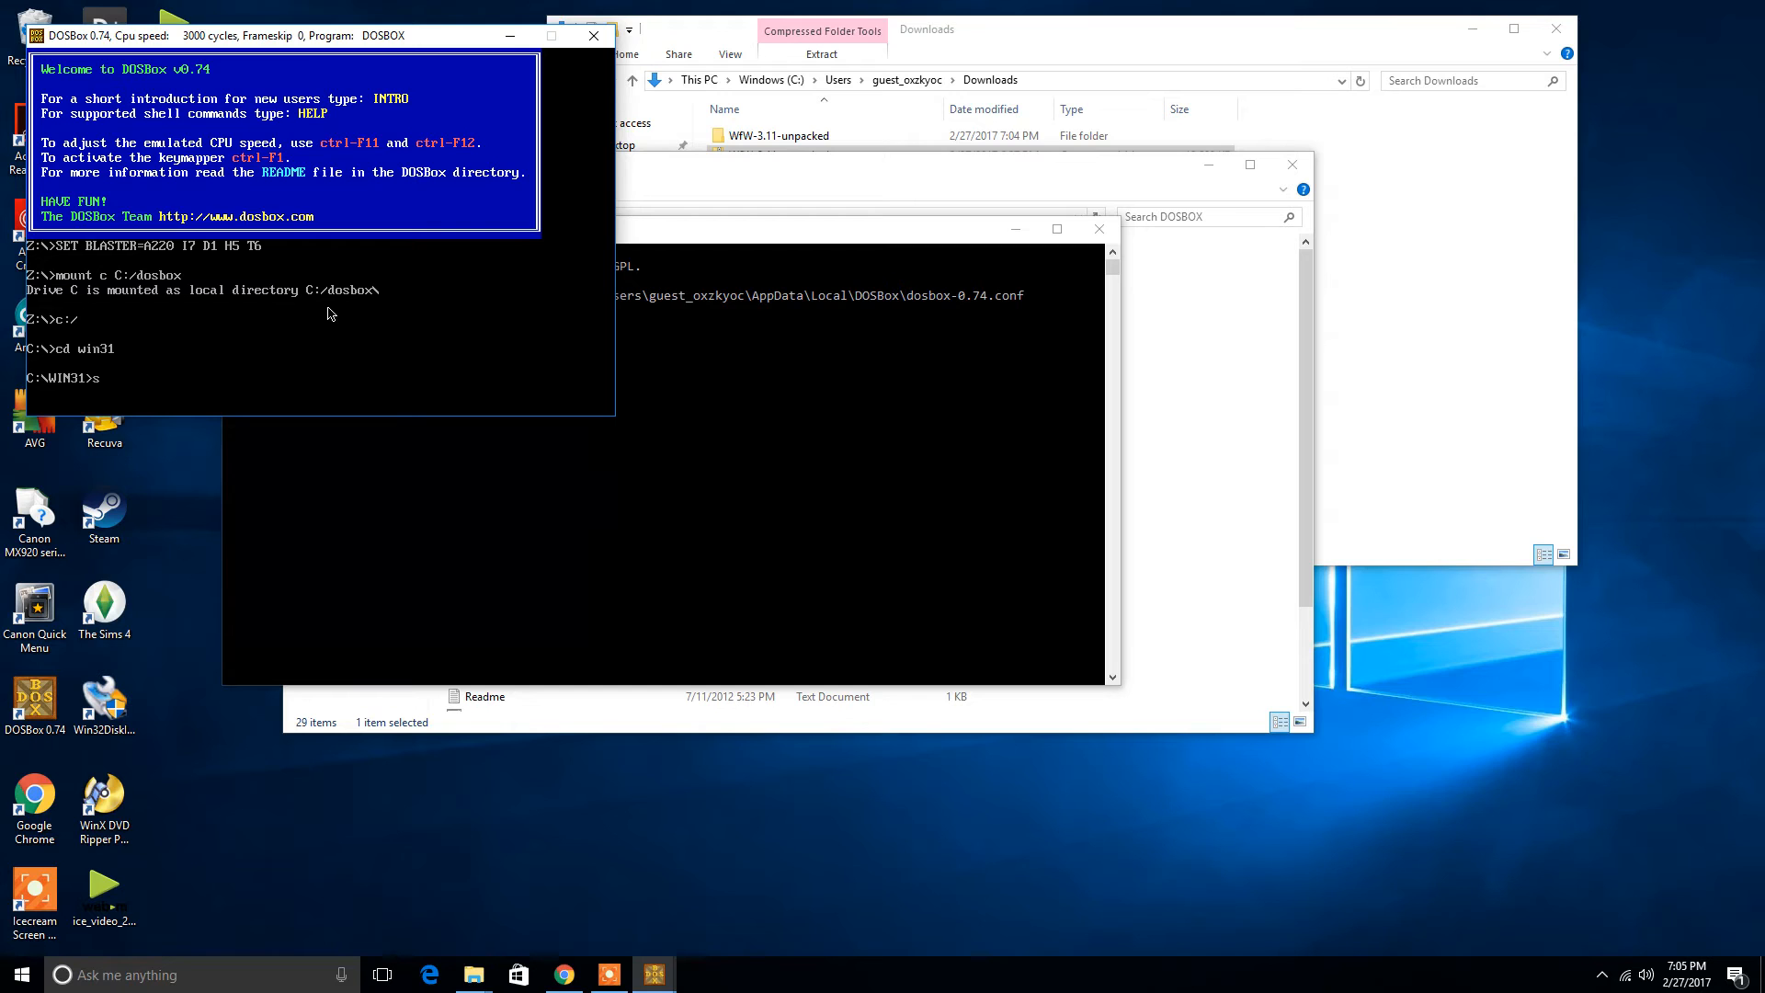
type("setup")
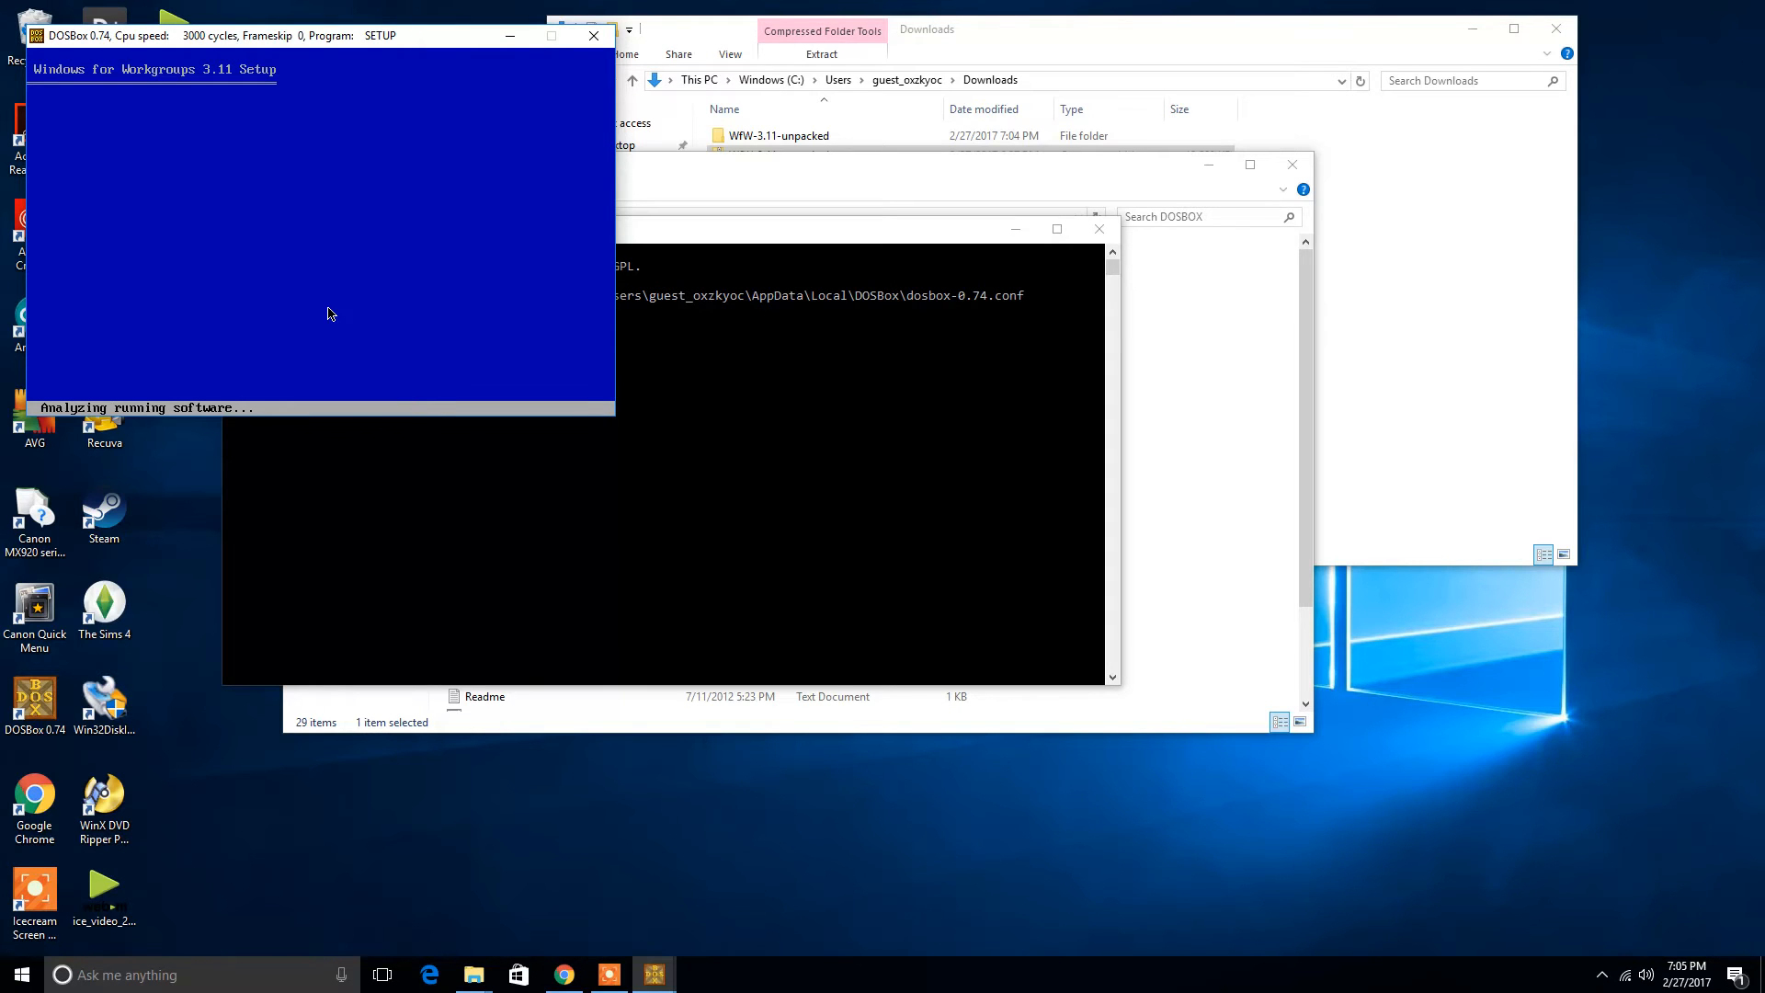
Continue Setup so it copies files, and view the new WINDOWS folder in File Explorer
key("enter")
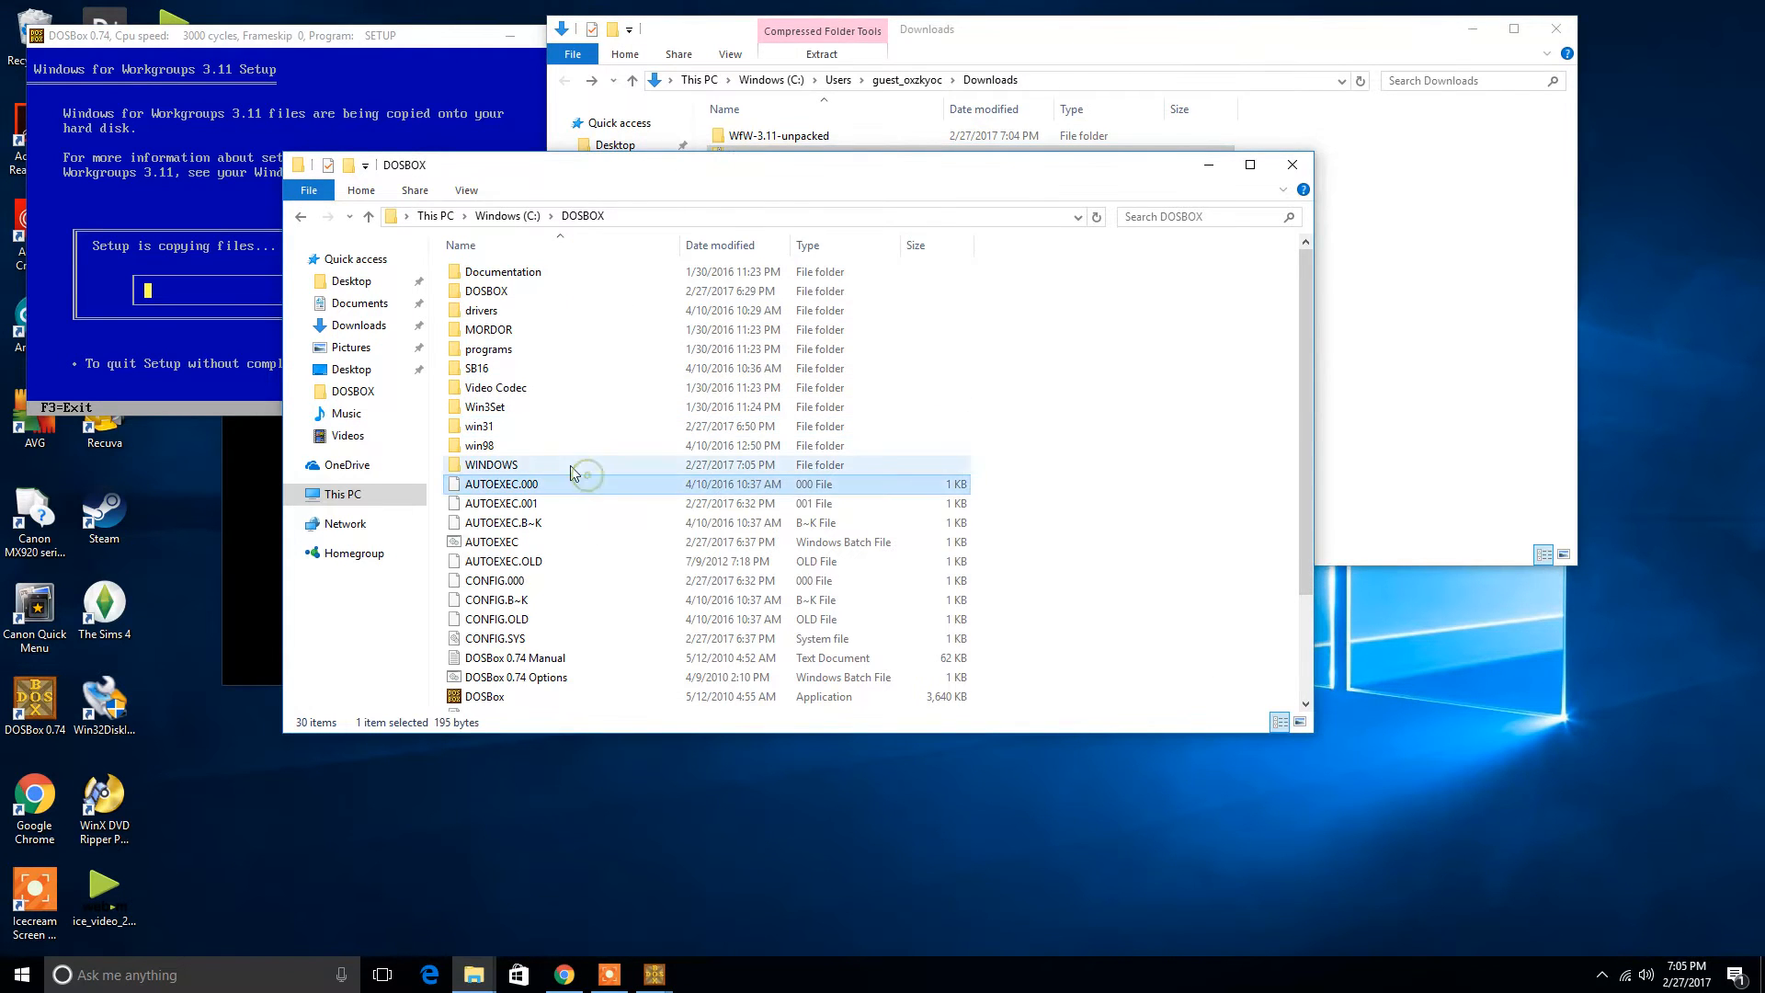
left_click(489, 463)
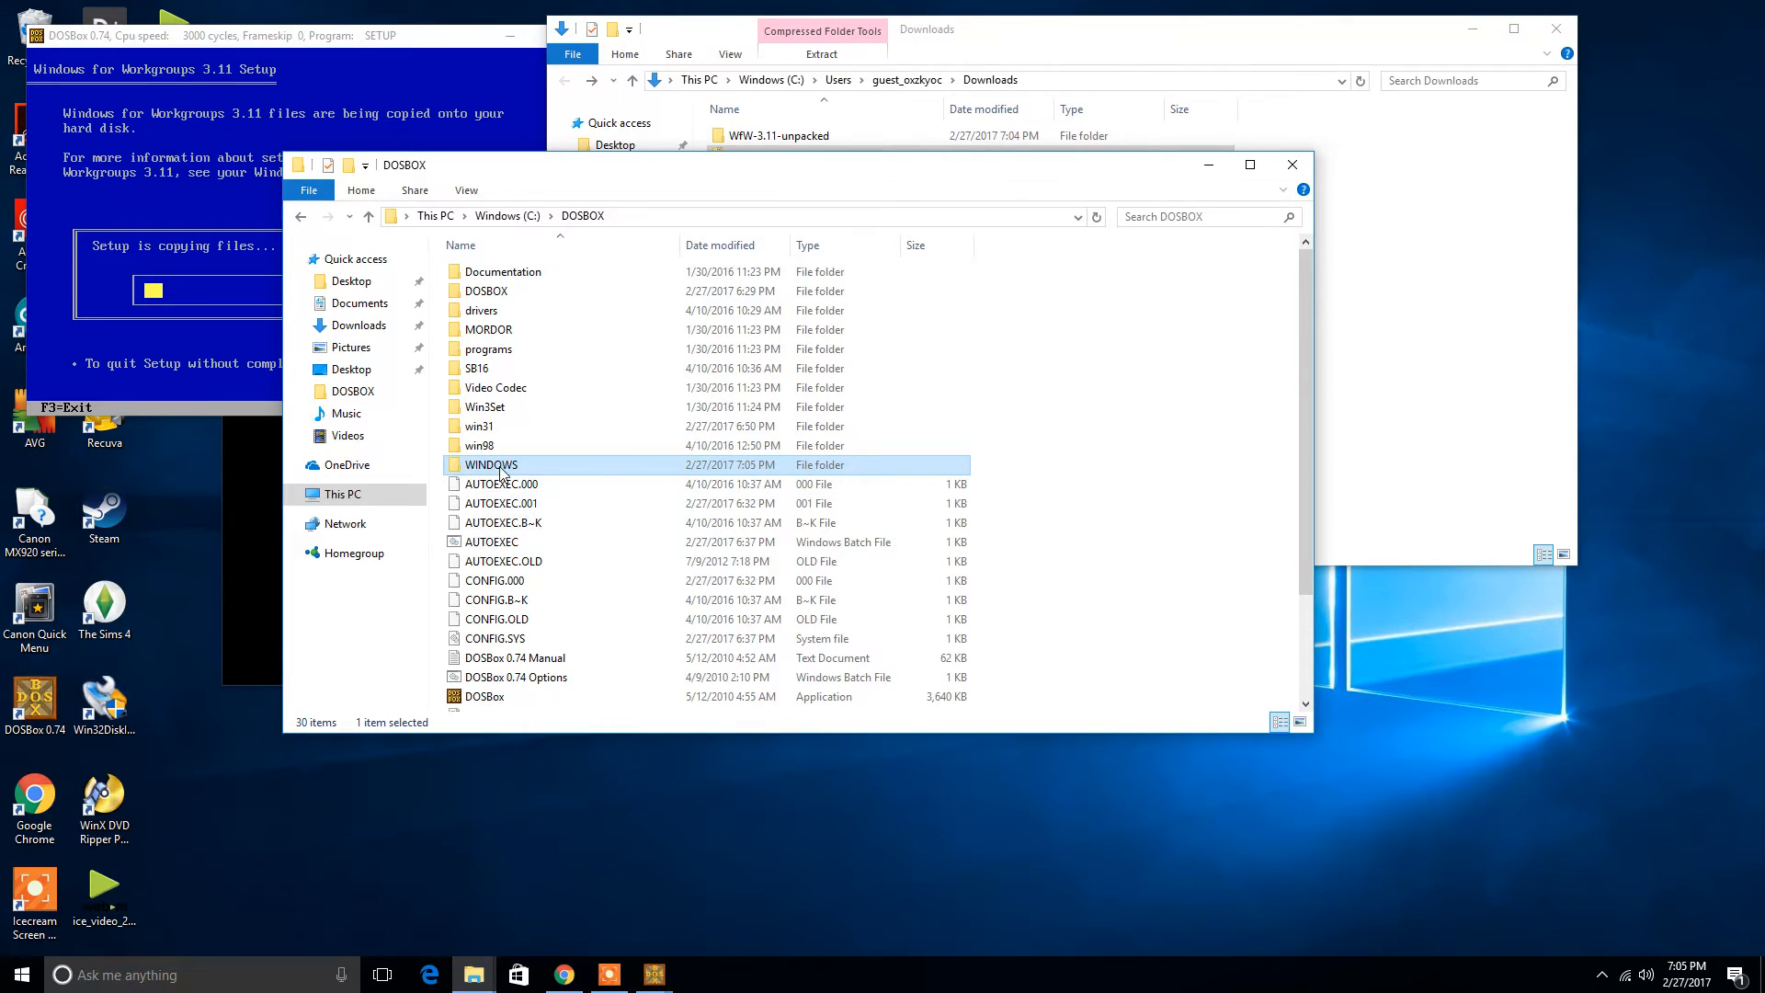
mouse_move(530, 494)
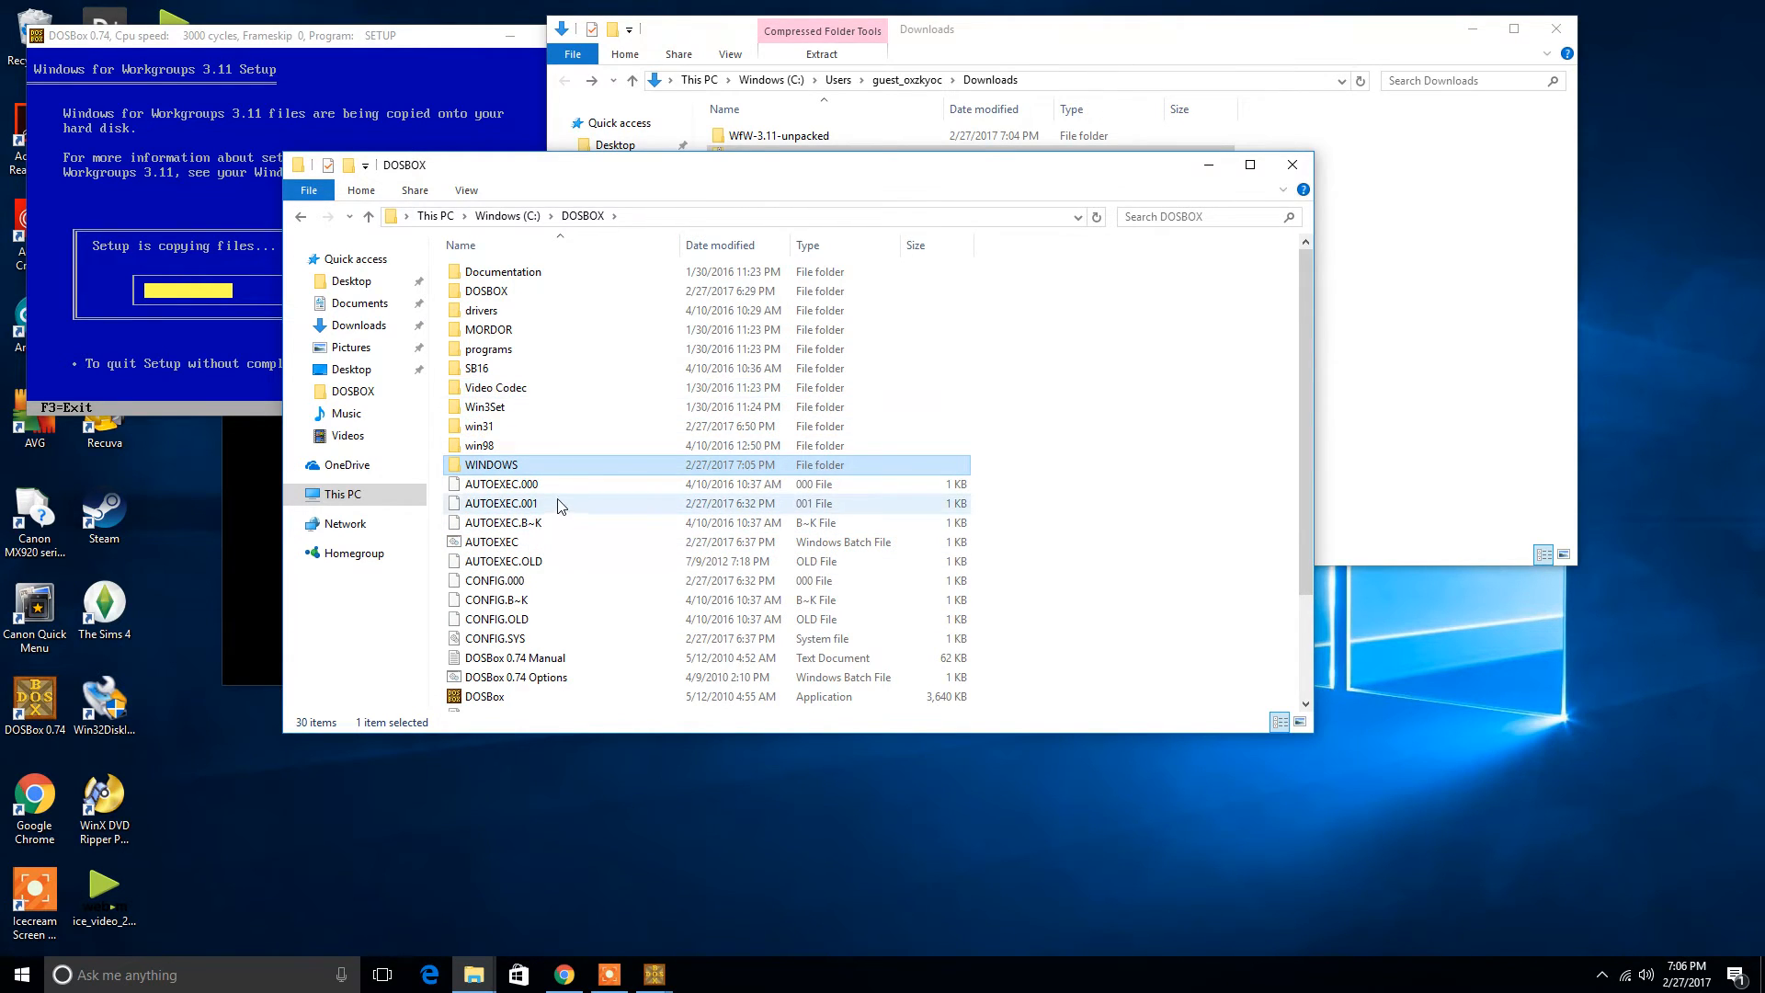
mouse_move(555, 503)
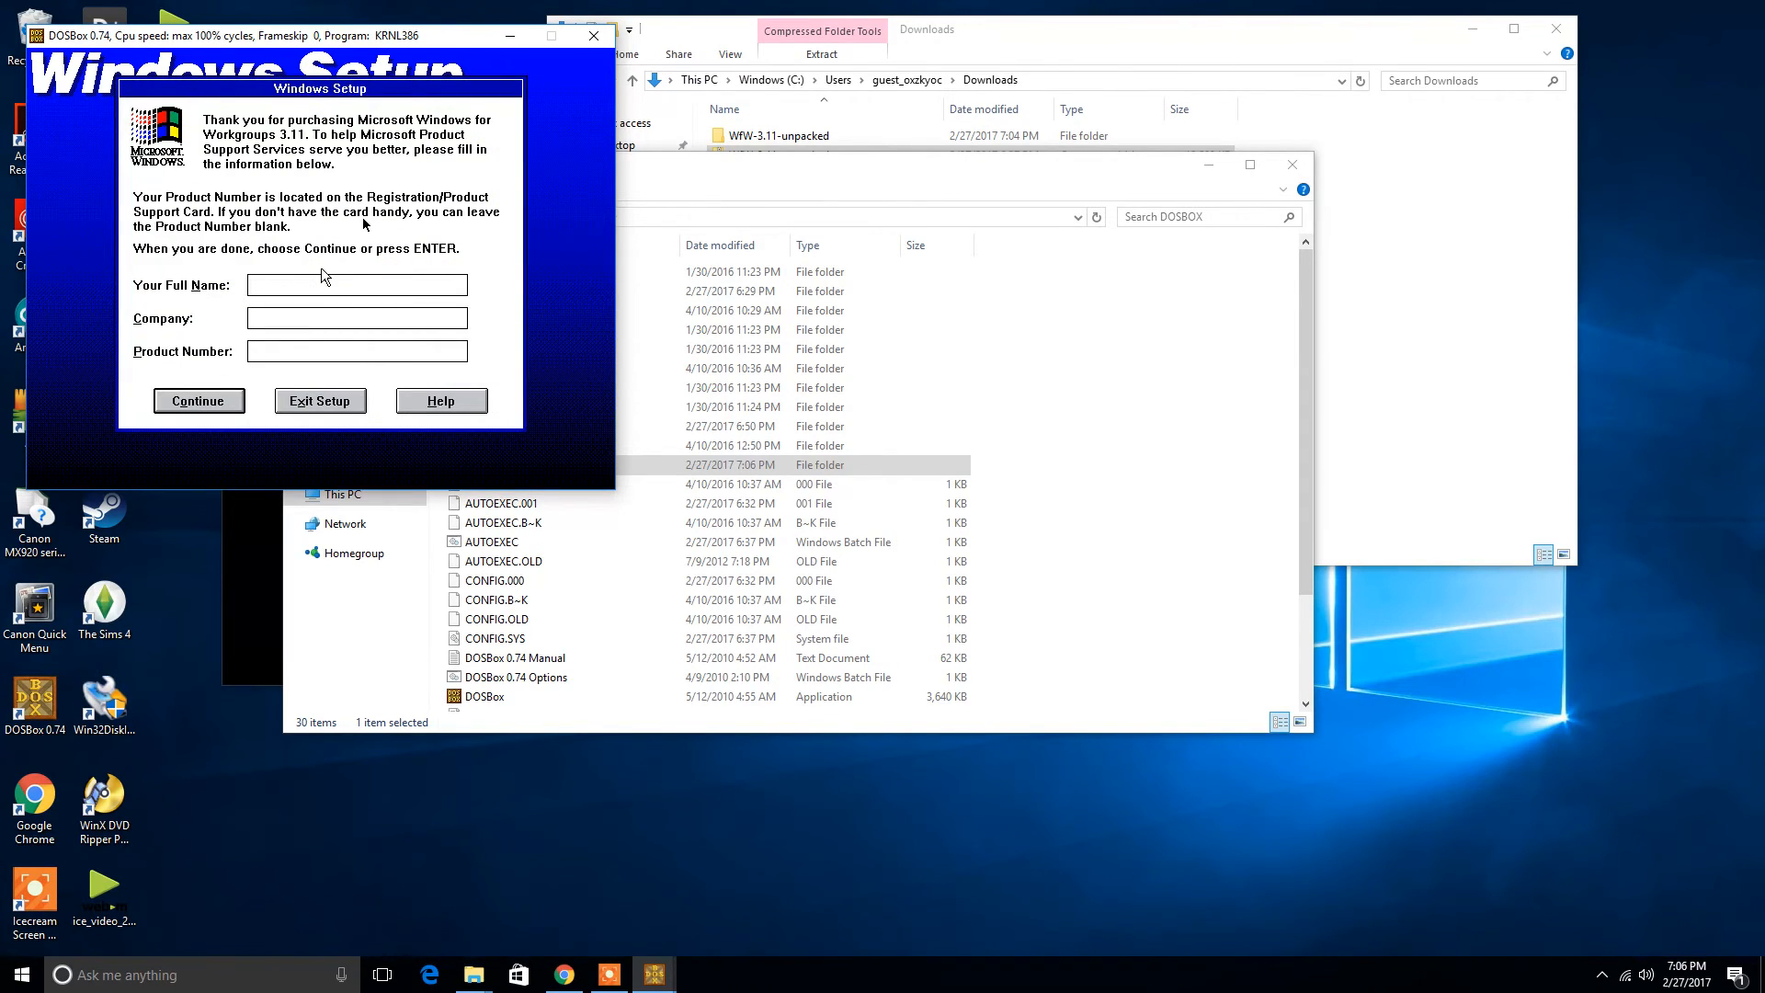
Register with name 'as' and company 'as' and confirm the details
type("as")
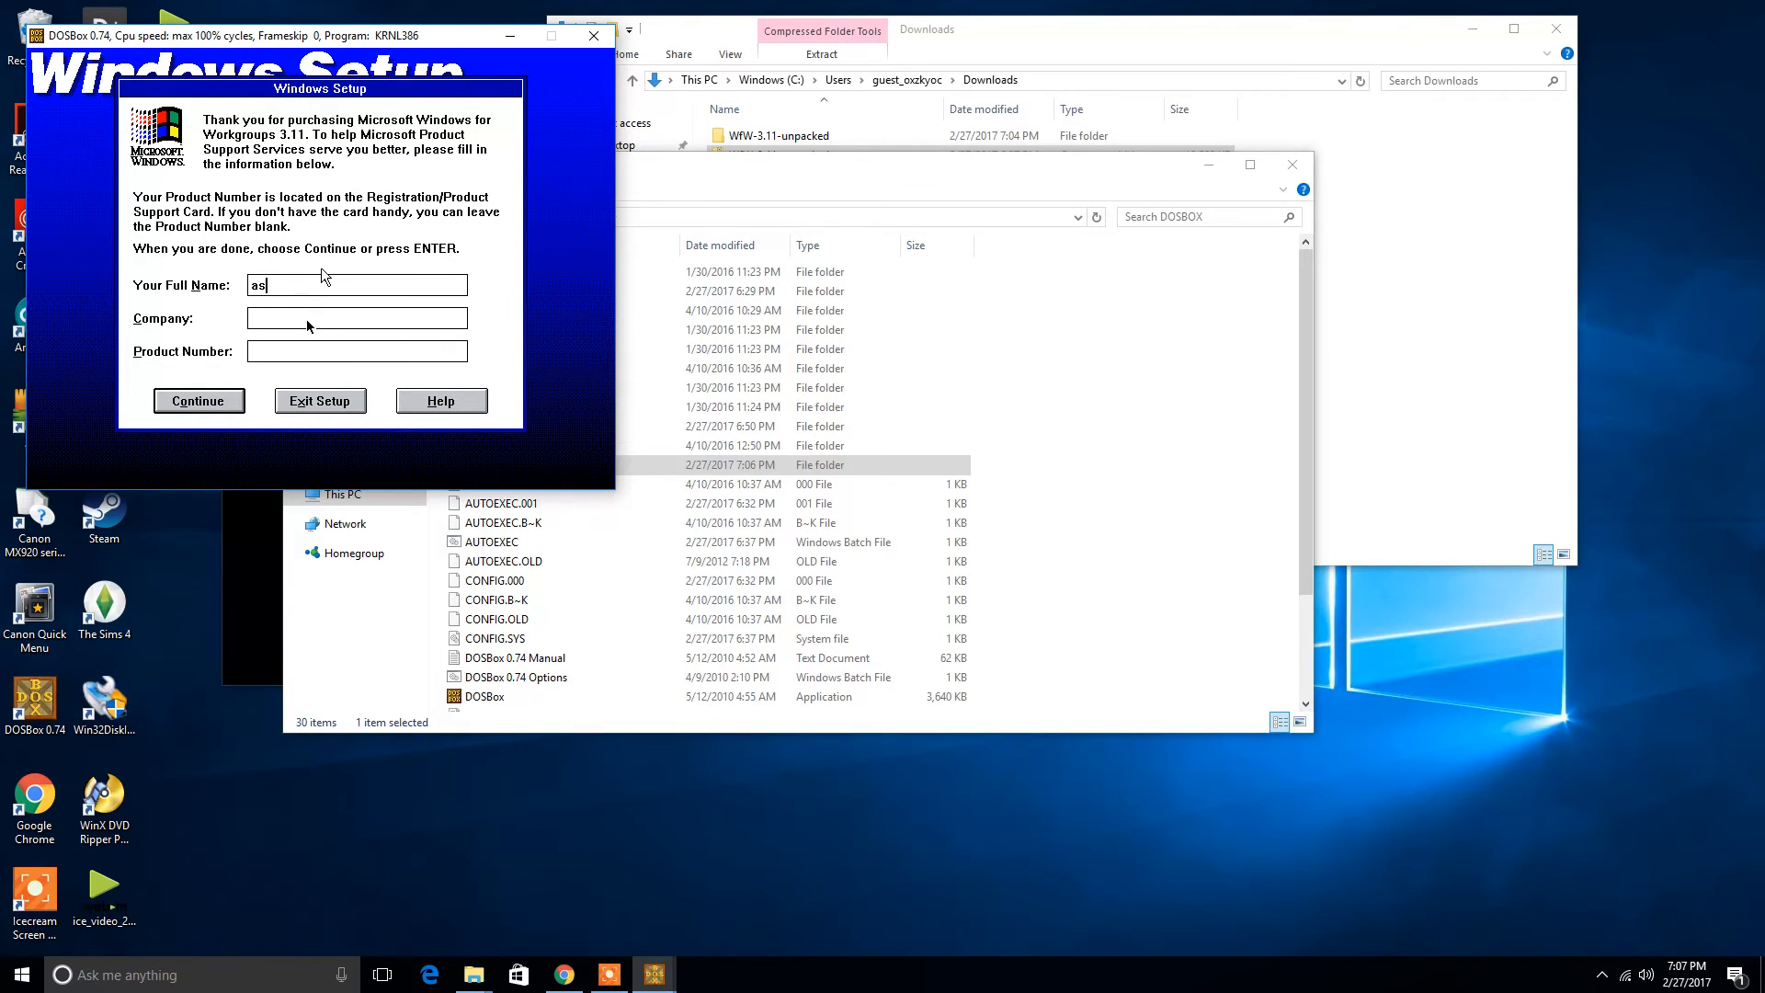
type("as")
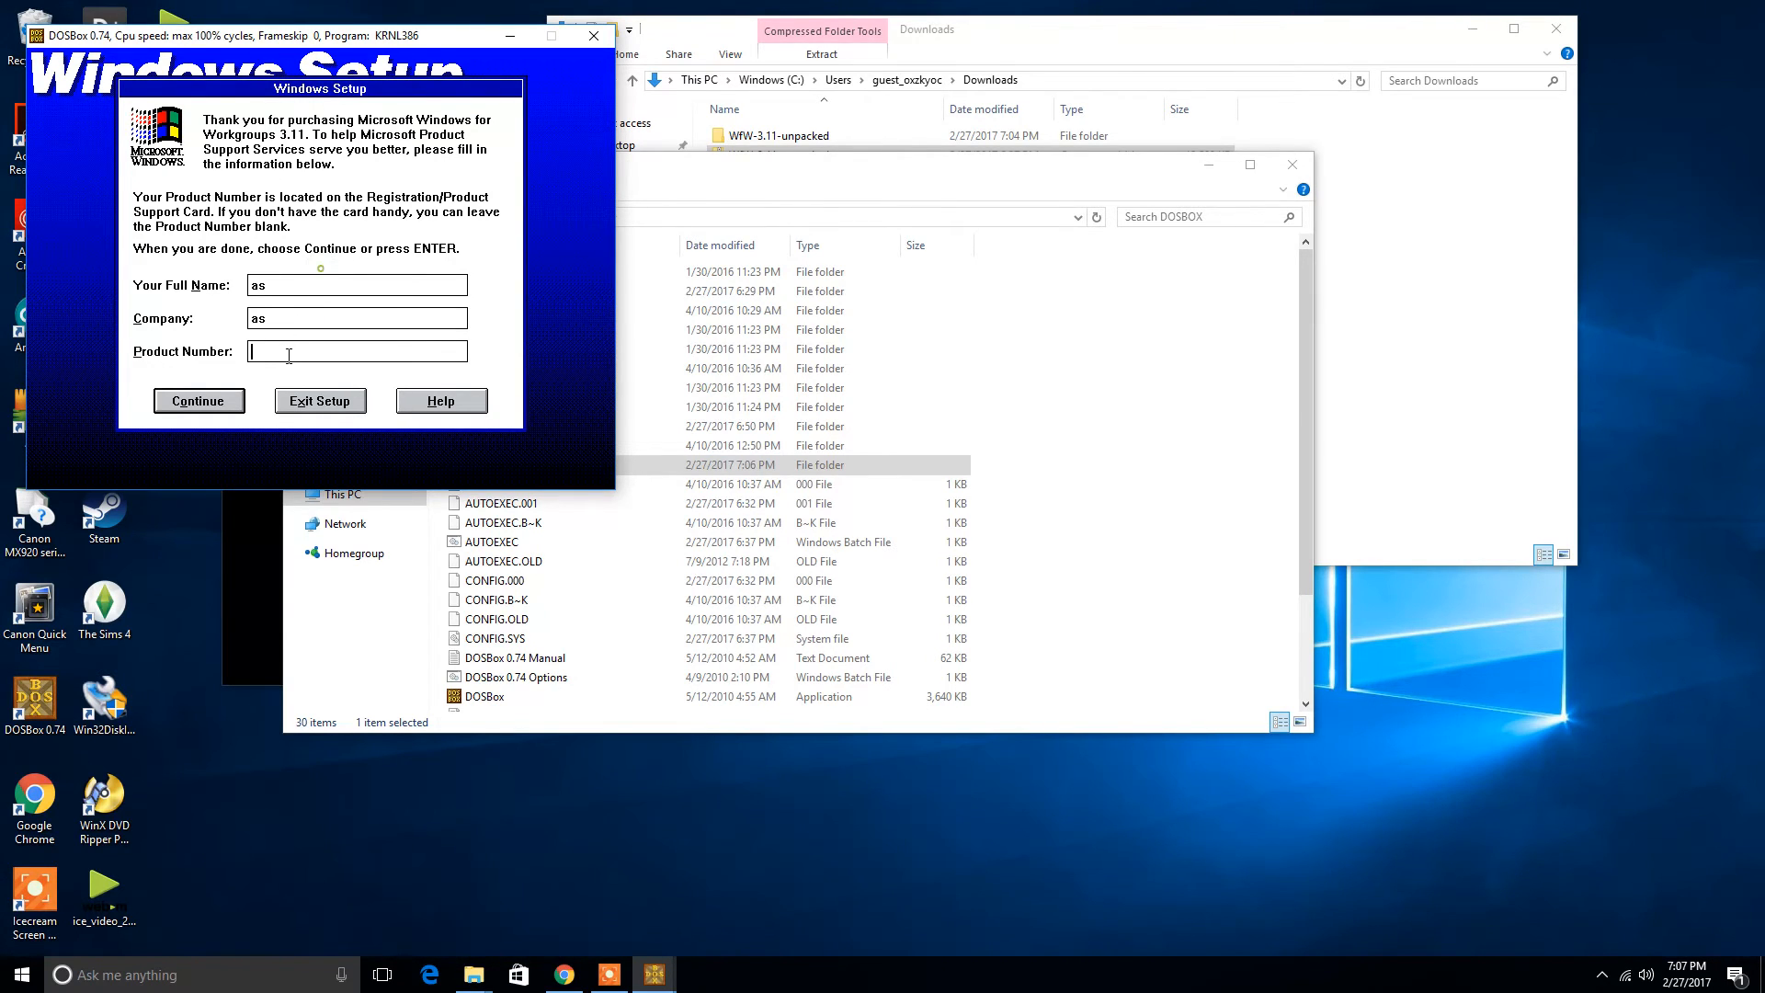
left_click(199, 399)
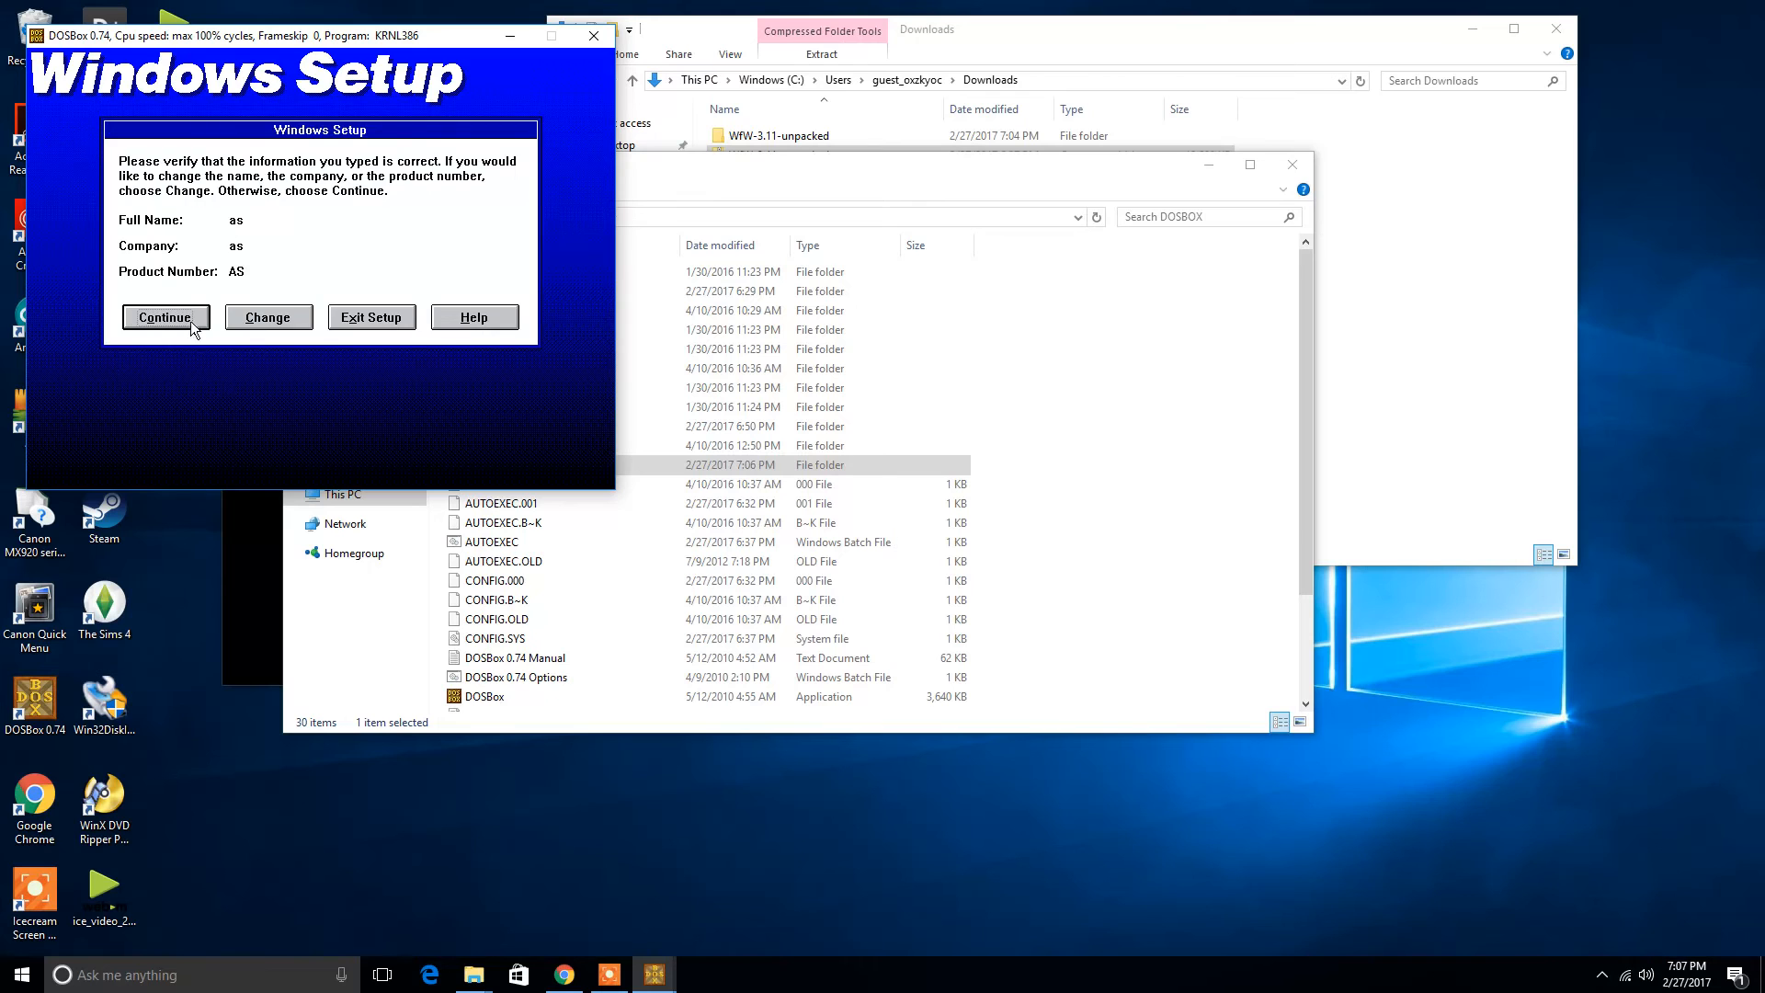
left_click(163, 317)
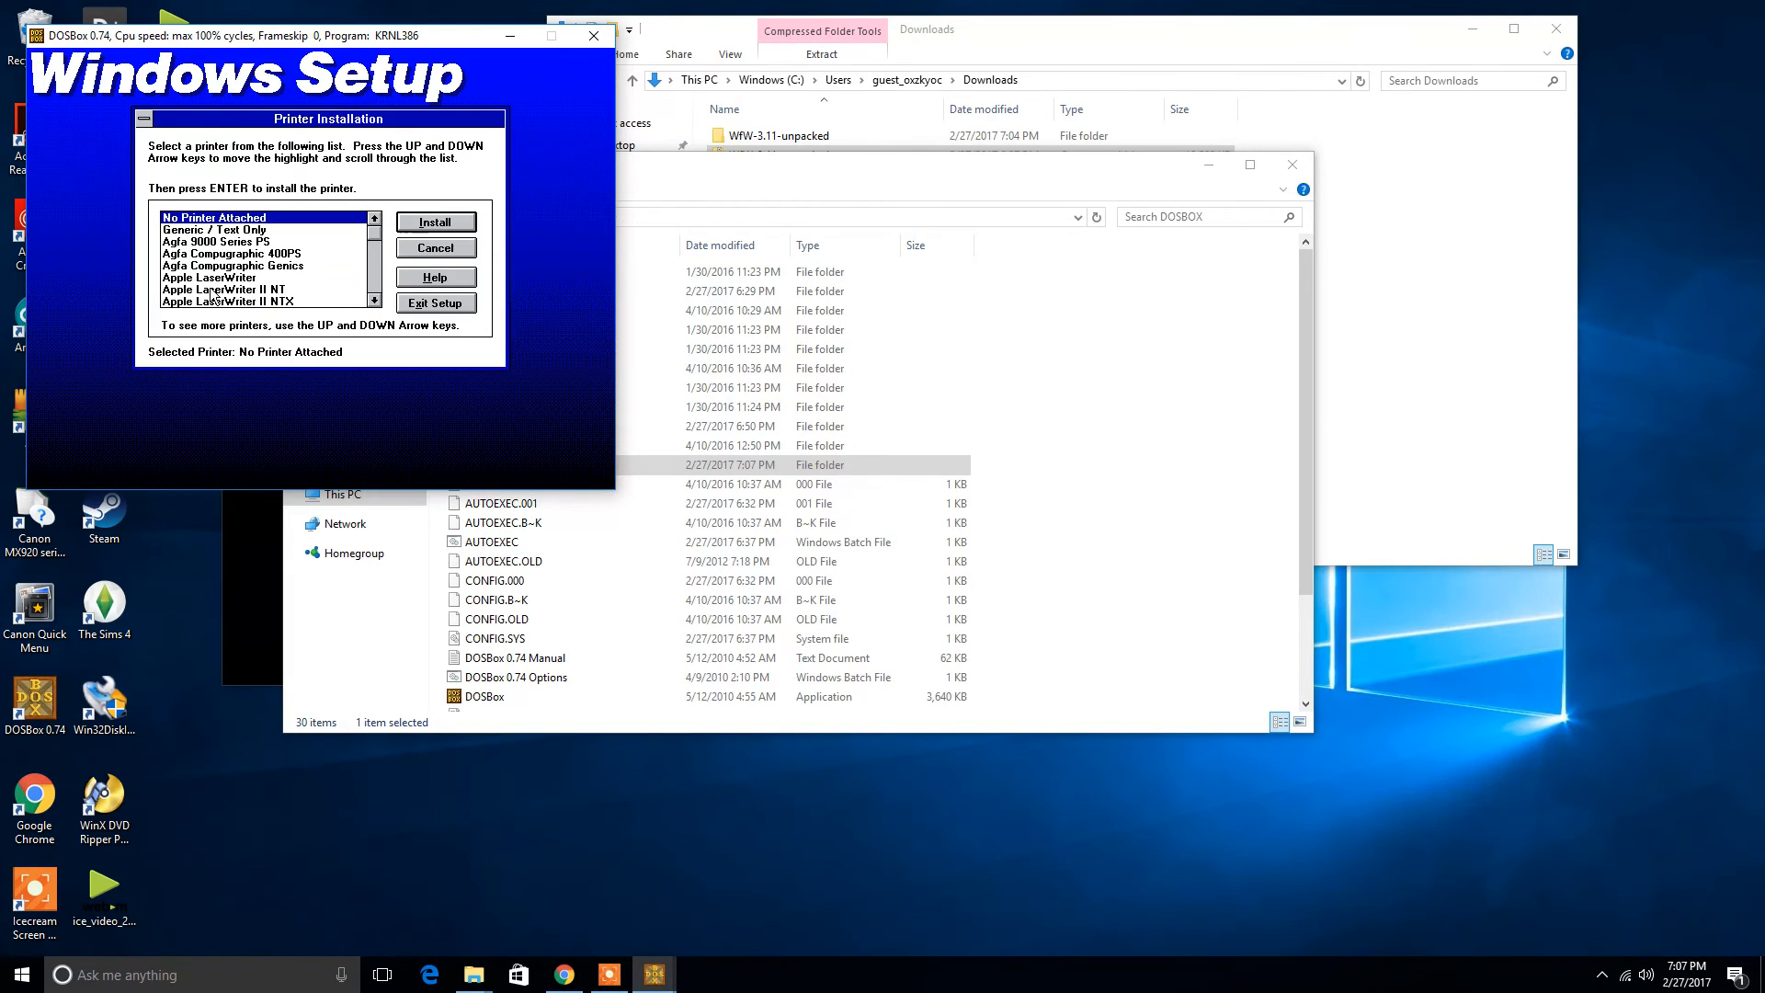
Finish setup with no printer attached and no network, then return to MS-DOS
left_click(436, 220)
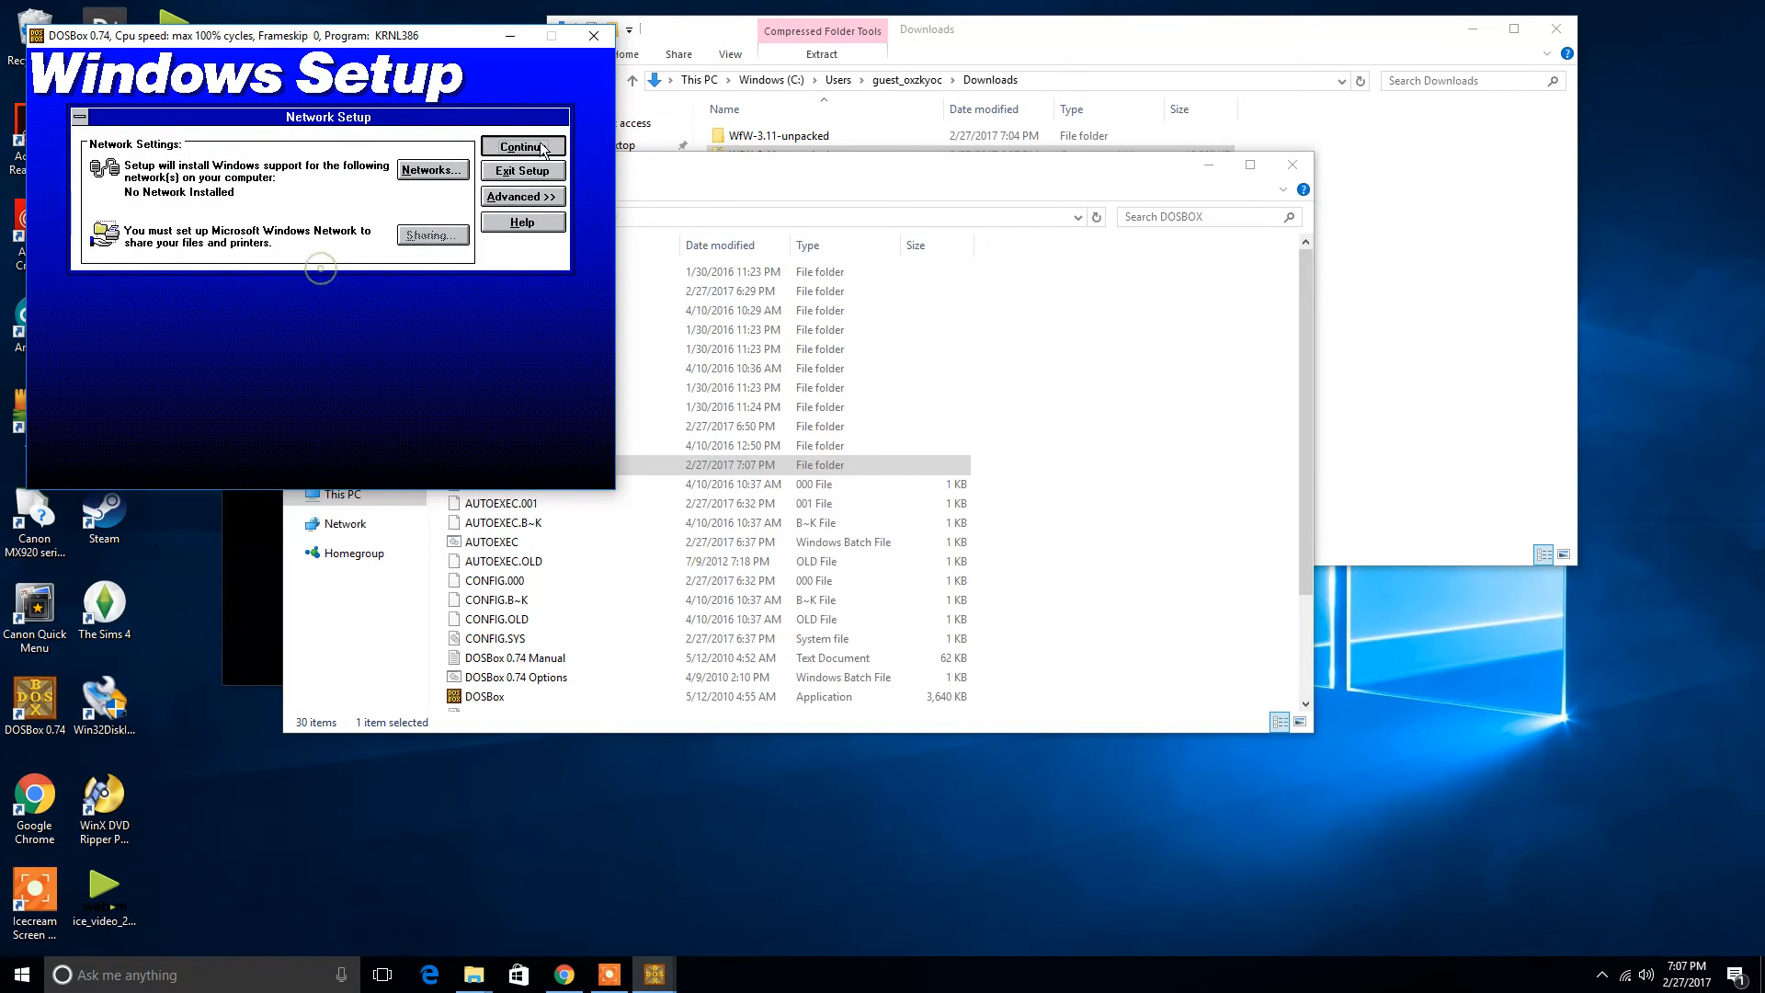
left_click(520, 147)
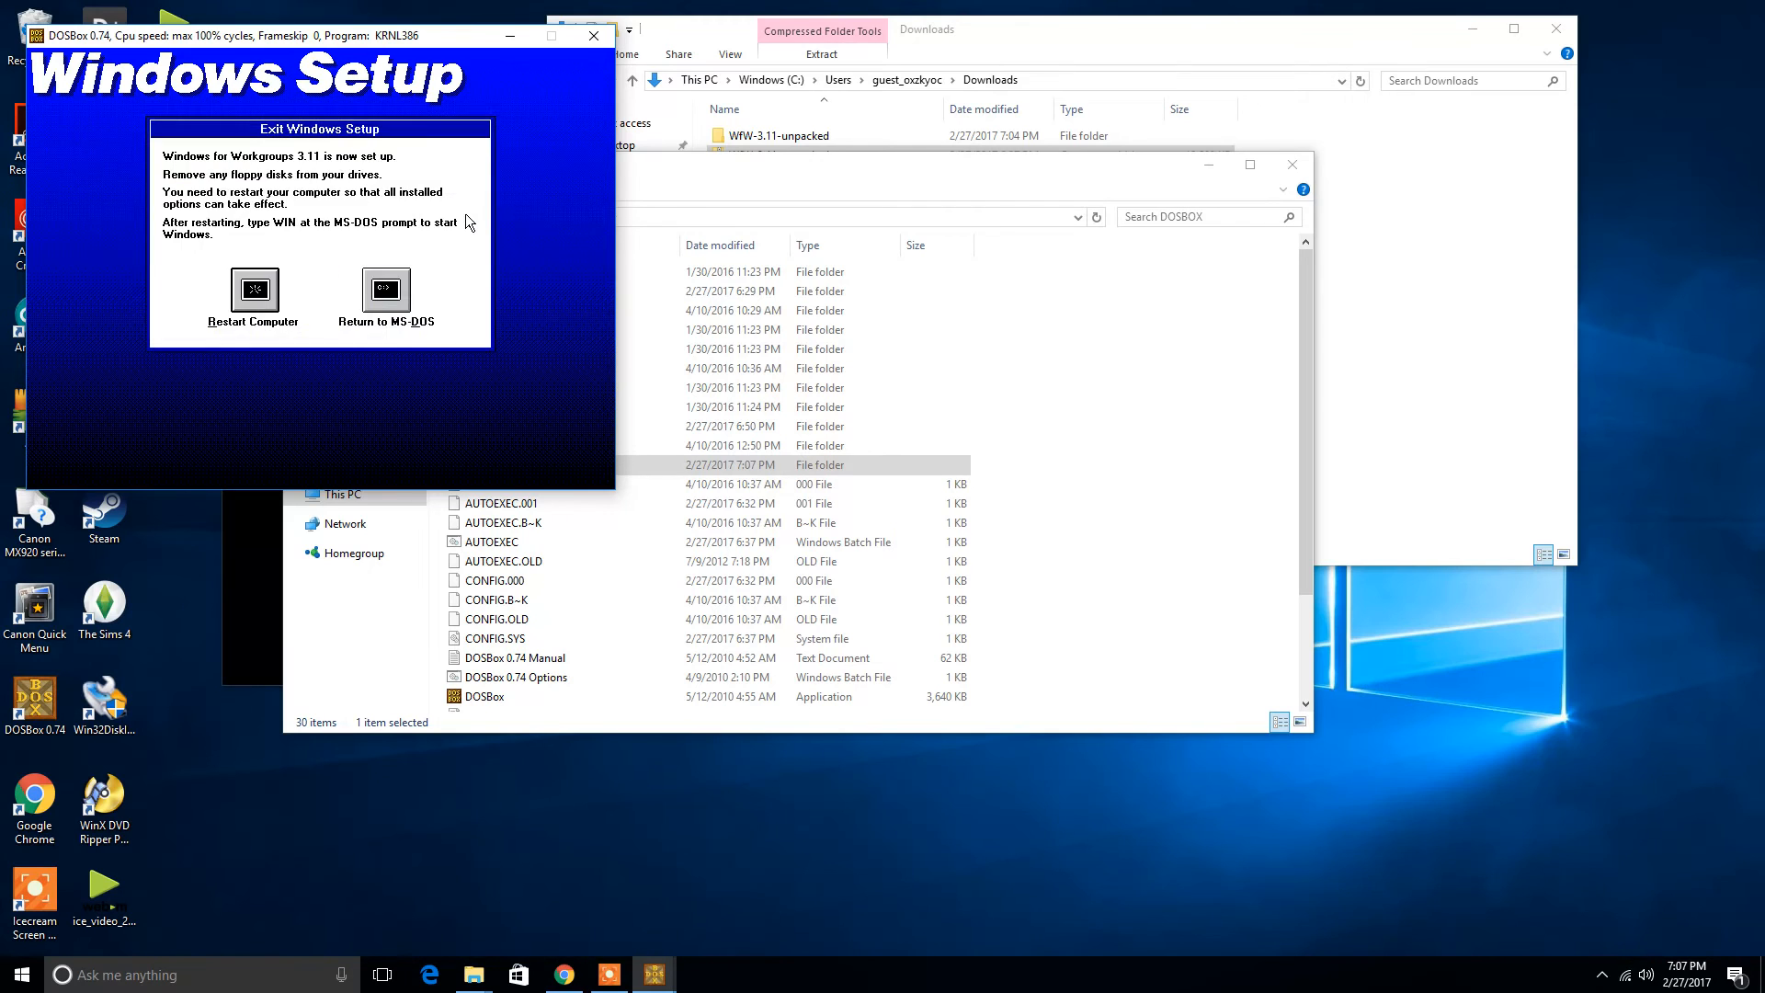
left_click(384, 298)
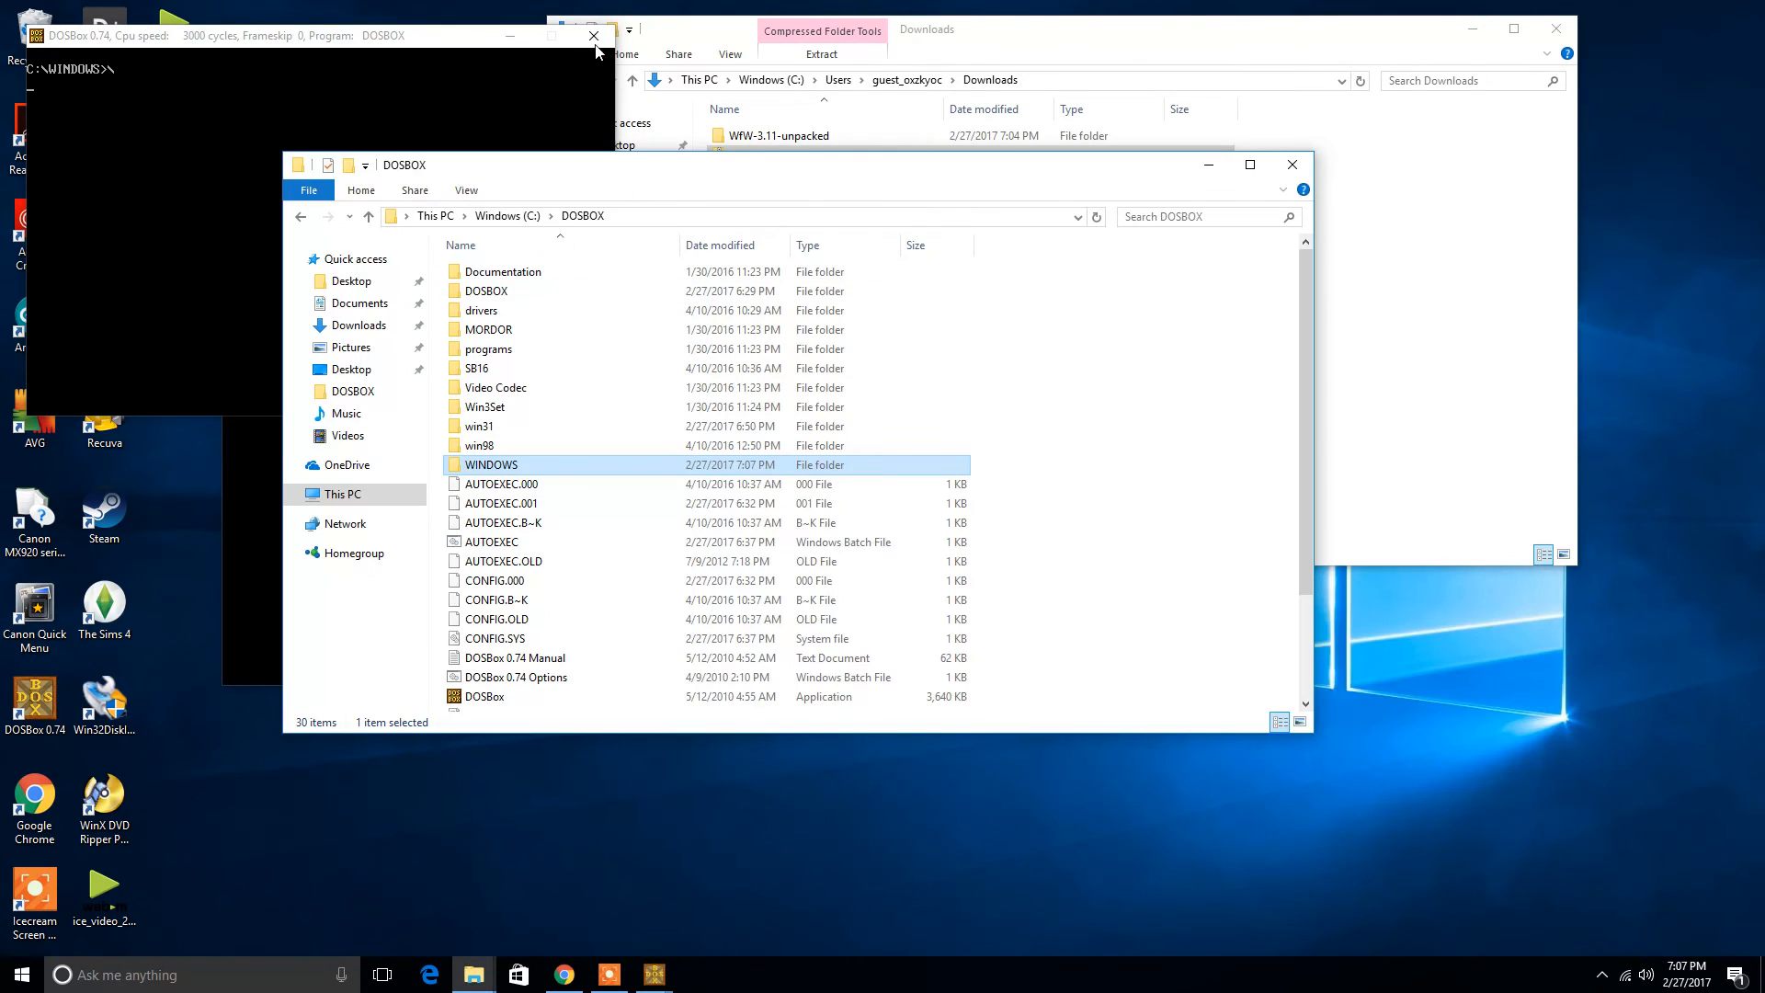
Close the DOSBox session and relaunch DOSBox 0.74 from the desktop shortcut
left_click(594, 35)
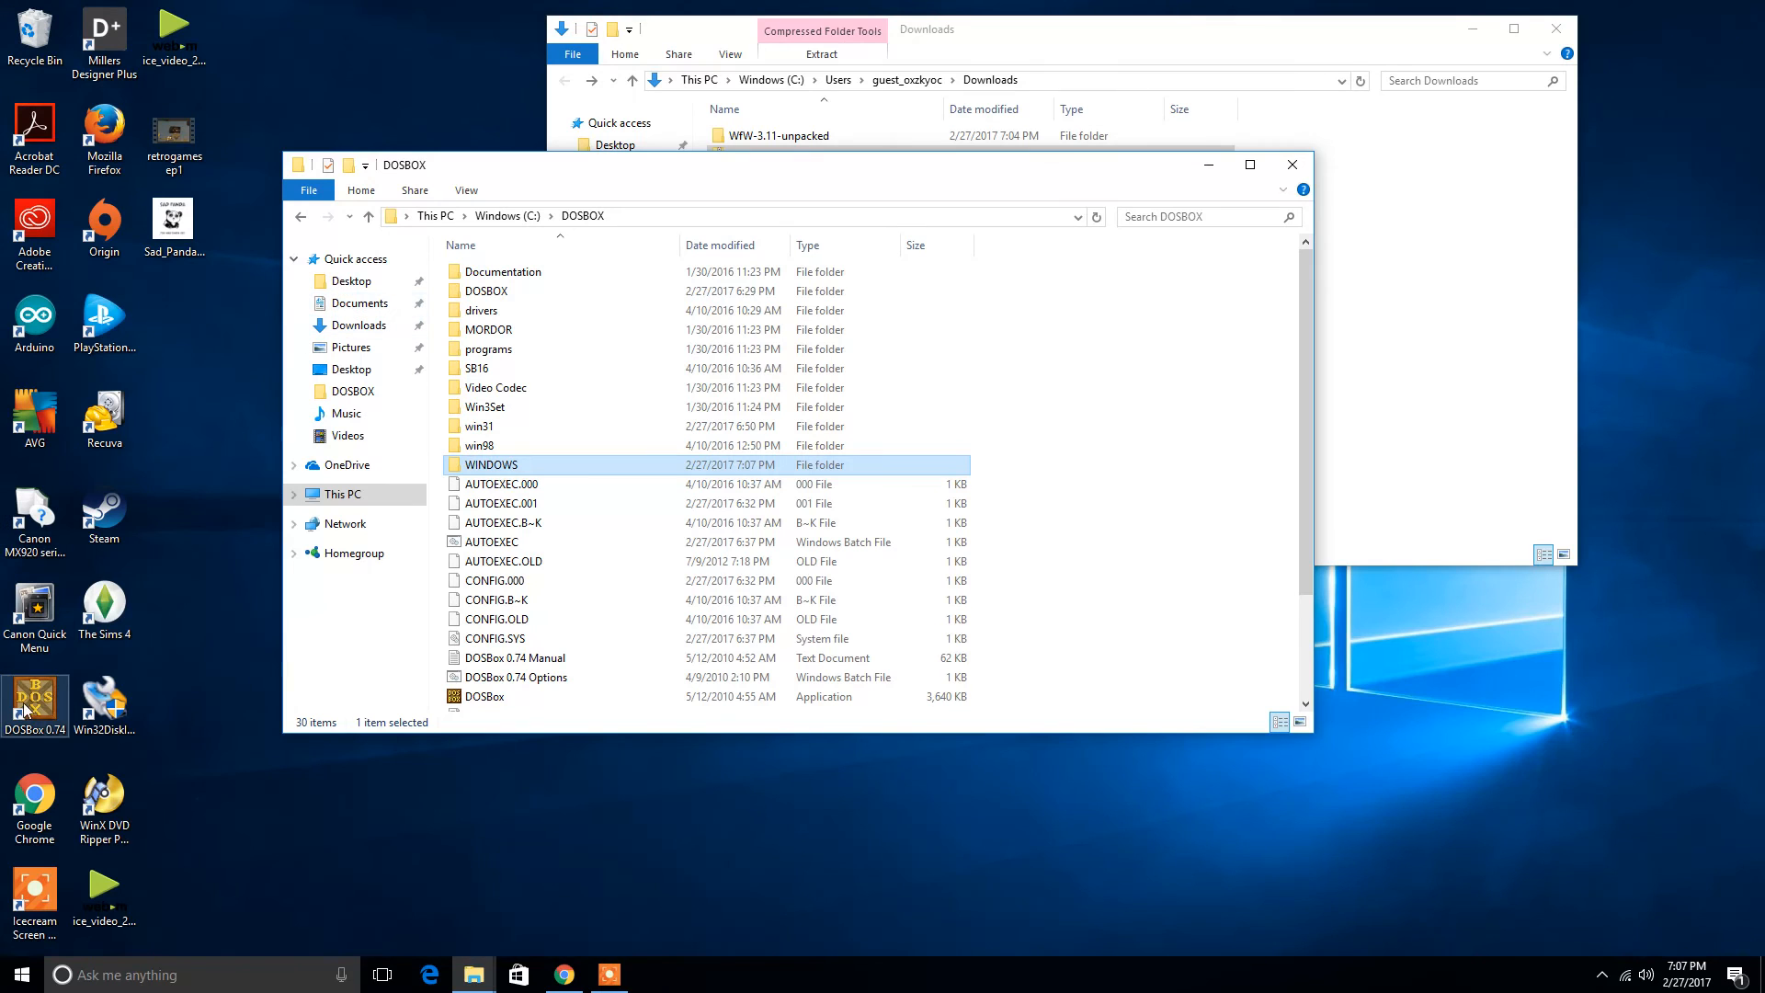
double_click(484, 695)
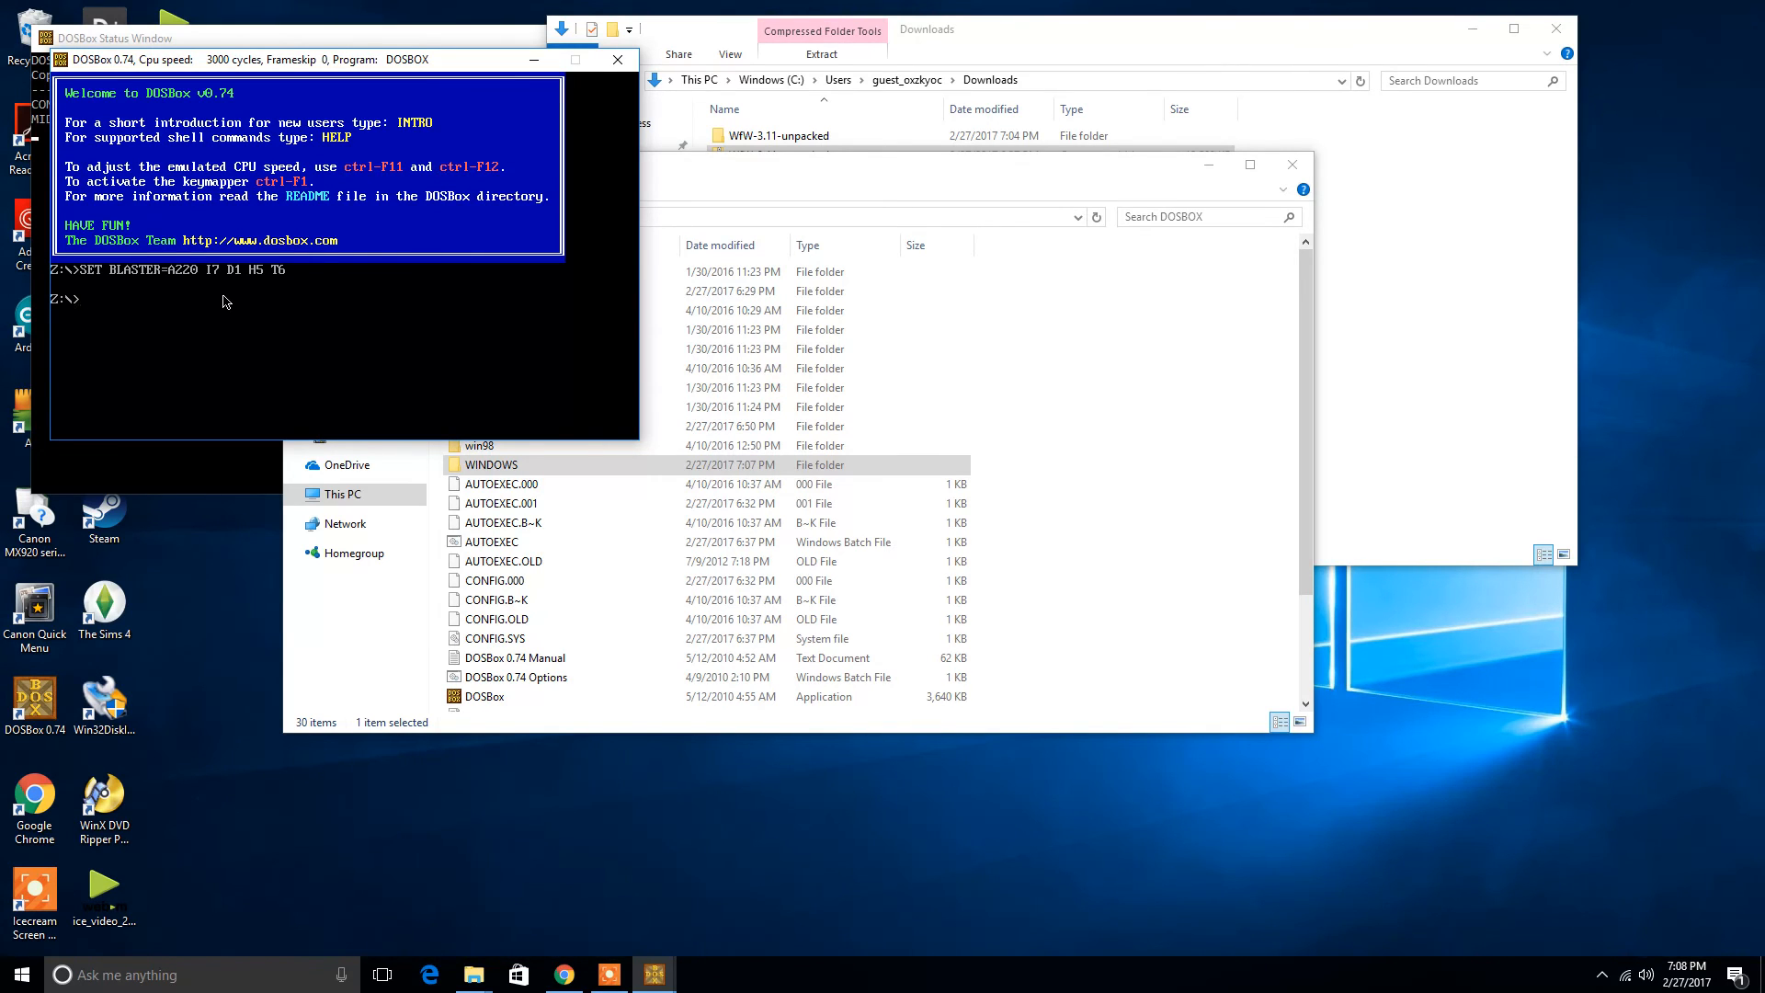
Mount C:/dosbox as drive C, switch to it, and start changing into the WINDOWS folder
type("mount c")
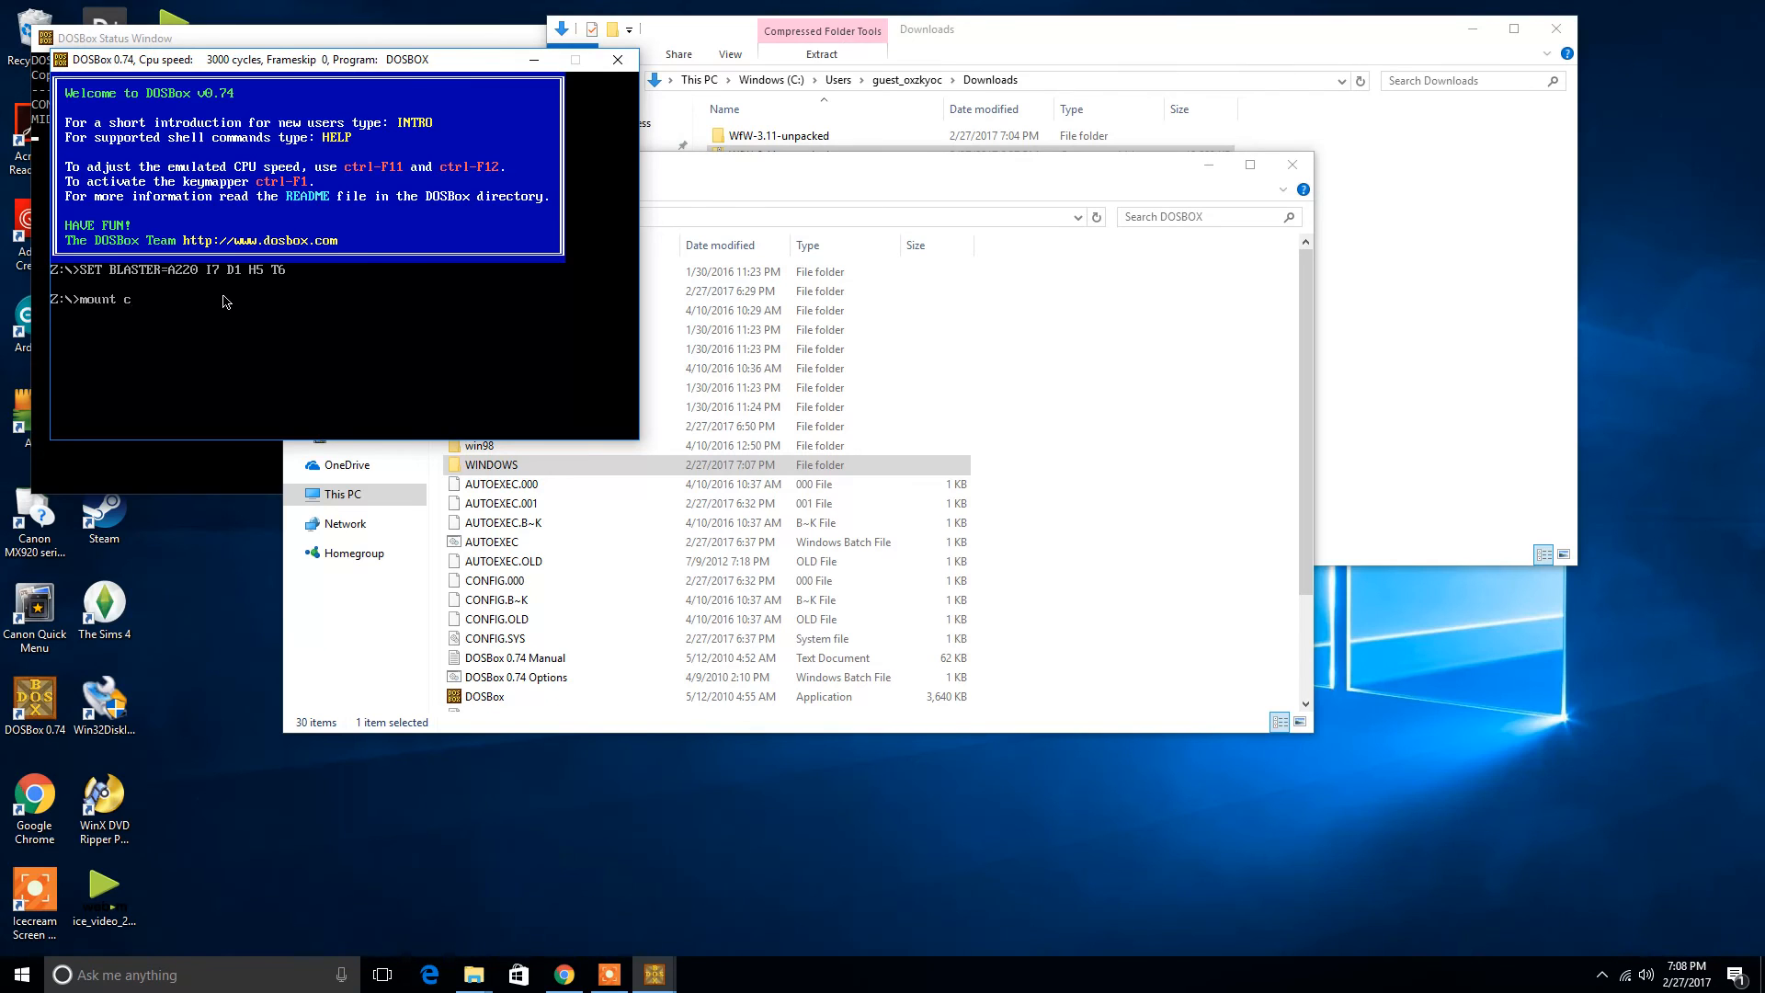
type("C:/d")
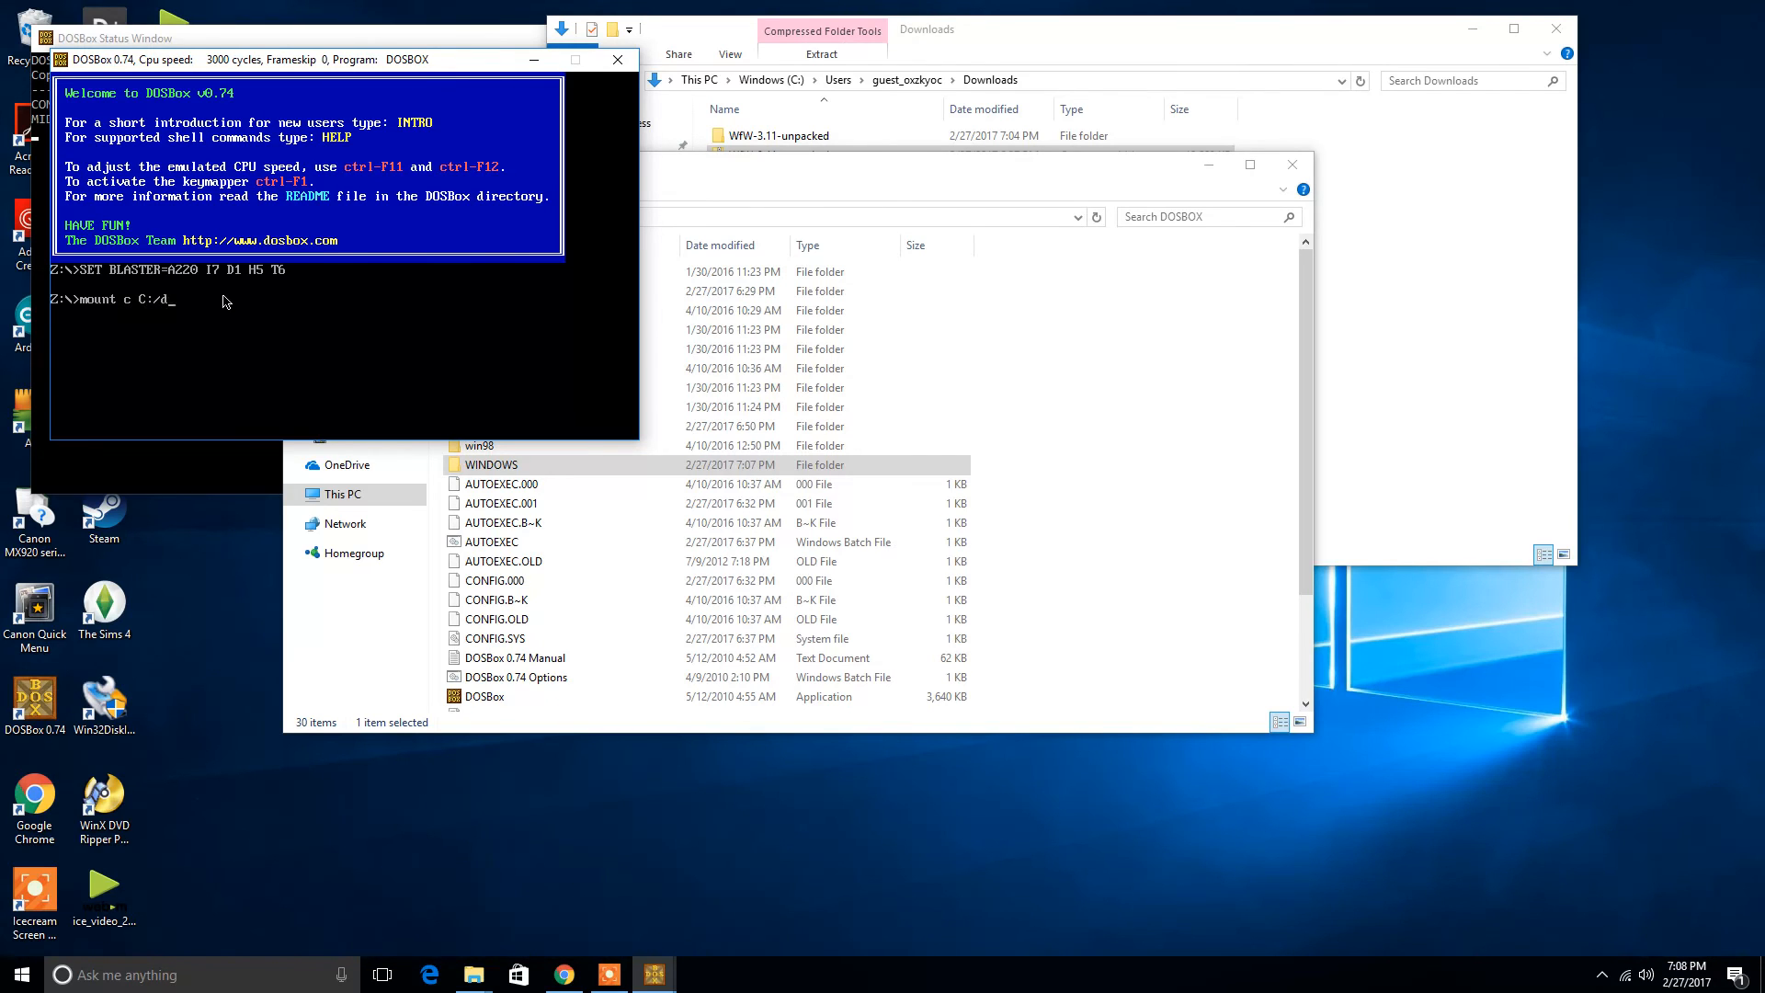
type("o")
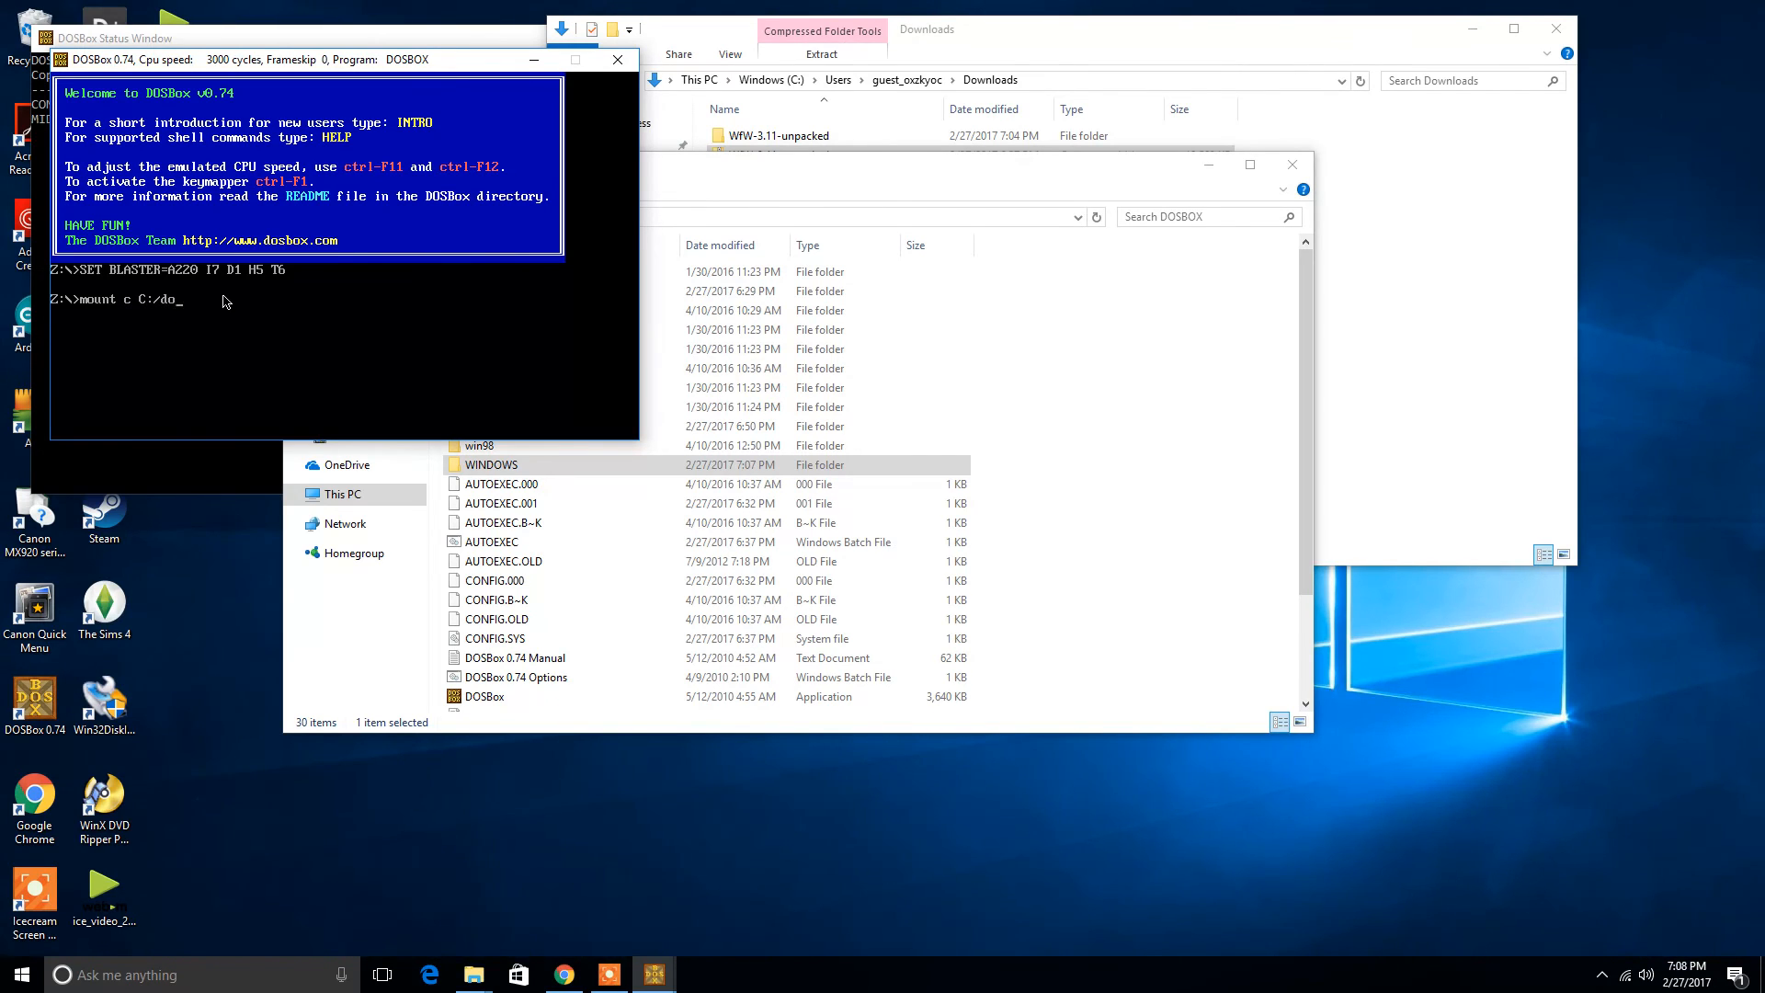
type("sbox")
type("c:/")
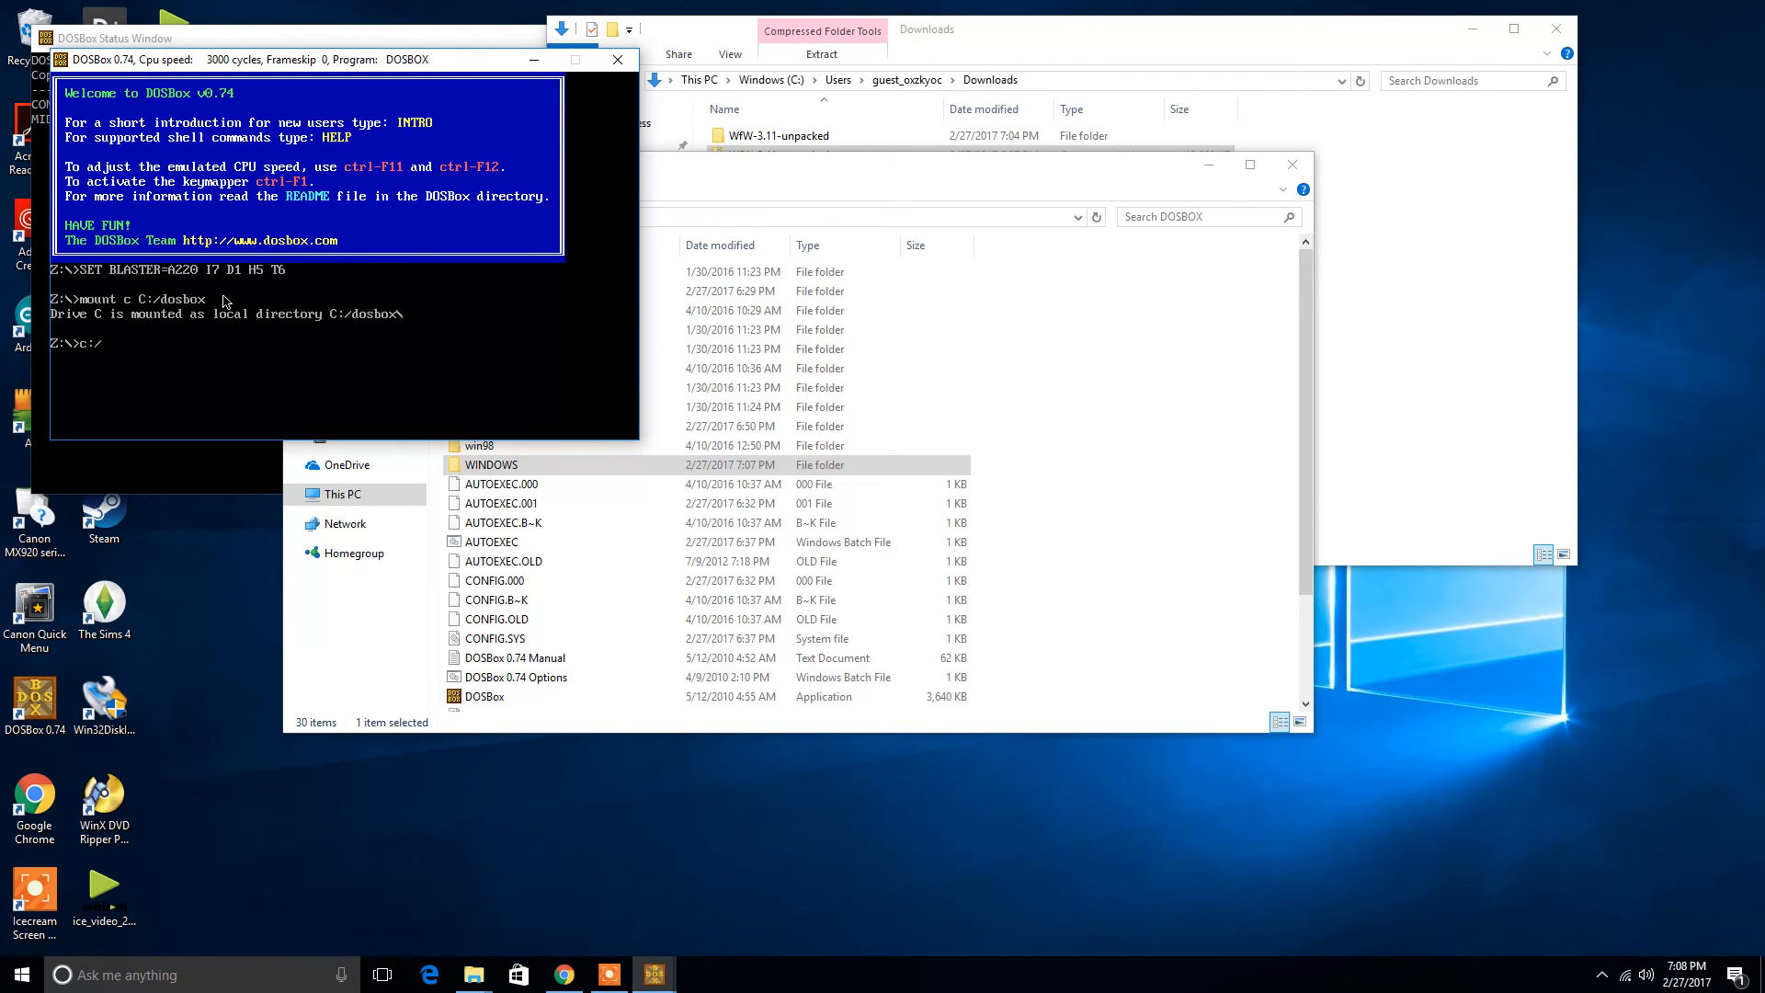
type("cd wind")
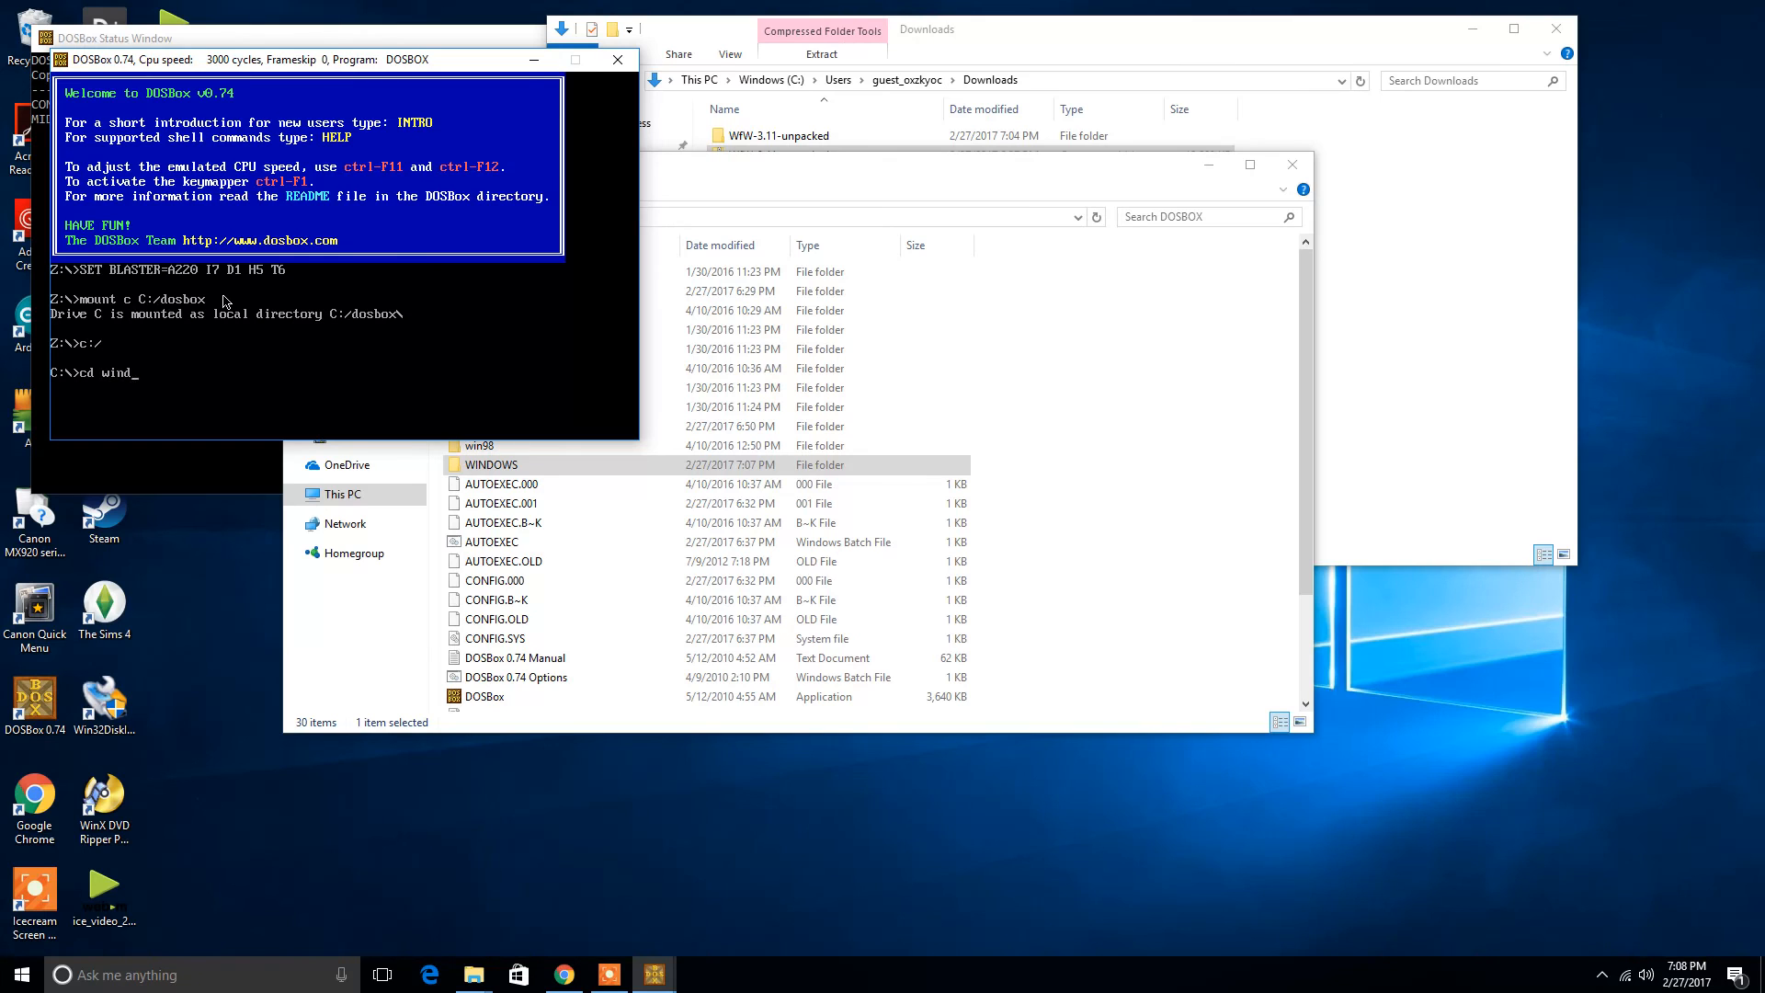